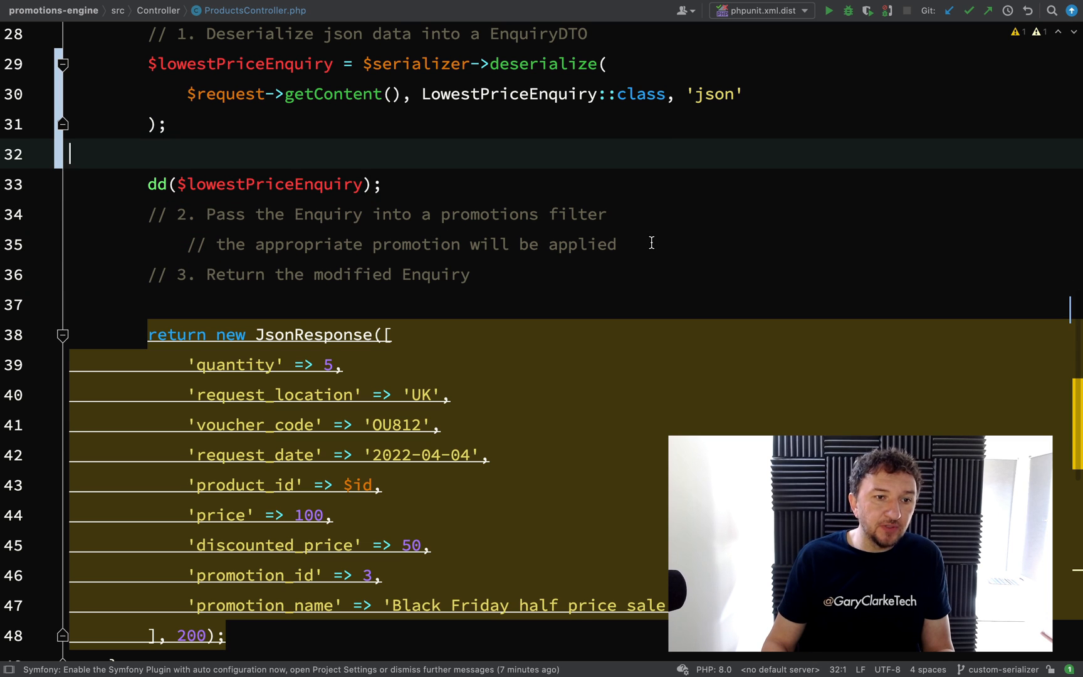
# Add a new empty line after the '// 3. Return the modified Enquiry' comment in ProductsController
pyautogui.click(617, 244)
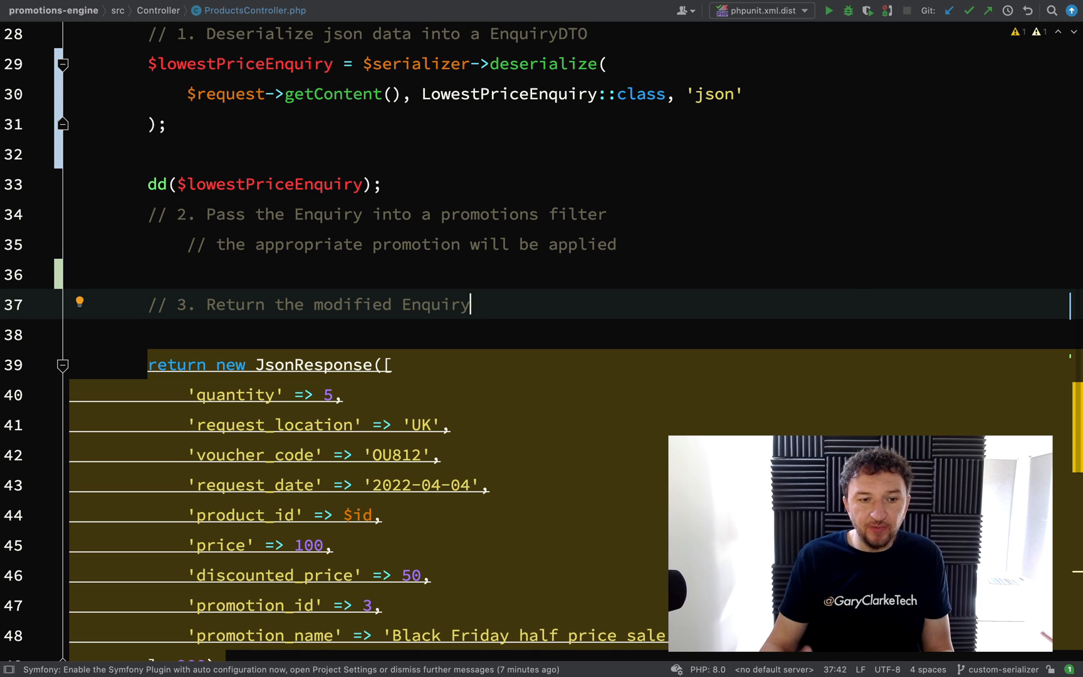
pyautogui.press('enter')
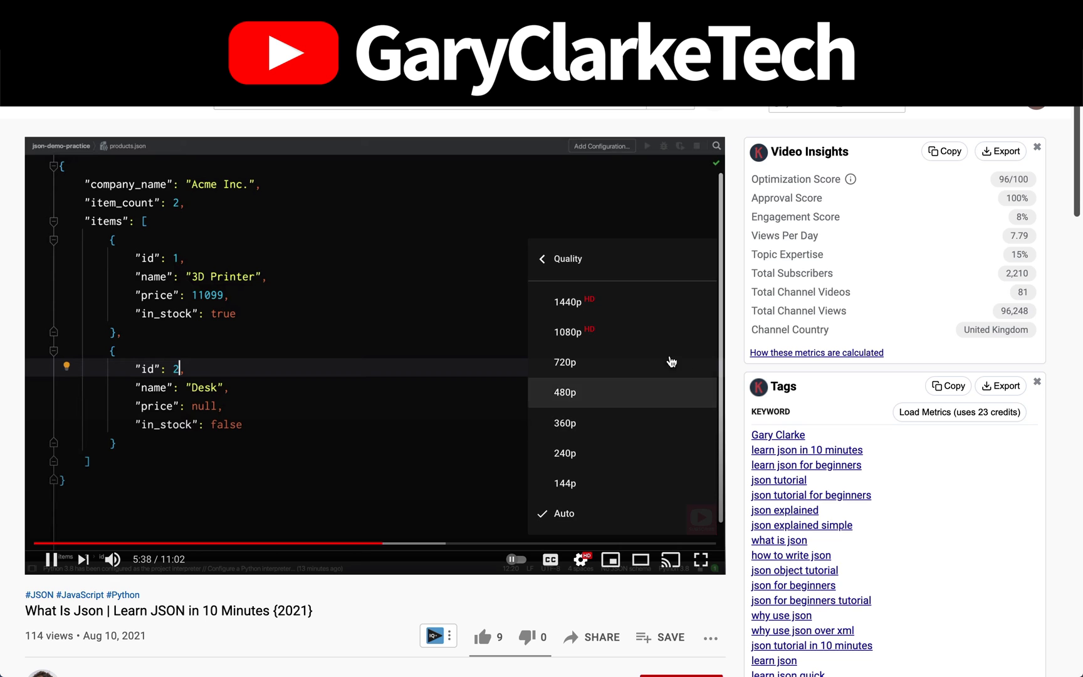
pyautogui.moveTo(616, 304)
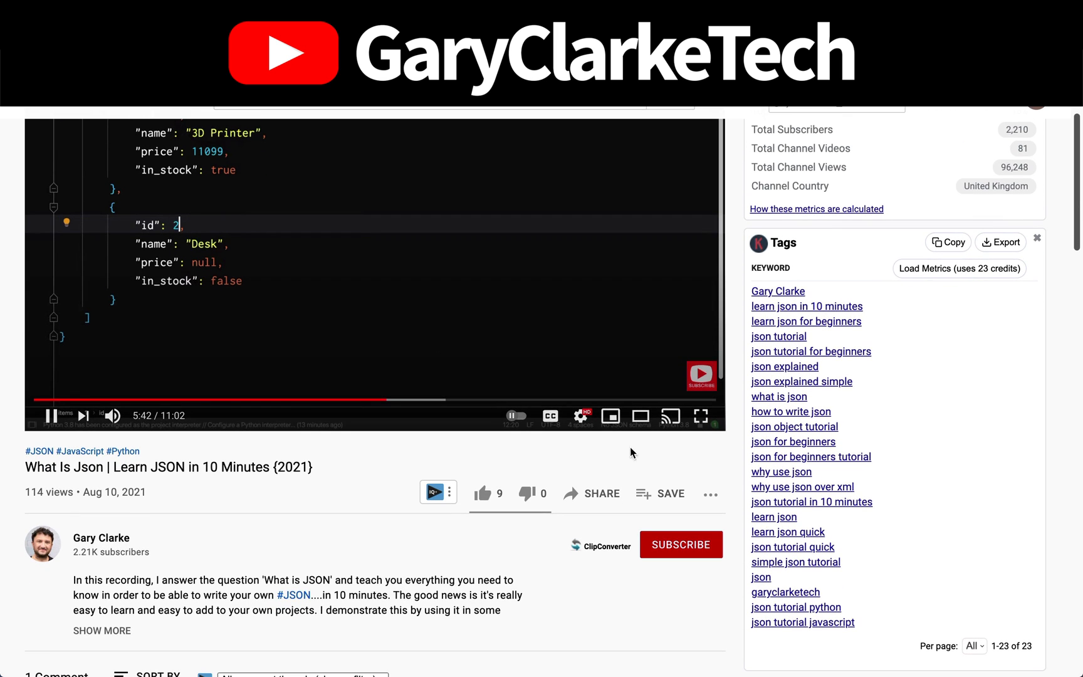
pyautogui.click(680, 544)
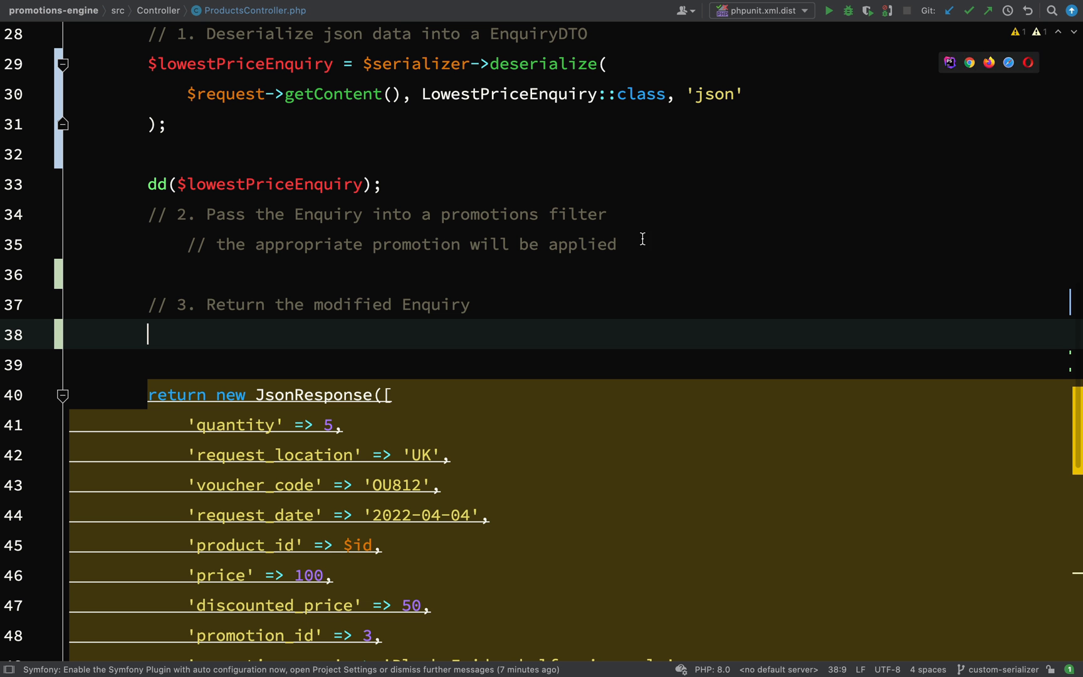
pyautogui.scroll(-3)
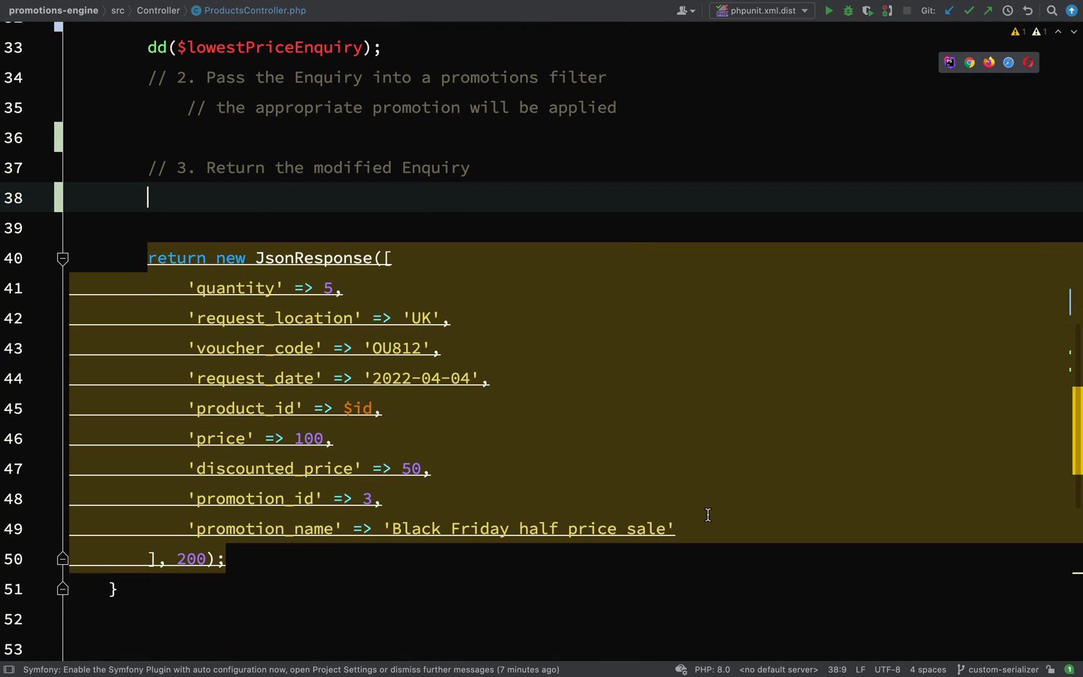
pyautogui.click(380, 498)
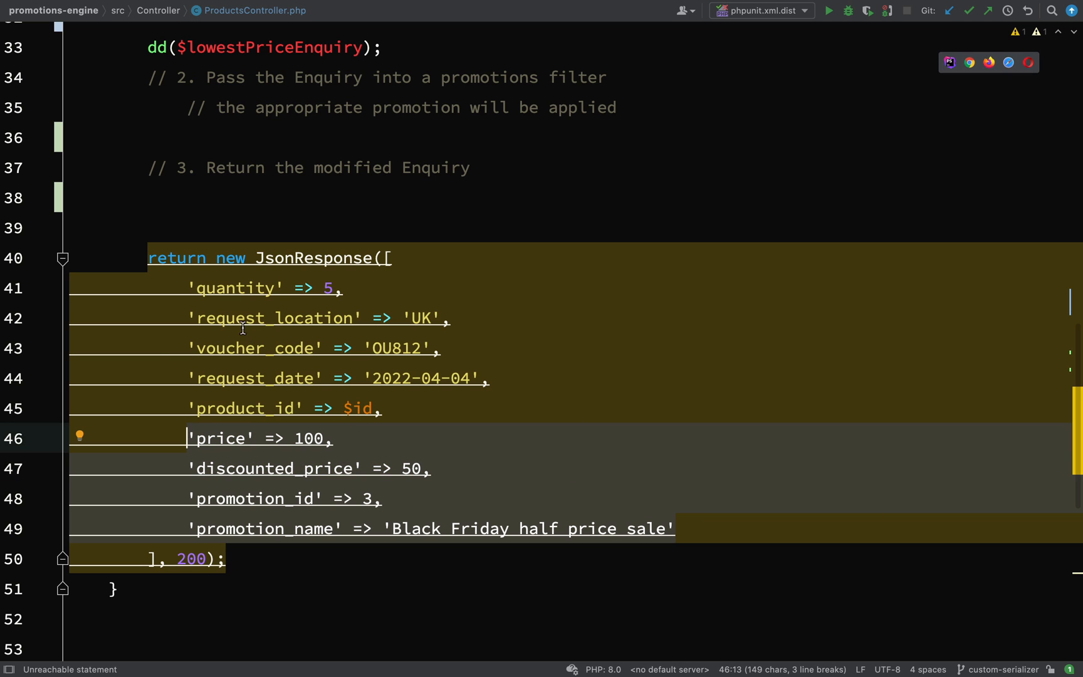
pyautogui.moveTo(516, 496)
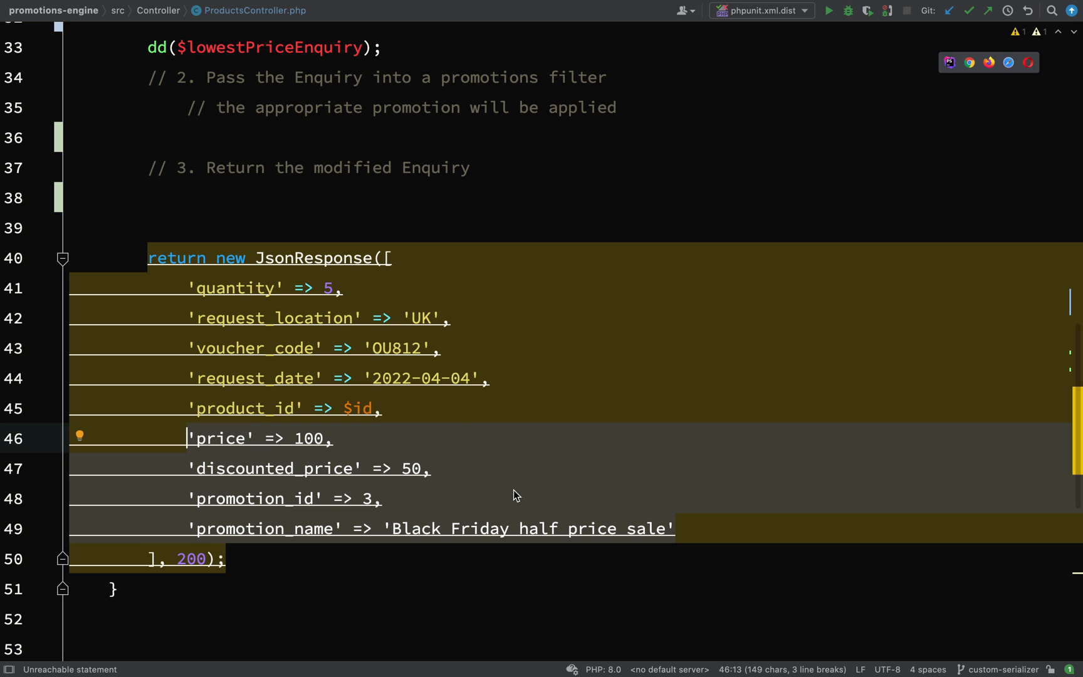
pyautogui.moveTo(521, 487)
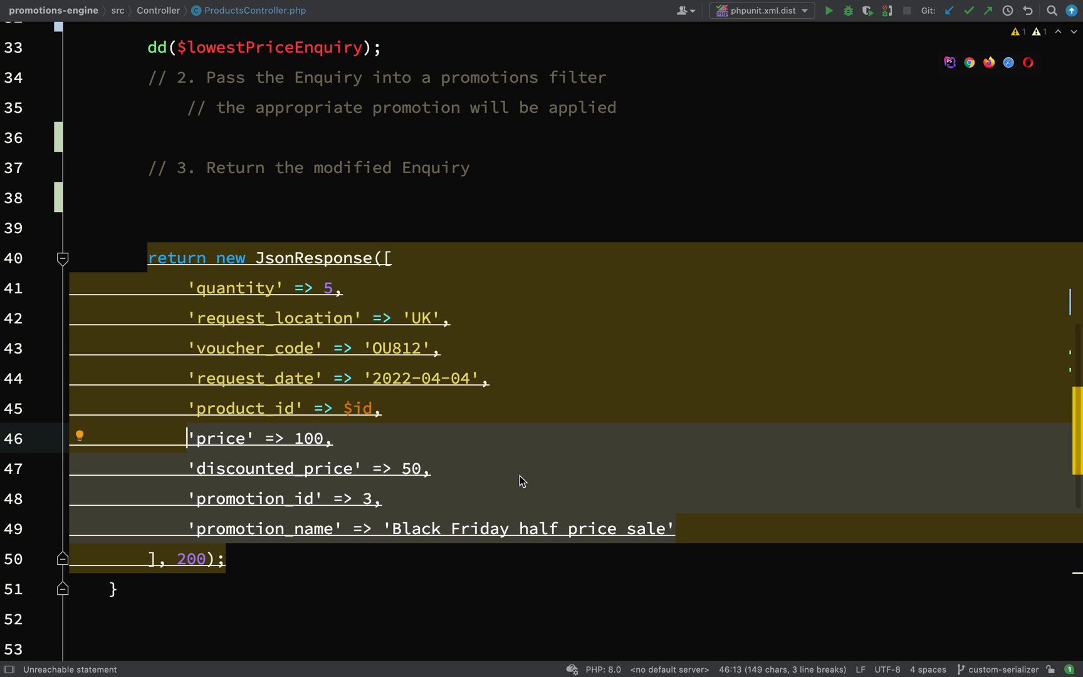
pyautogui.moveTo(518, 466)
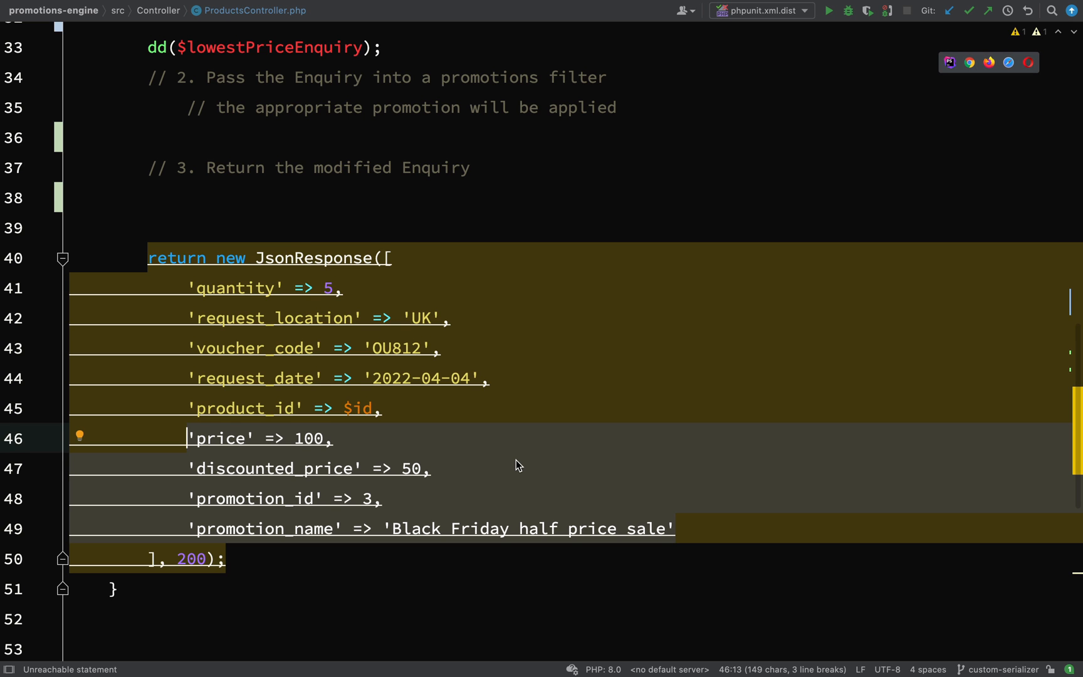
pyautogui.scroll(3)
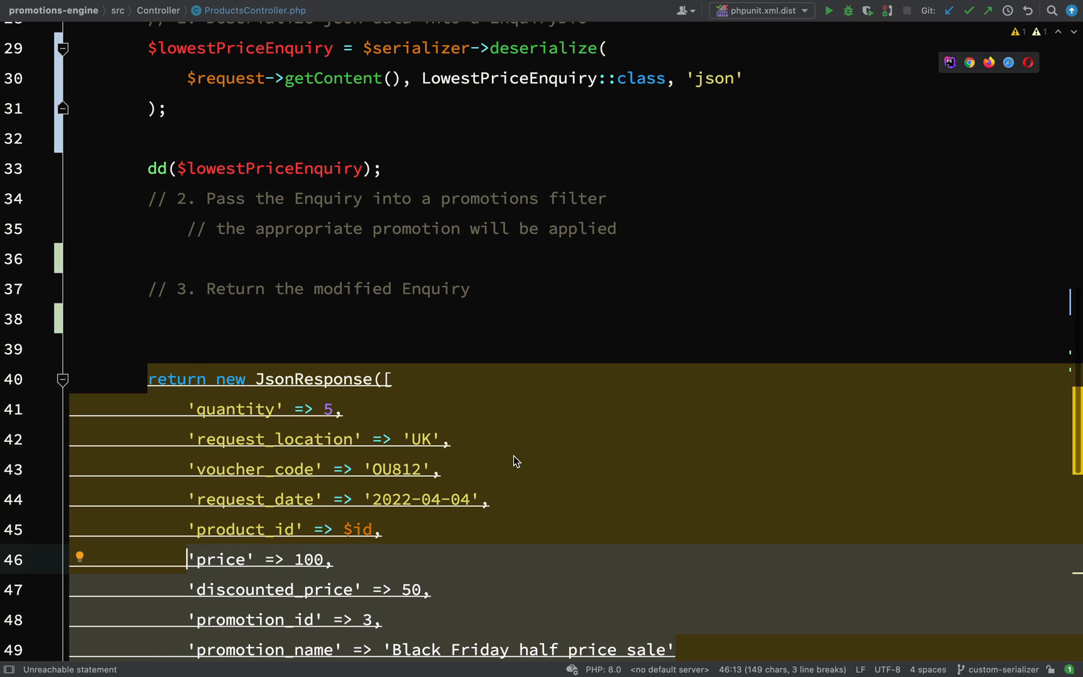
pyautogui.moveTo(520, 433)
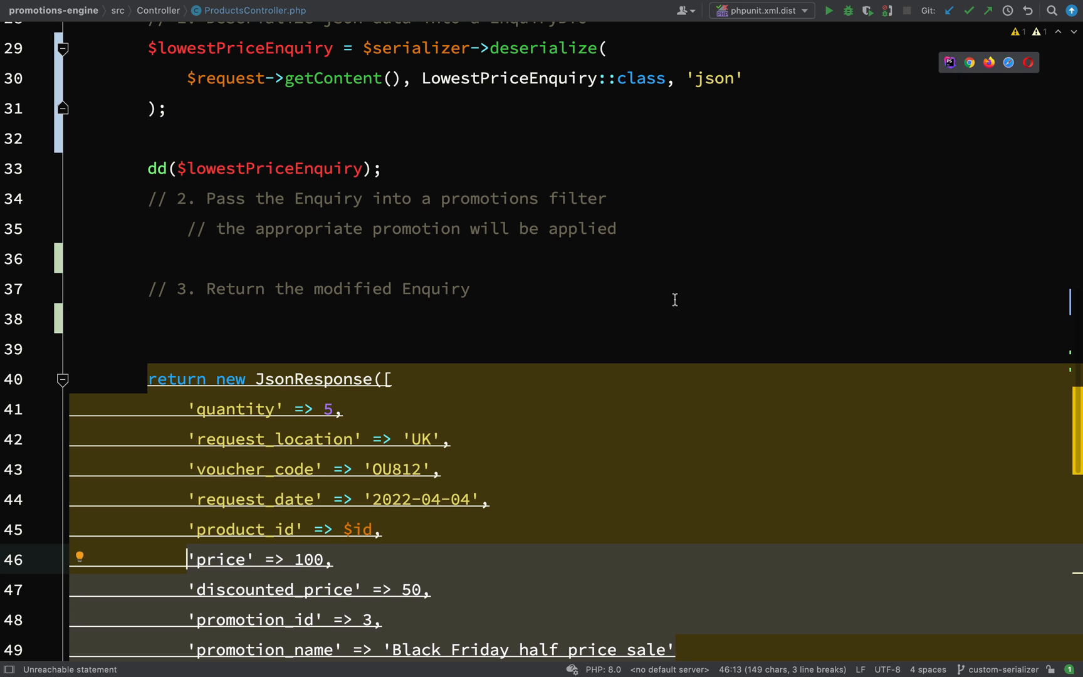
pyautogui.moveTo(670, 294)
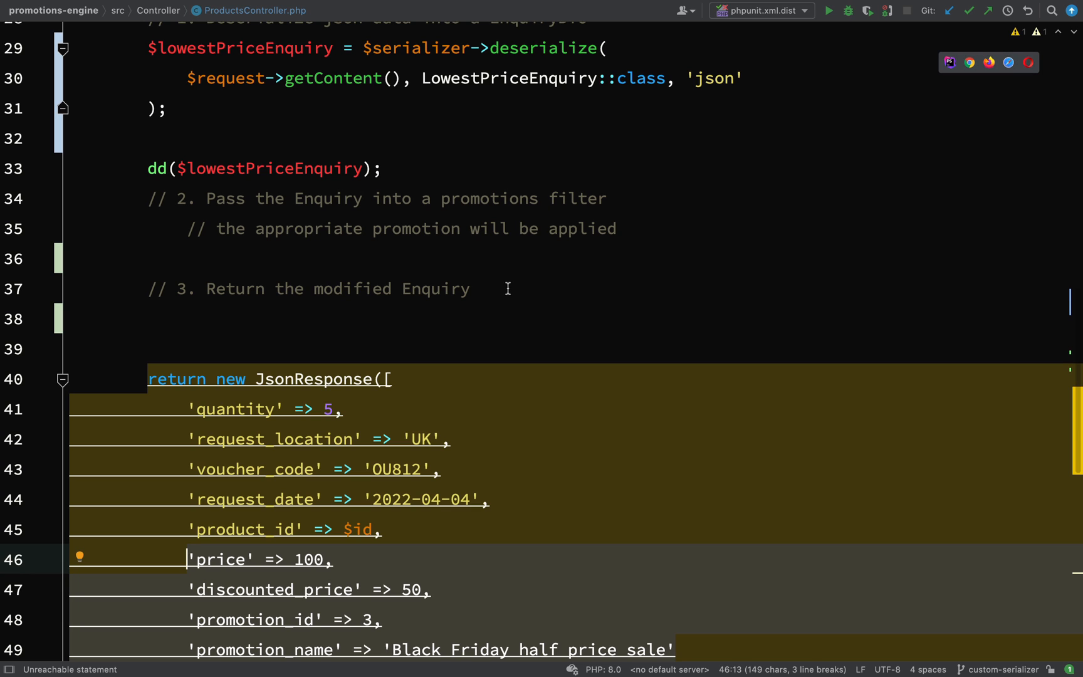
pyautogui.click(472, 288)
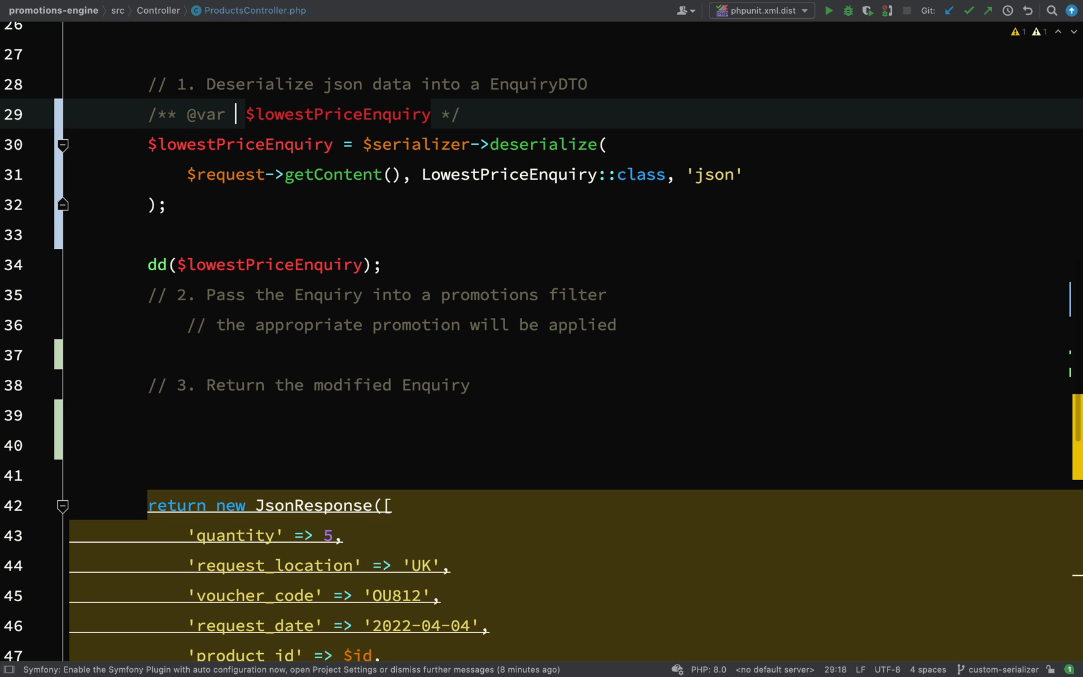
# Type the enquiry variable as LowestPriceEnquiry and set its discounted price to 50
pyautogui.write('LowestPriceEnquiry')
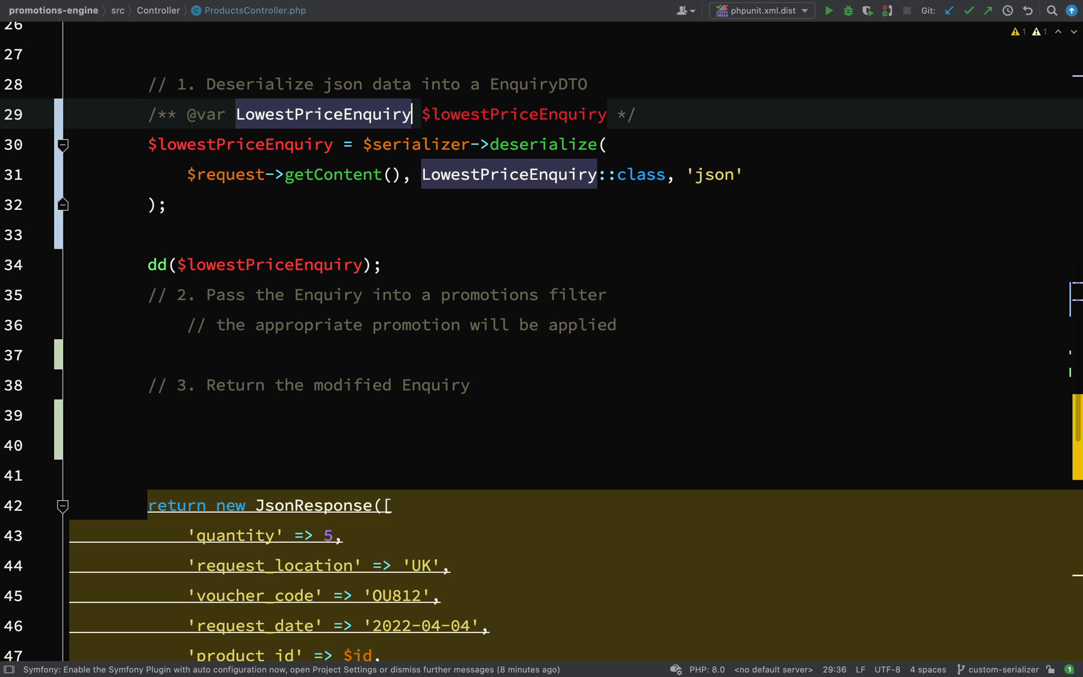
pyautogui.click(471, 385)
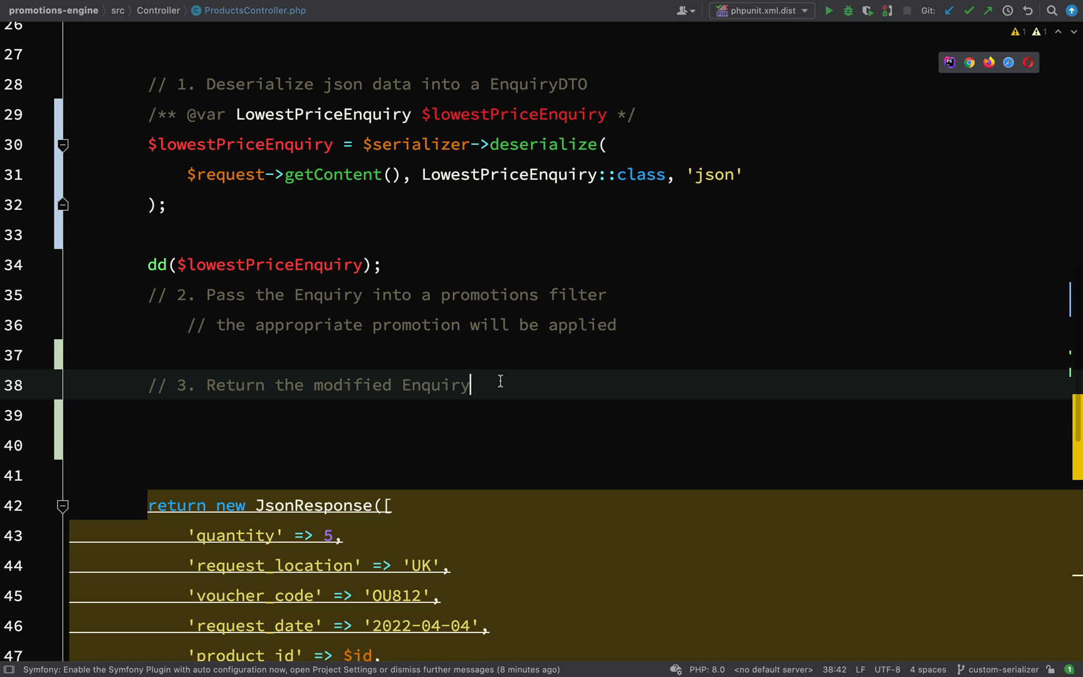
pyautogui.write('$lowestPriceEnquiry')
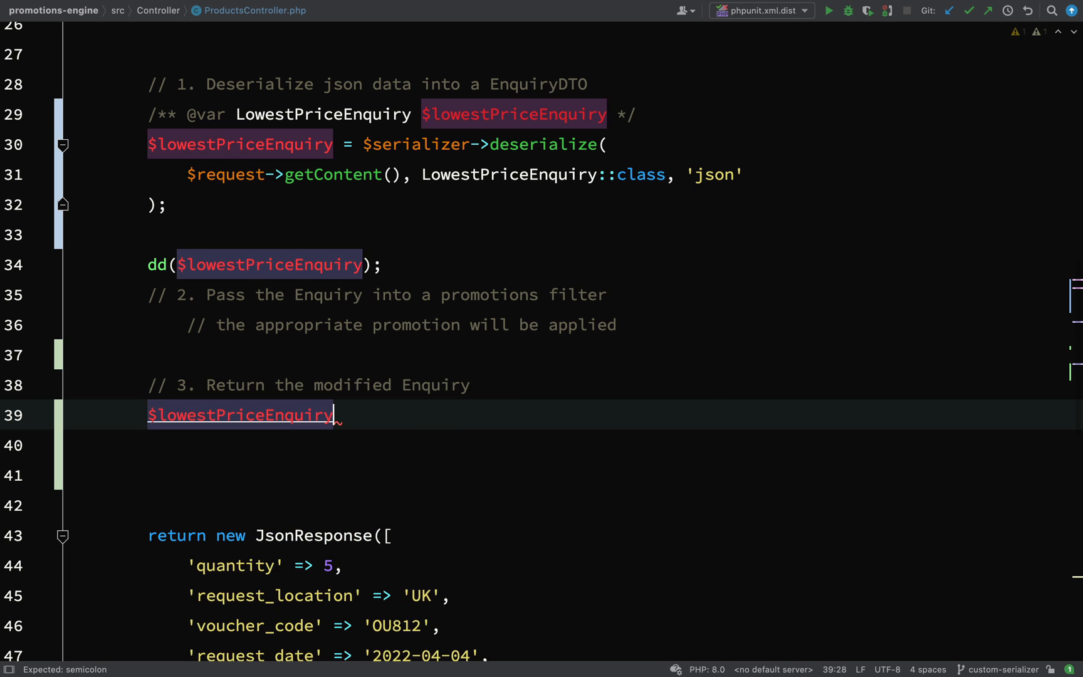
pyautogui.write('->')
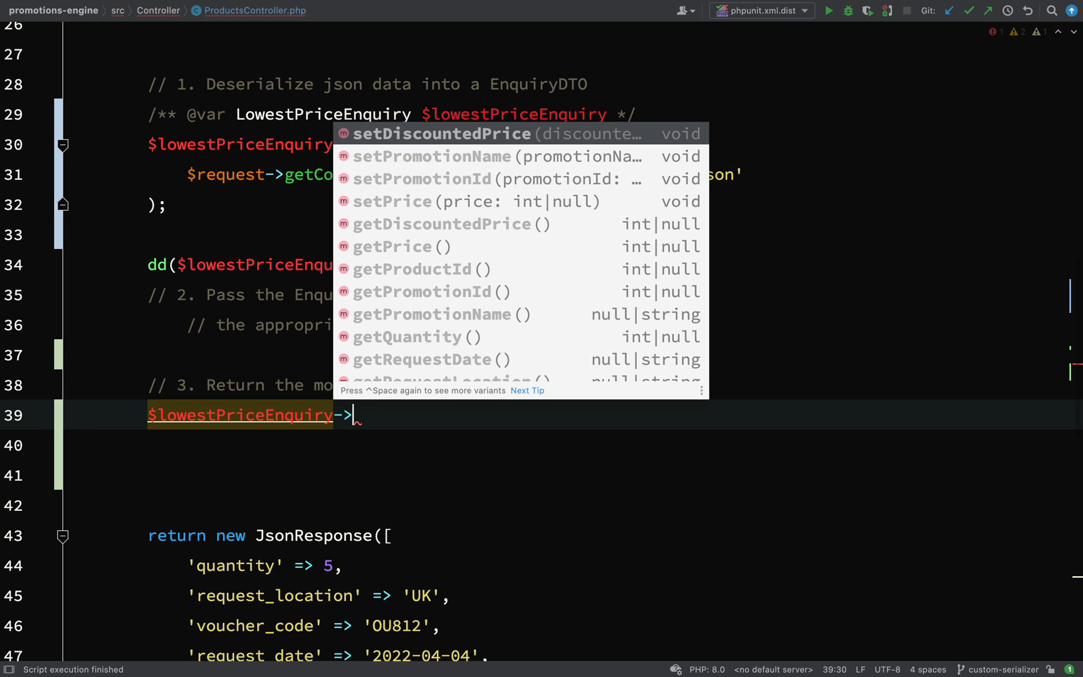
pyautogui.press('Down')
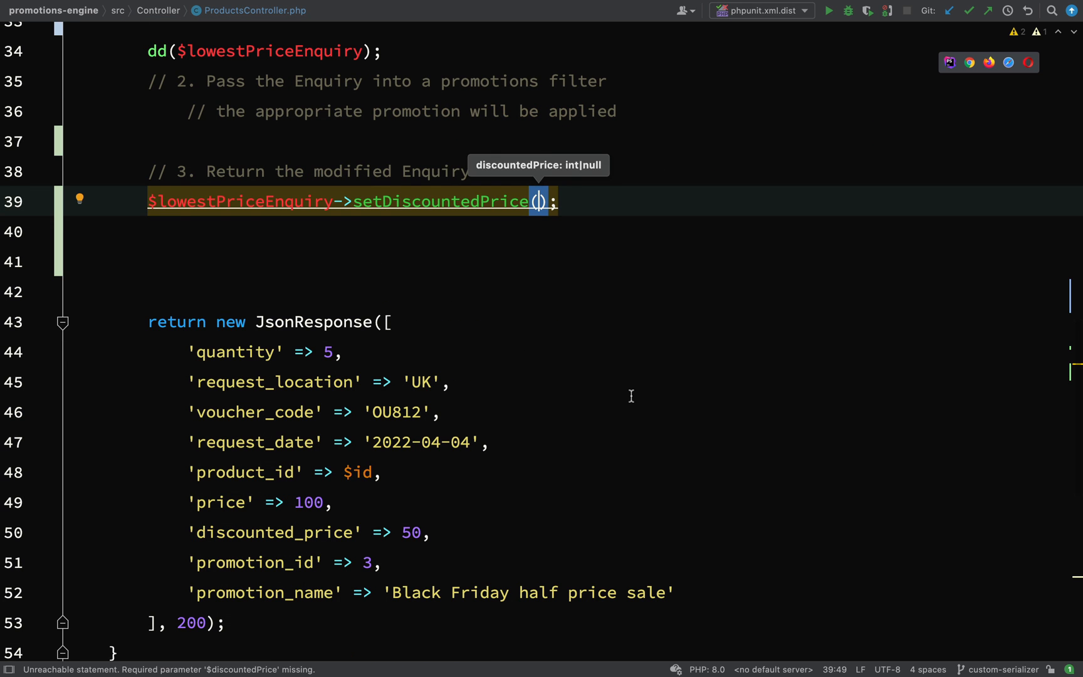
pyautogui.write('50')
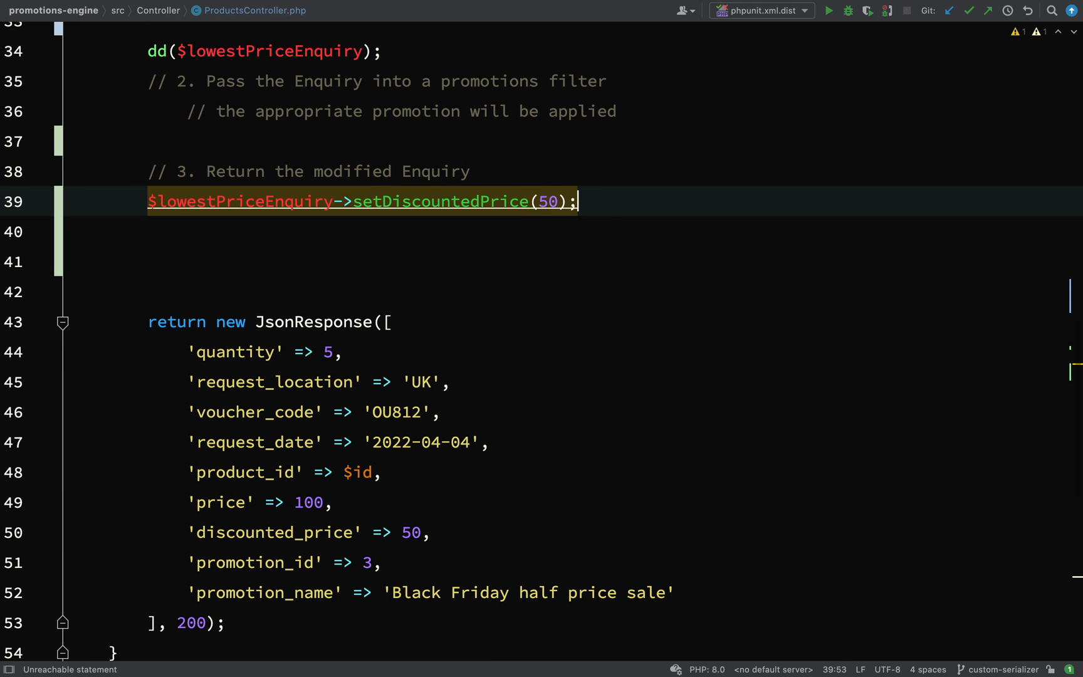
# Set the enquiry's price to 100, promotion id 3 and promotion name 'Black Friday half price sale'
pyautogui.write('$lowestPriceEnquiry')
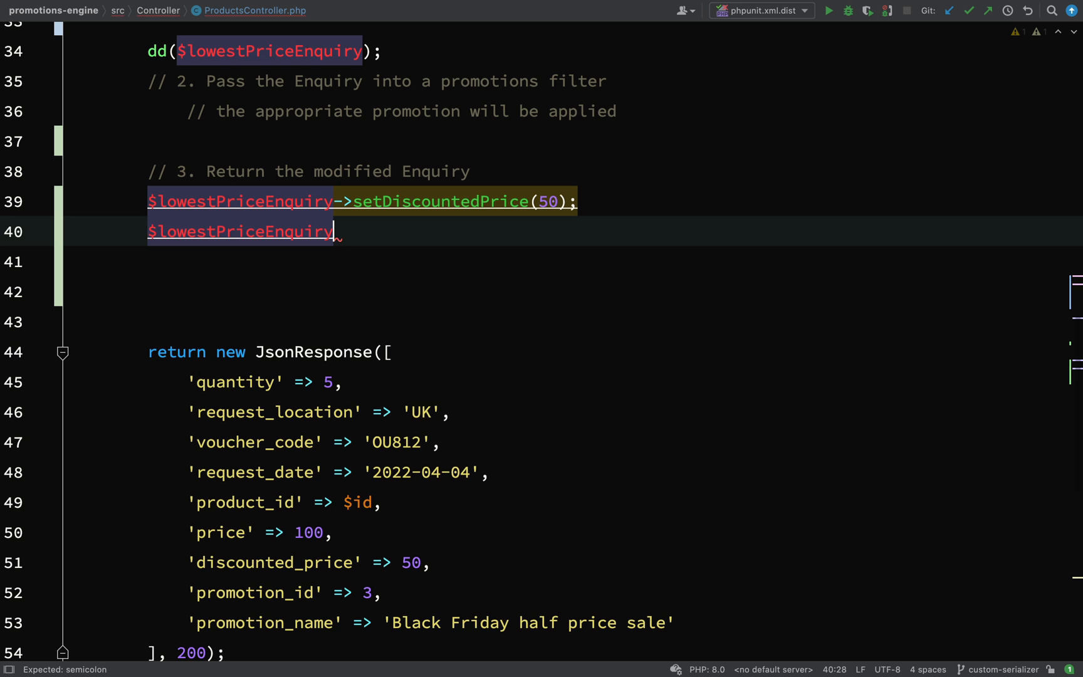
pyautogui.write('->set')
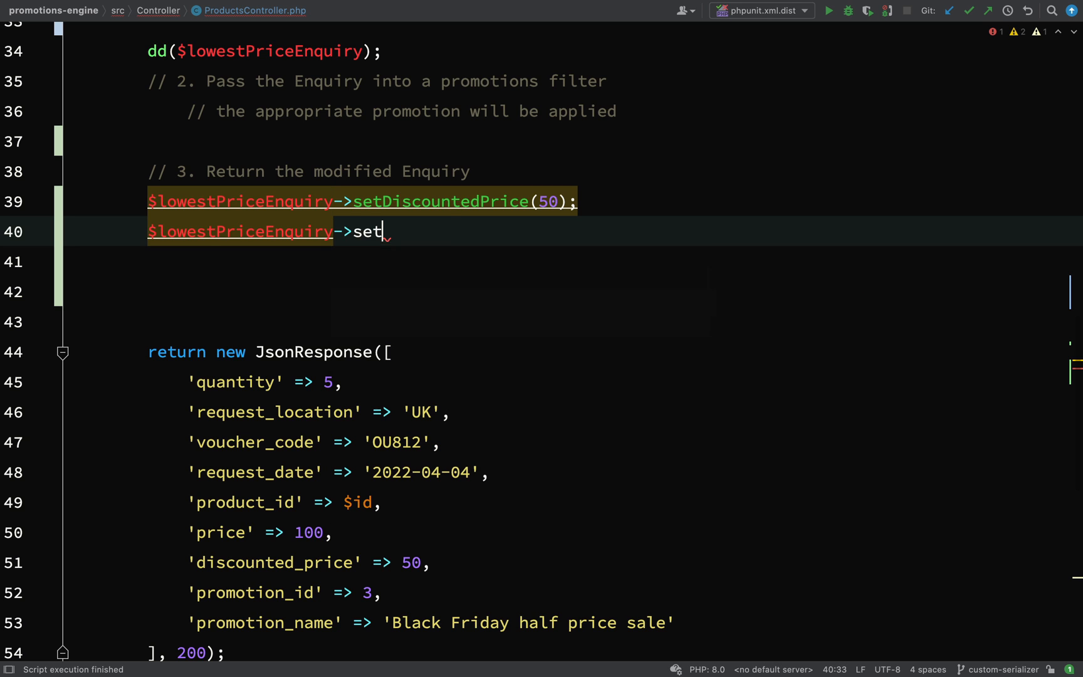
pyautogui.write('Price(100);')
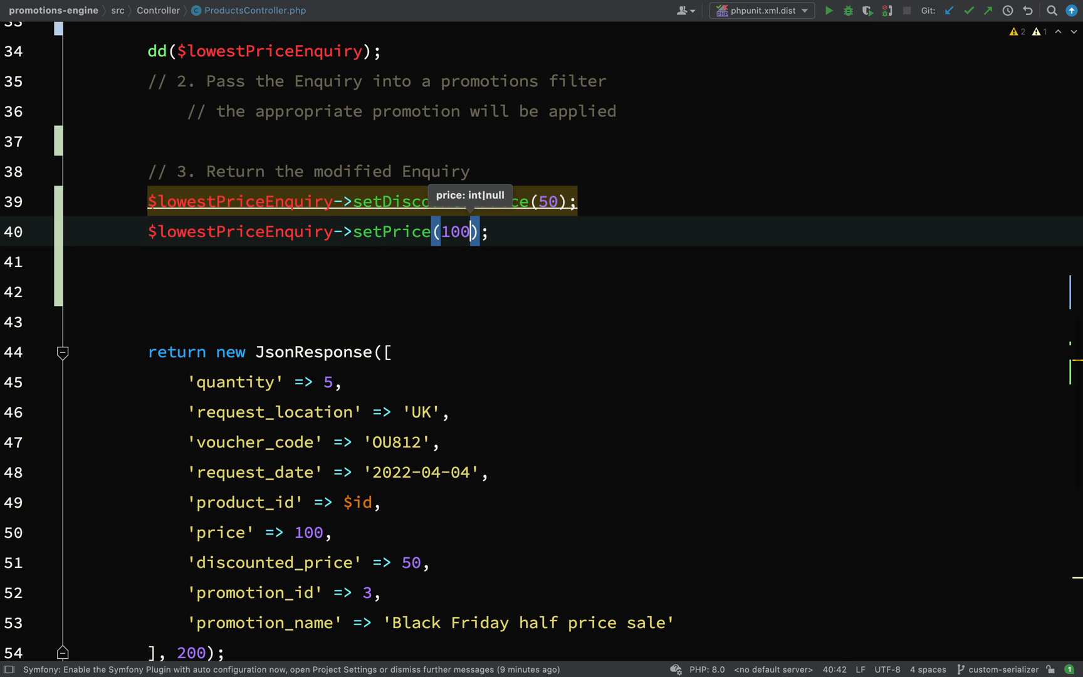
pyautogui.write('$lowestPriceEnquiry->')
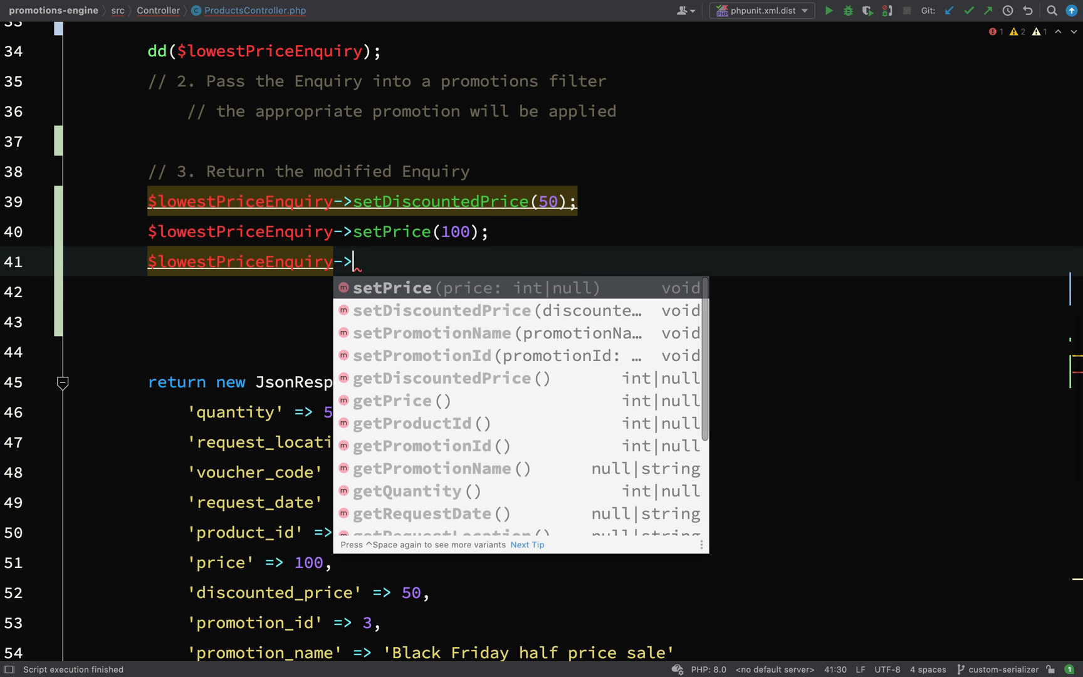
pyautogui.write('setPromotionId(3);')
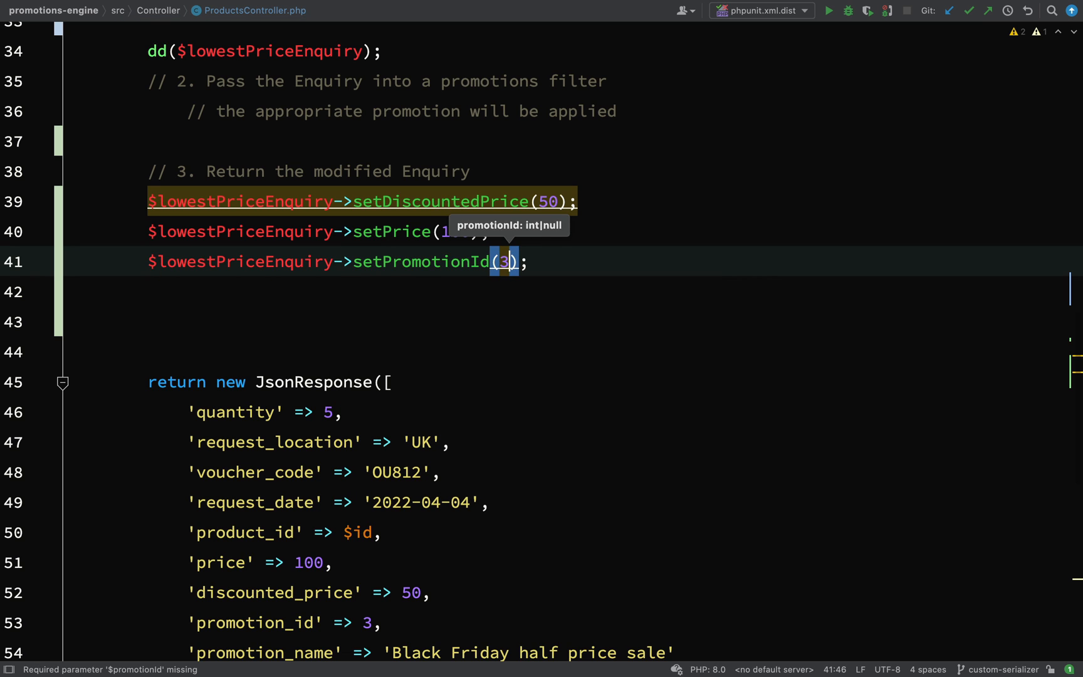
pyautogui.write('$lowestPriceEnquiry')
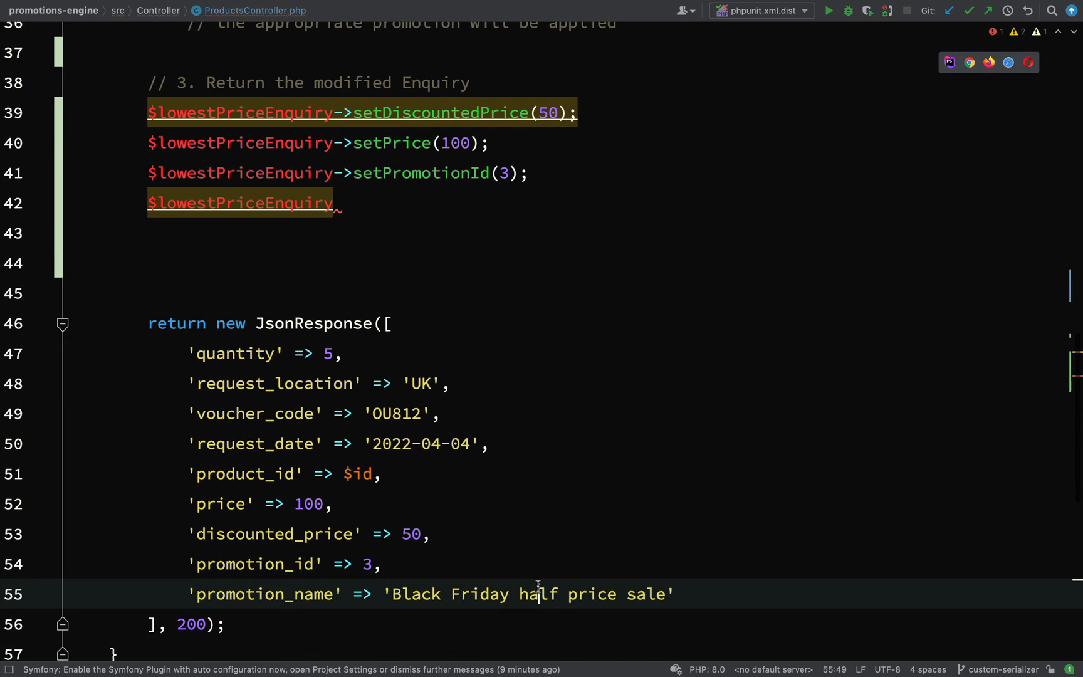
pyautogui.click(385, 564)
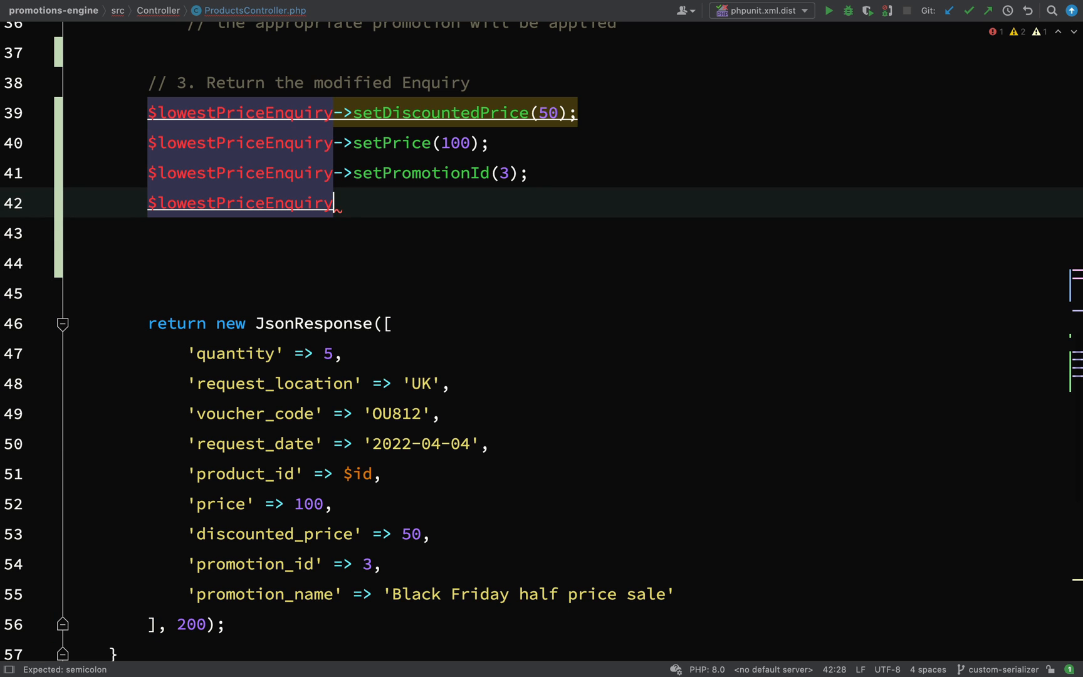
pyautogui.write("->setPromotionName('Black Friday half price sale');")
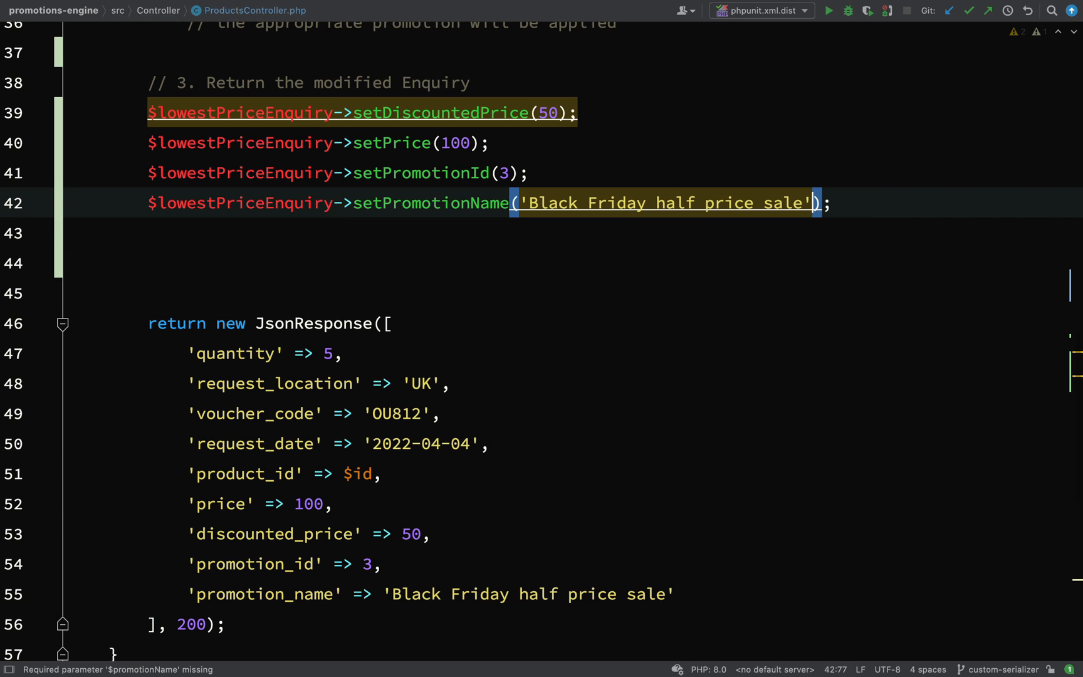
pyautogui.scroll(3)
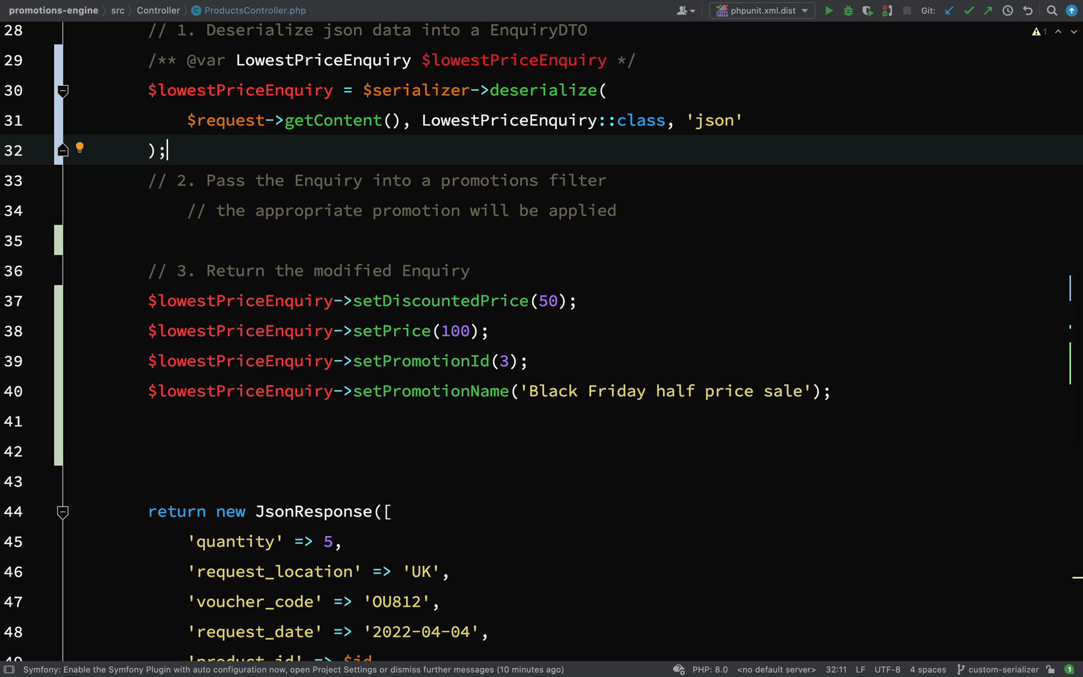
# Make the controller return new JsonResponse($lowestPriceEnquiry, 200) instead of the old array
pyautogui.scroll(-3)
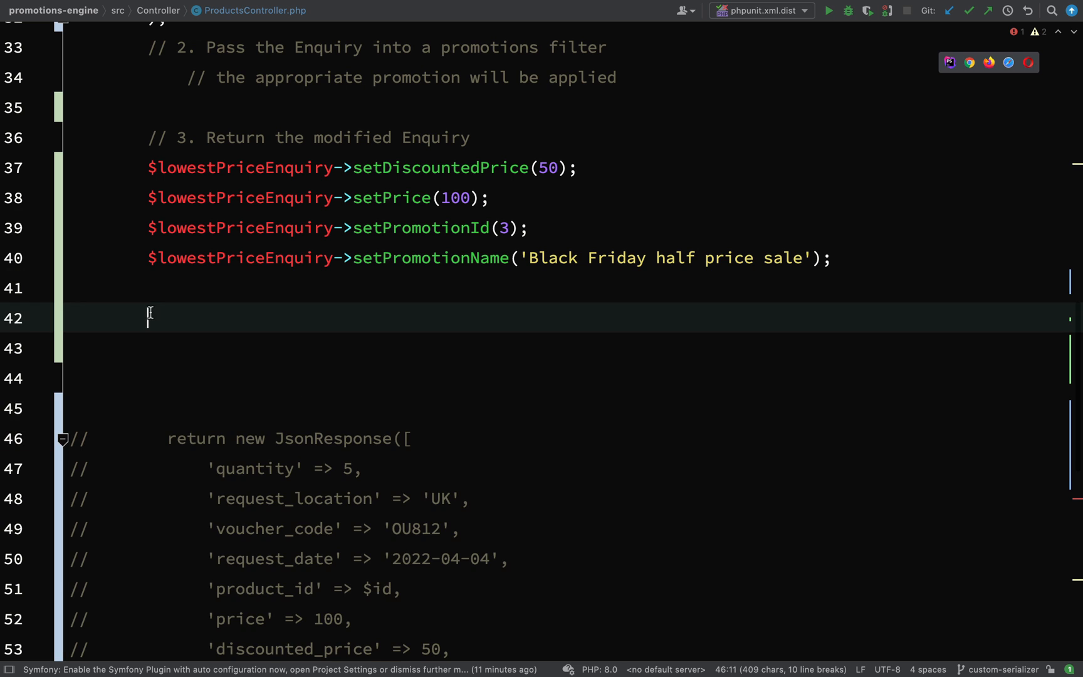
pyautogui.write('return n')
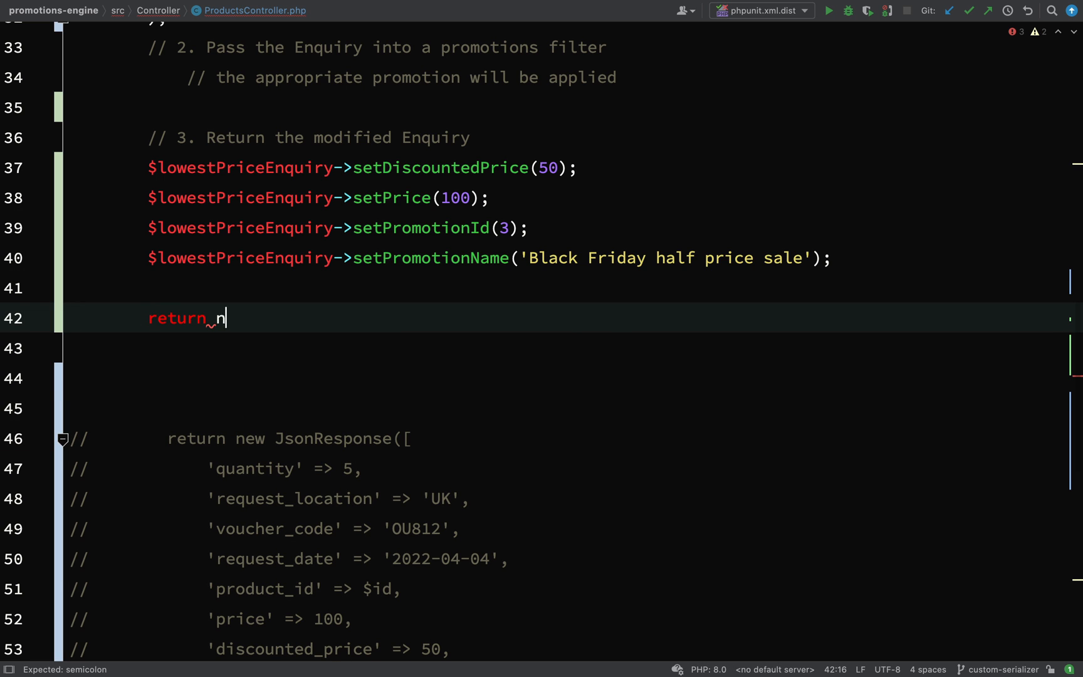
pyautogui.write('ew Json')
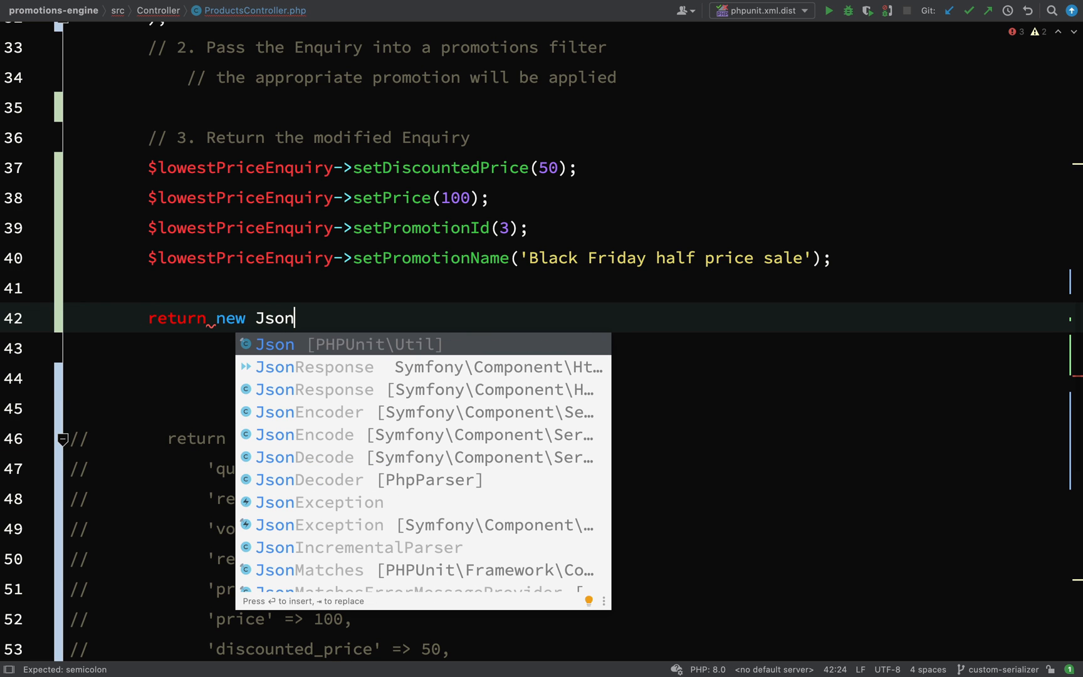
pyautogui.click(314, 367)
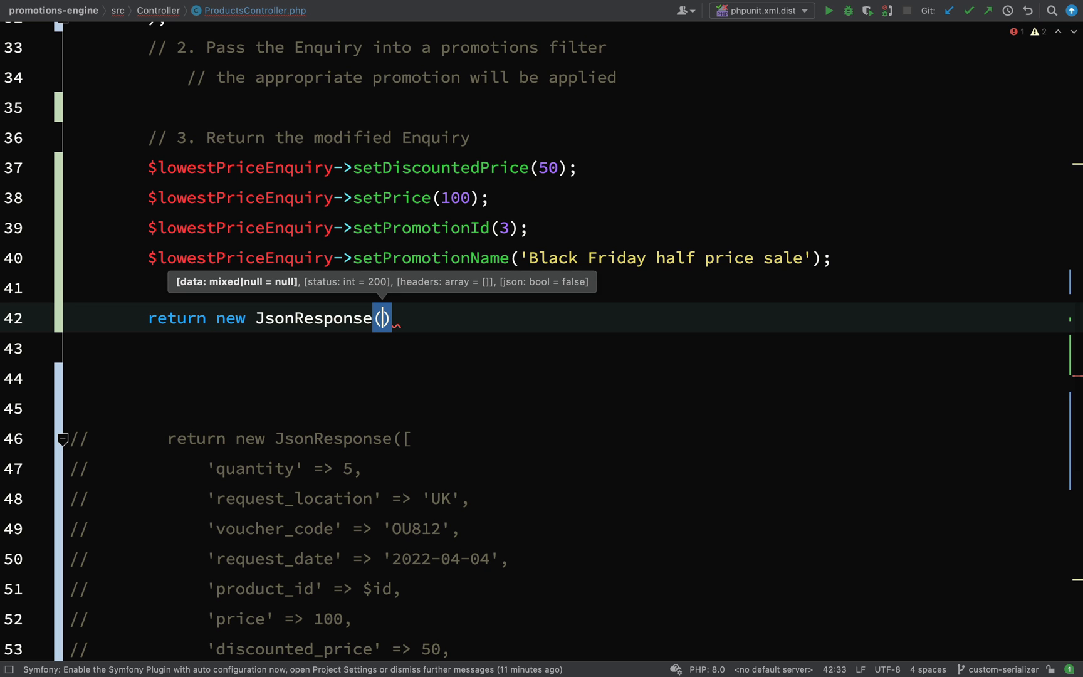
pyautogui.write('$lowestPriceEnquiry')
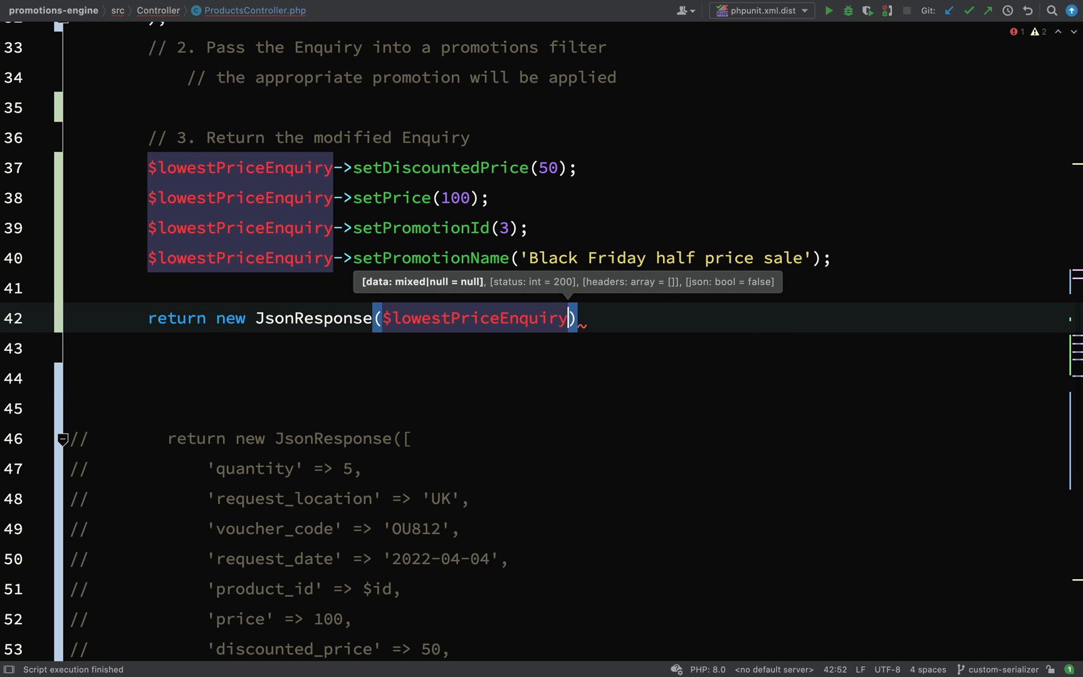
pyautogui.write(', 200')
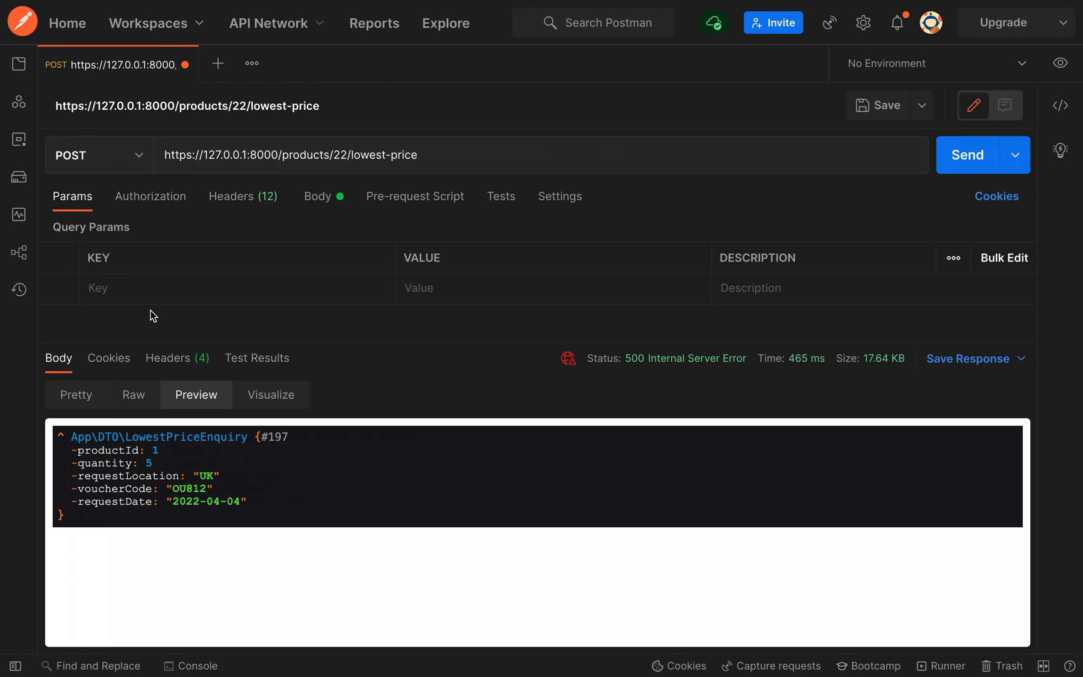
pyautogui.moveTo(955, 176)
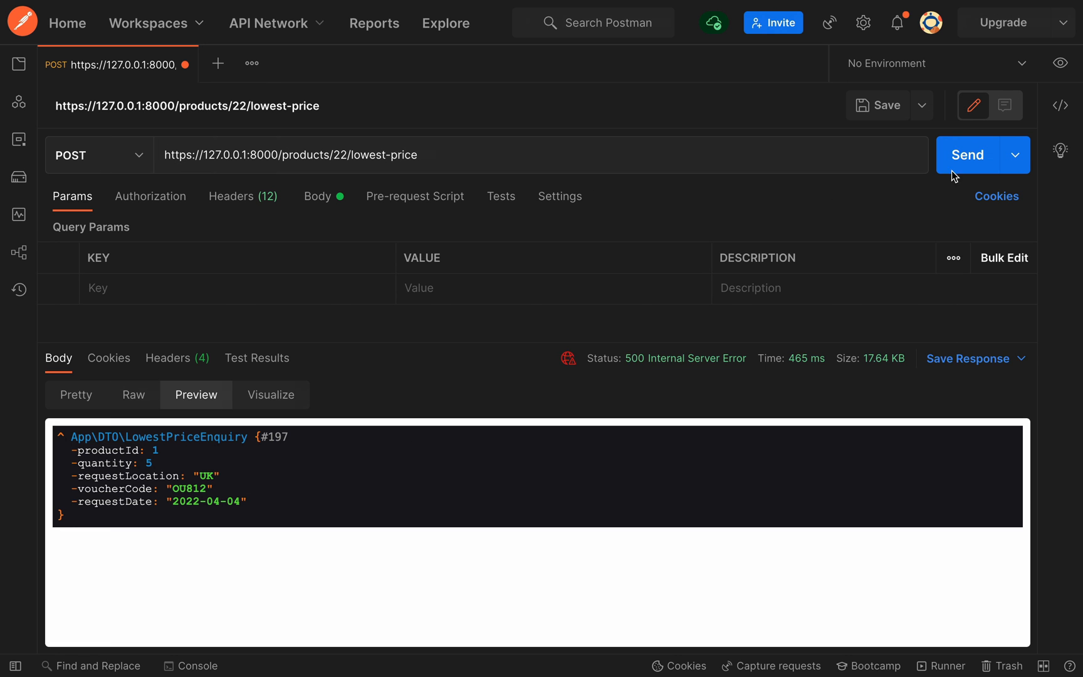
# Resend the POST /products/22/lowest-price request from Postman
pyautogui.click(967, 155)
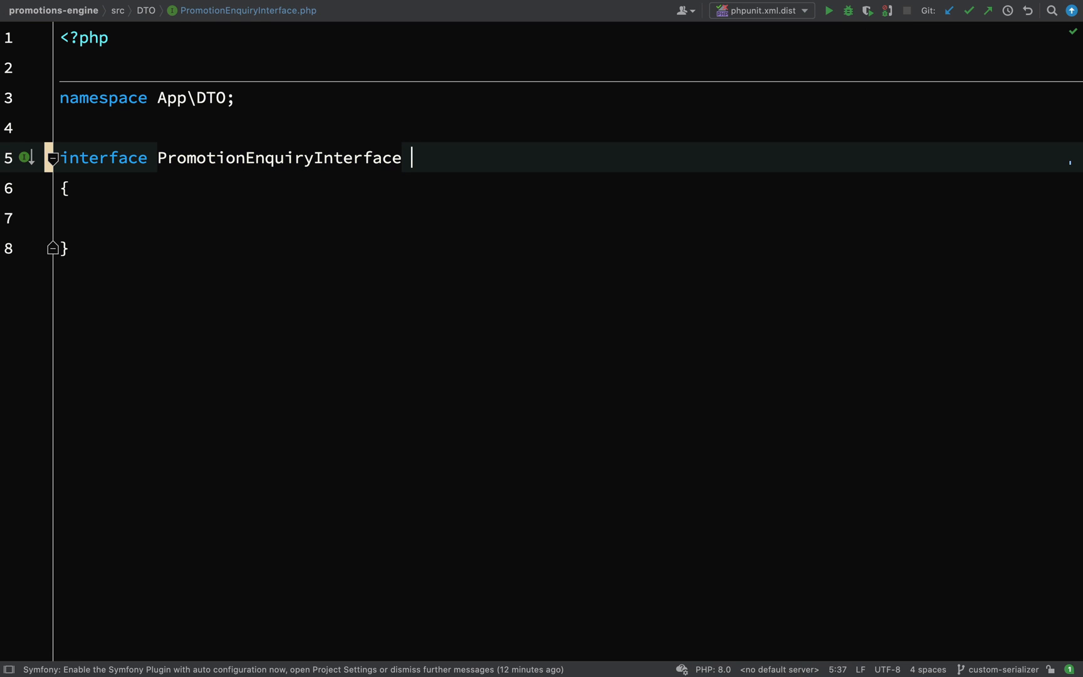
# Add 'extends JsonSerializable' to the PromotionEnquiryInterface declaration
pyautogui.write('extends')
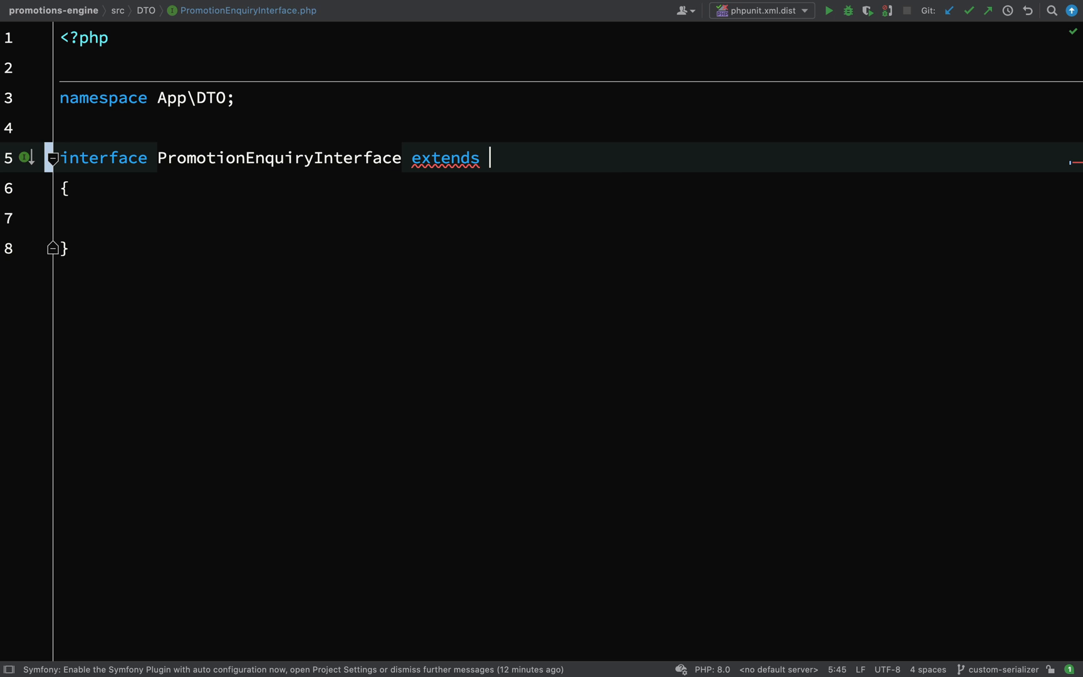
pyautogui.write('Json')
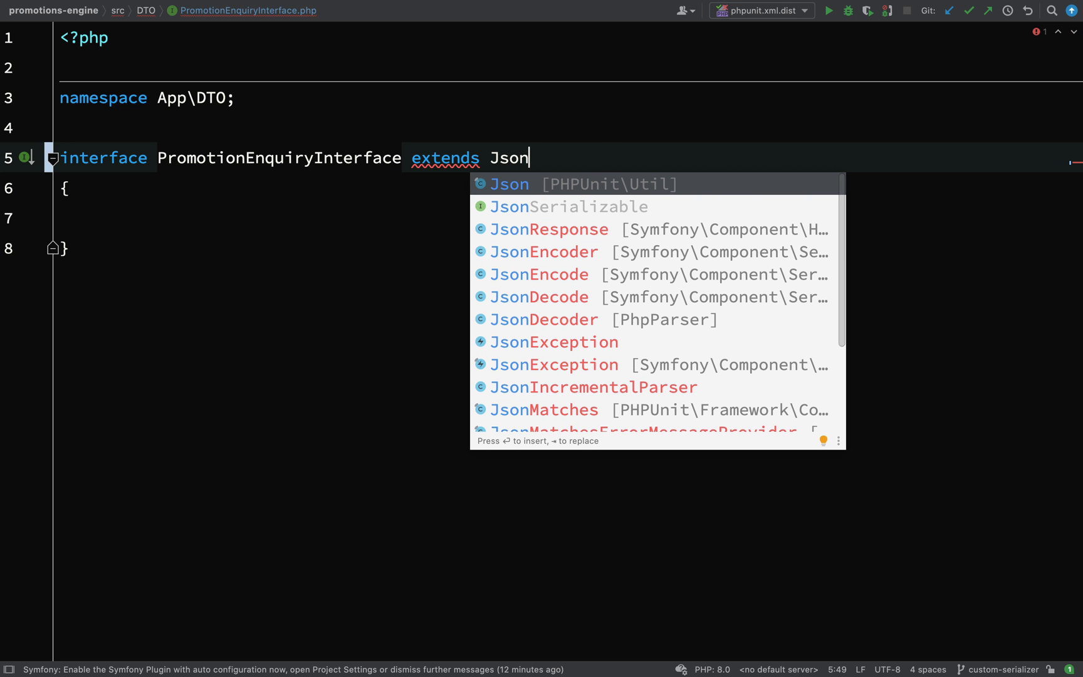
pyautogui.click(560, 206)
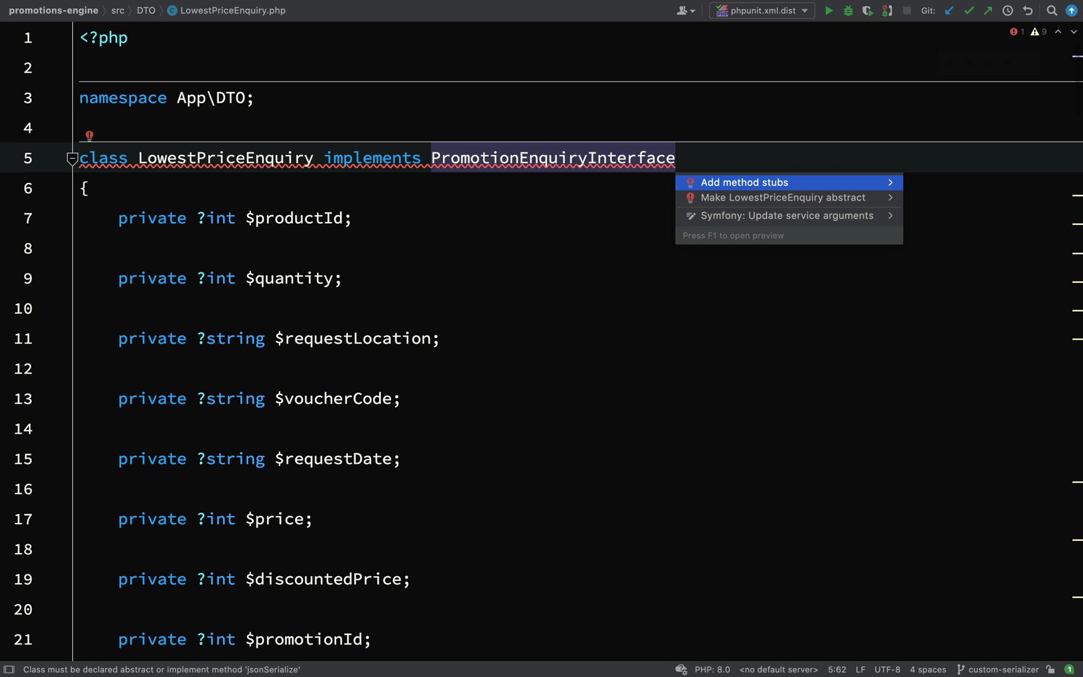
# Generate the jsonSerialize stub in LowestPriceEnquiry and make it return get_object_vars($this)
pyautogui.click(742, 182)
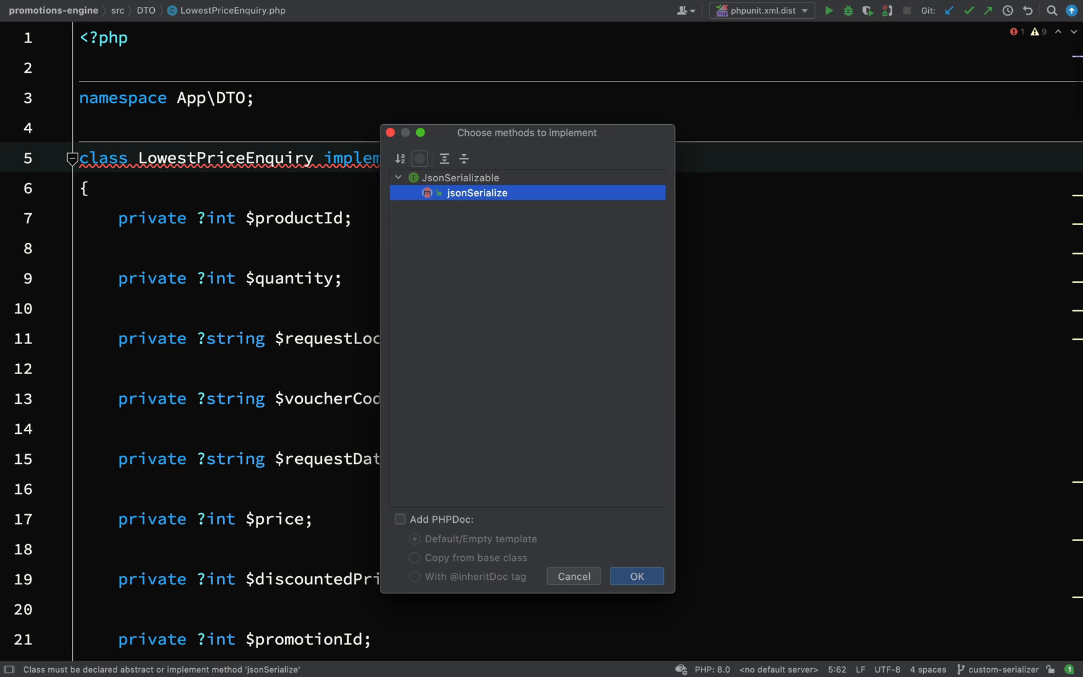
pyautogui.click(635, 576)
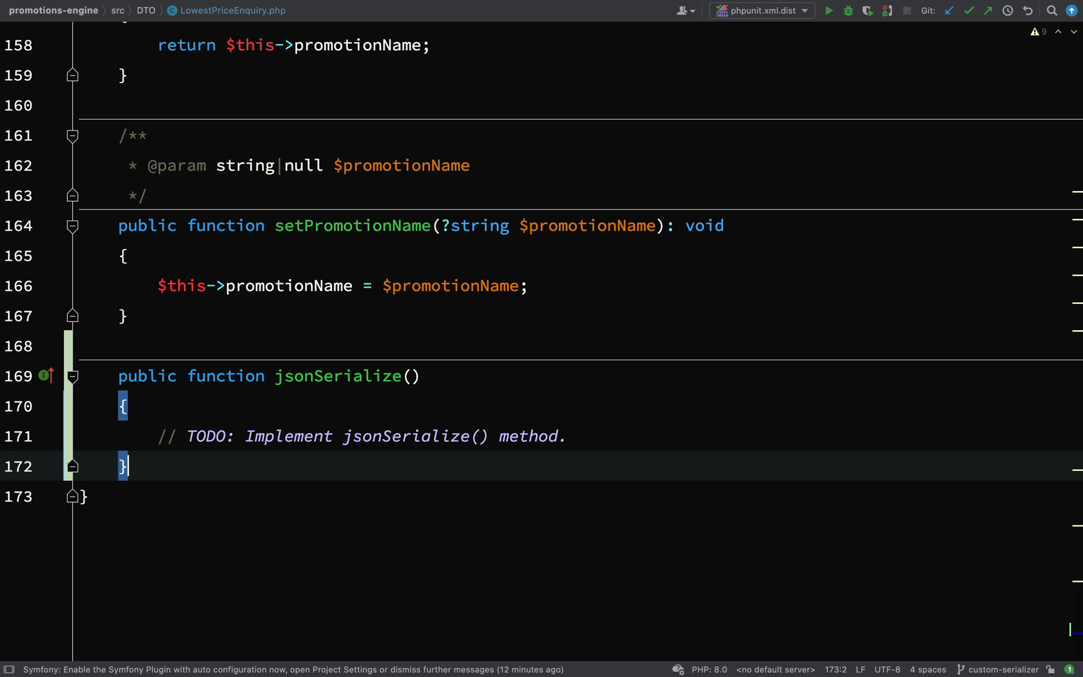
pyautogui.click(569, 435)
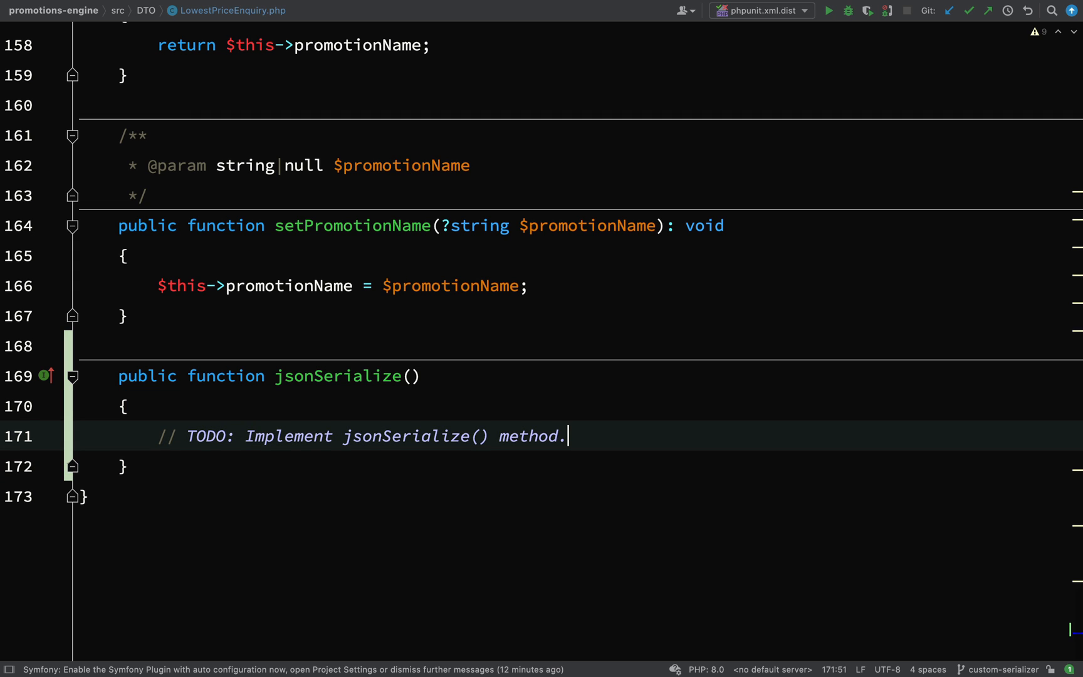
pyautogui.press('Home')
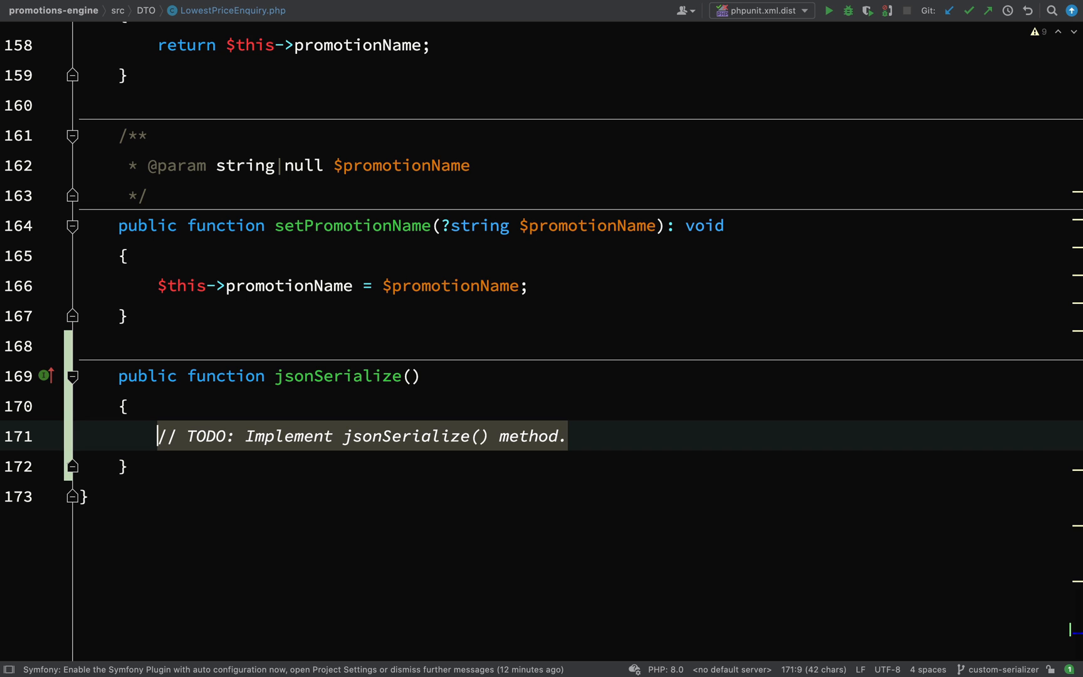
pyautogui.write('return get_object_vars(')
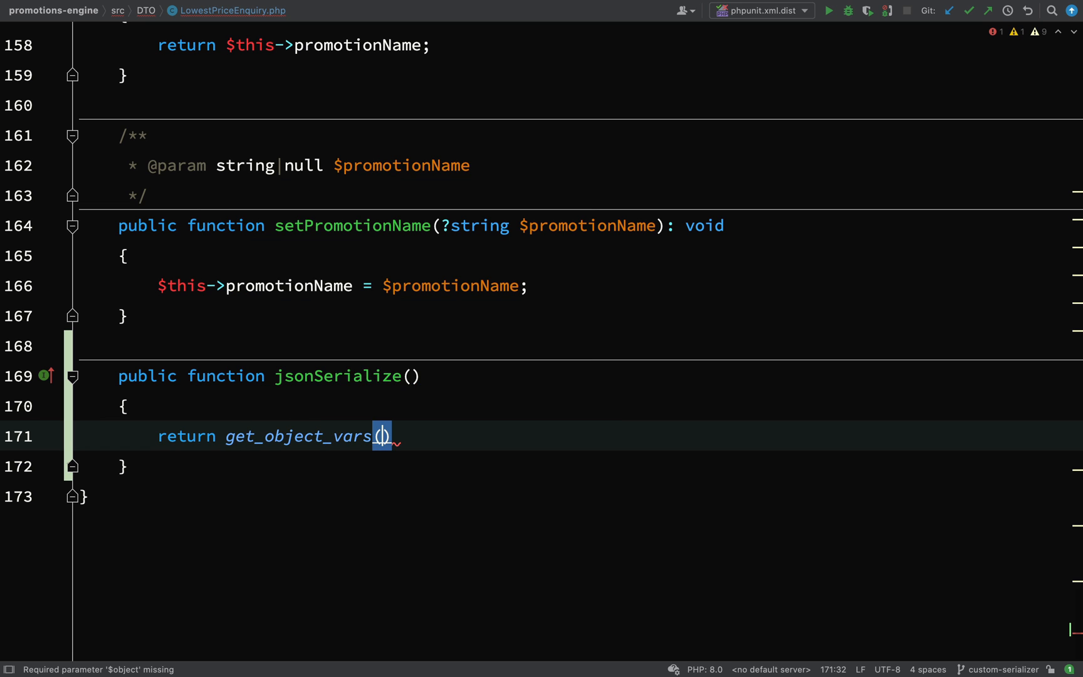
pyautogui.moveTo(382, 436)
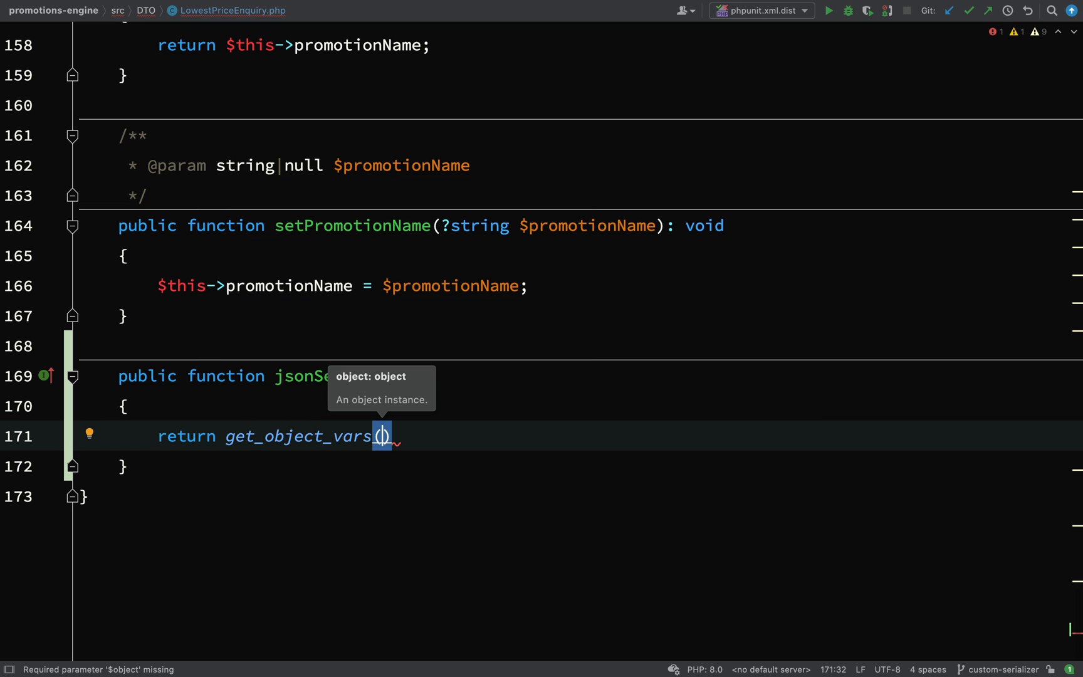
pyautogui.write('$this')
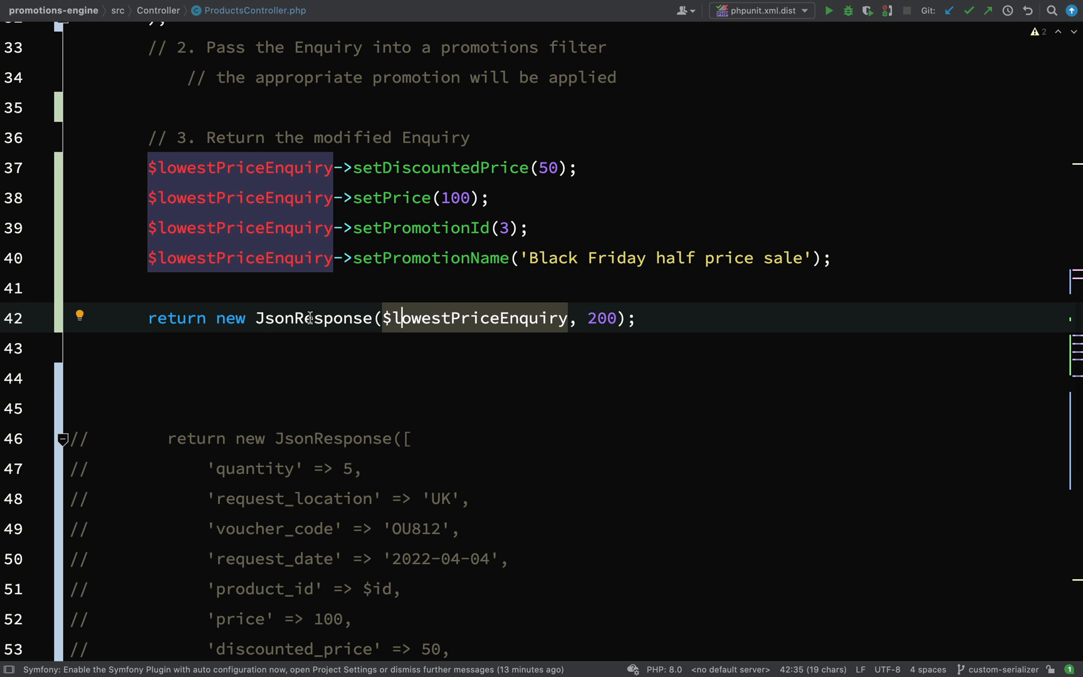
pyautogui.click(981, 155)
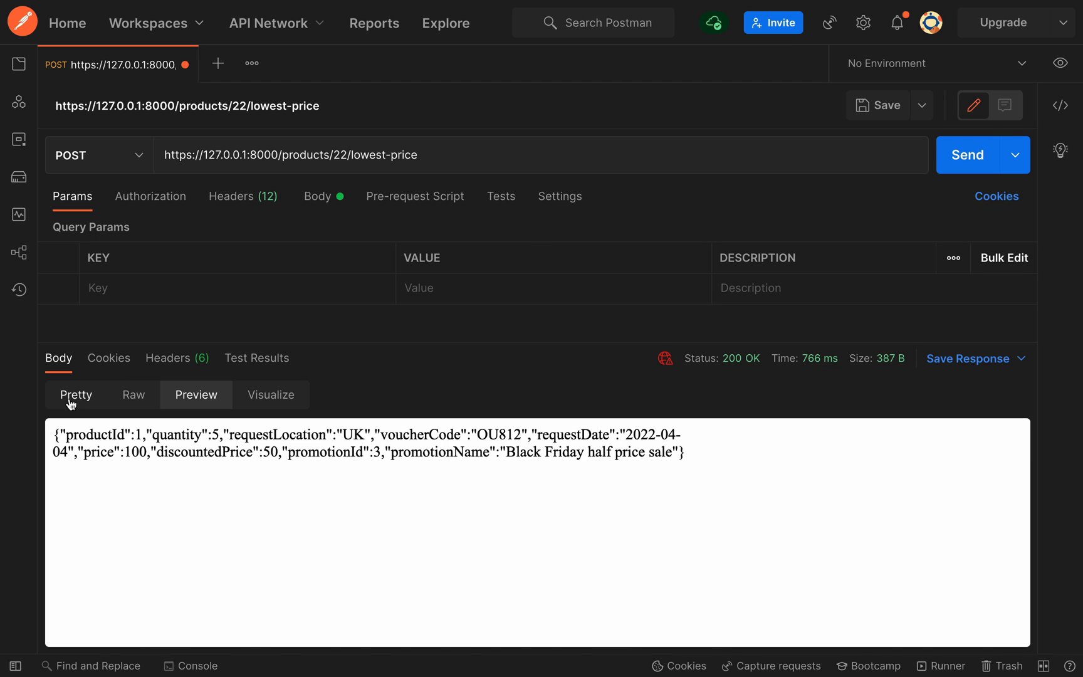
# Show Postman's 200 OK response as pretty-printed JSON, then return to the controller
pyautogui.click(75, 394)
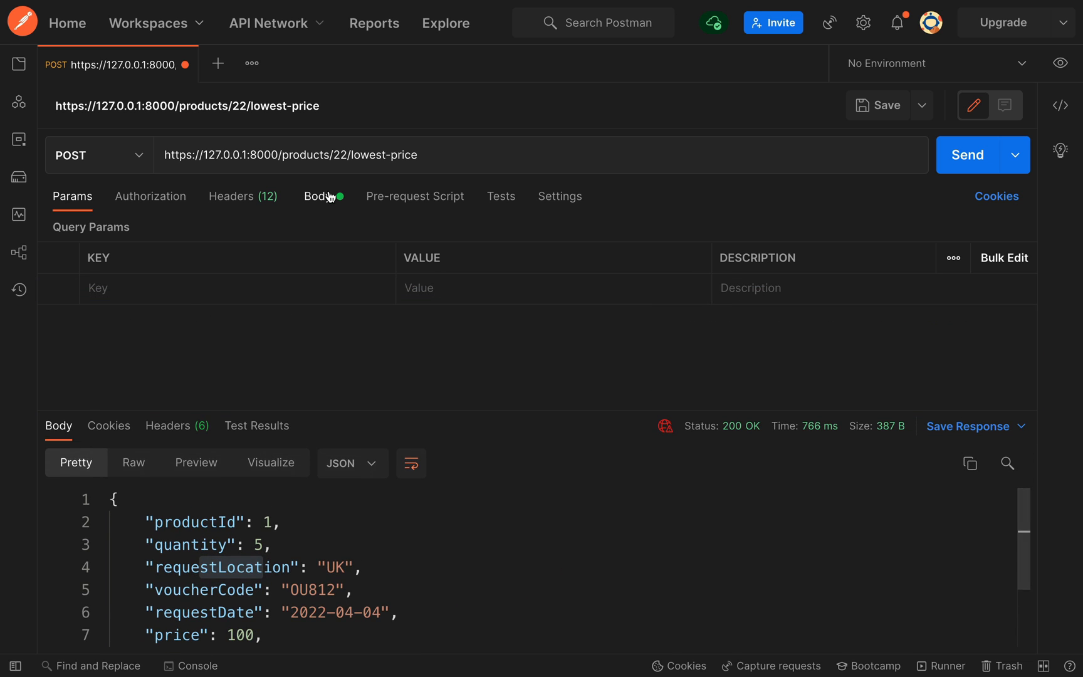
pyautogui.click(317, 196)
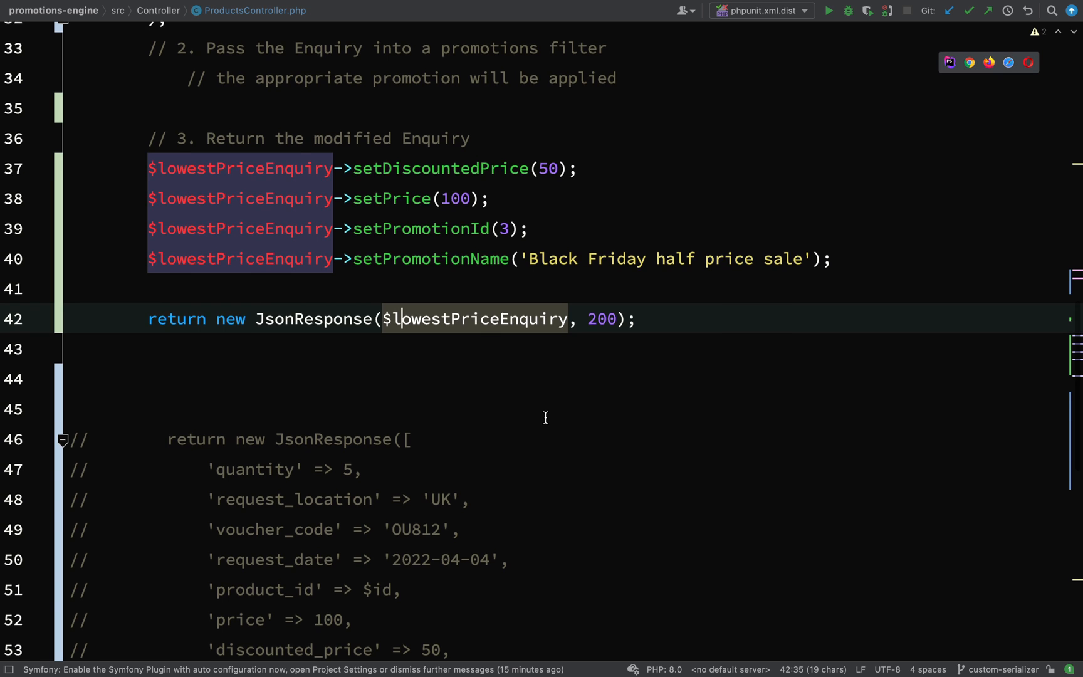
pyautogui.scroll(3)
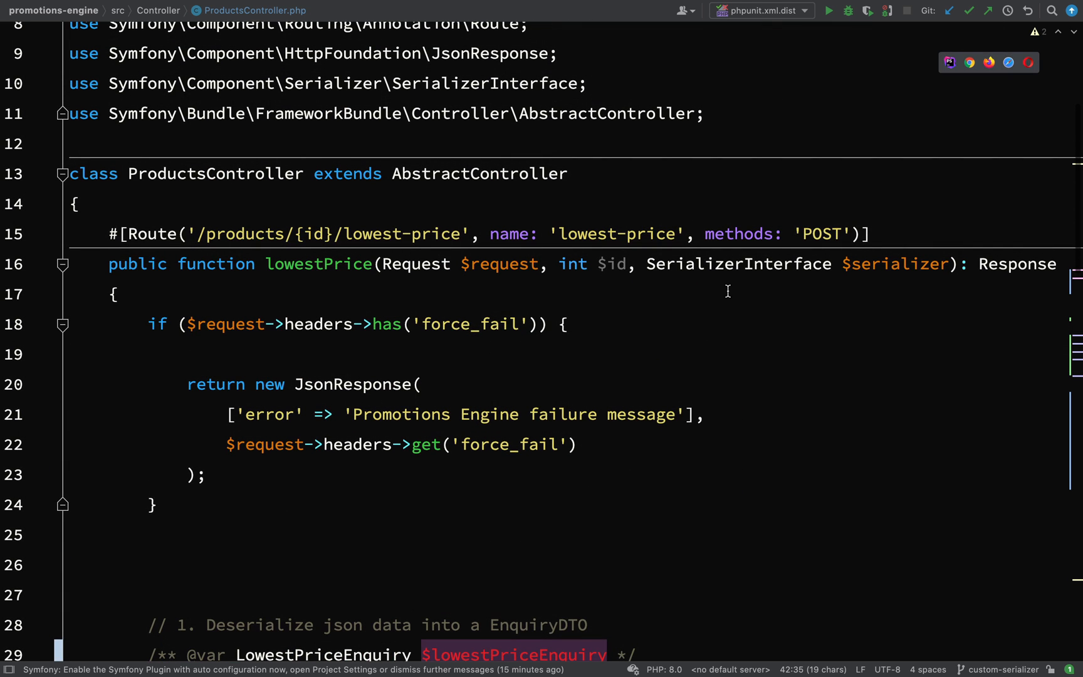
pyautogui.click(738, 264)
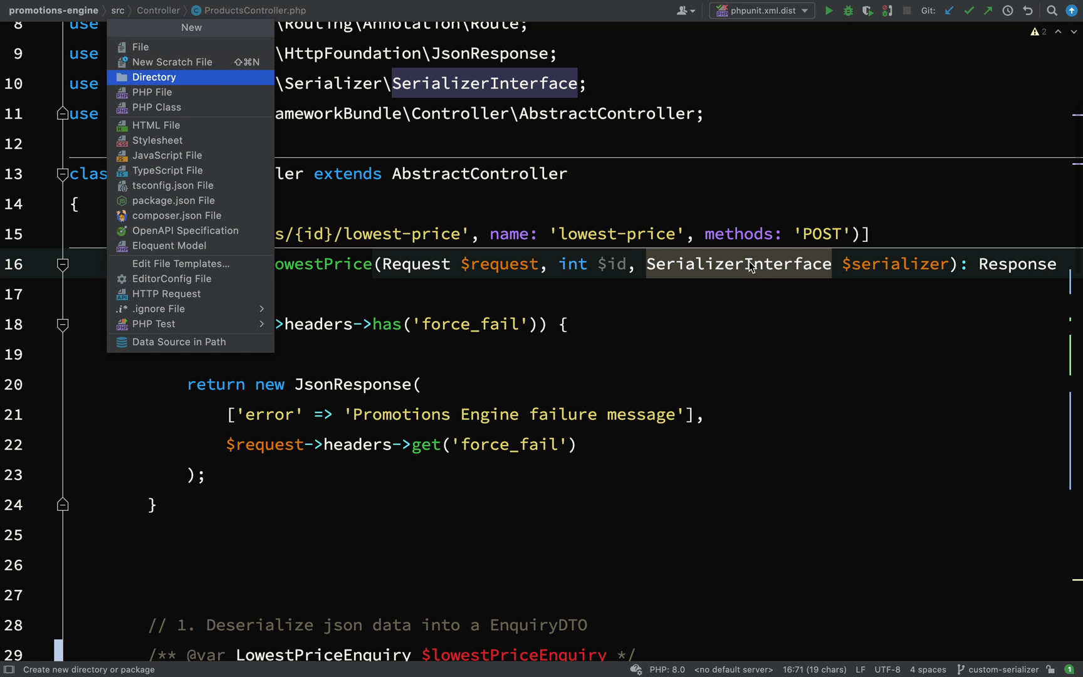
# Create a Serializer directory under src/Service and start a new PHP class inside it
pyautogui.click(154, 76)
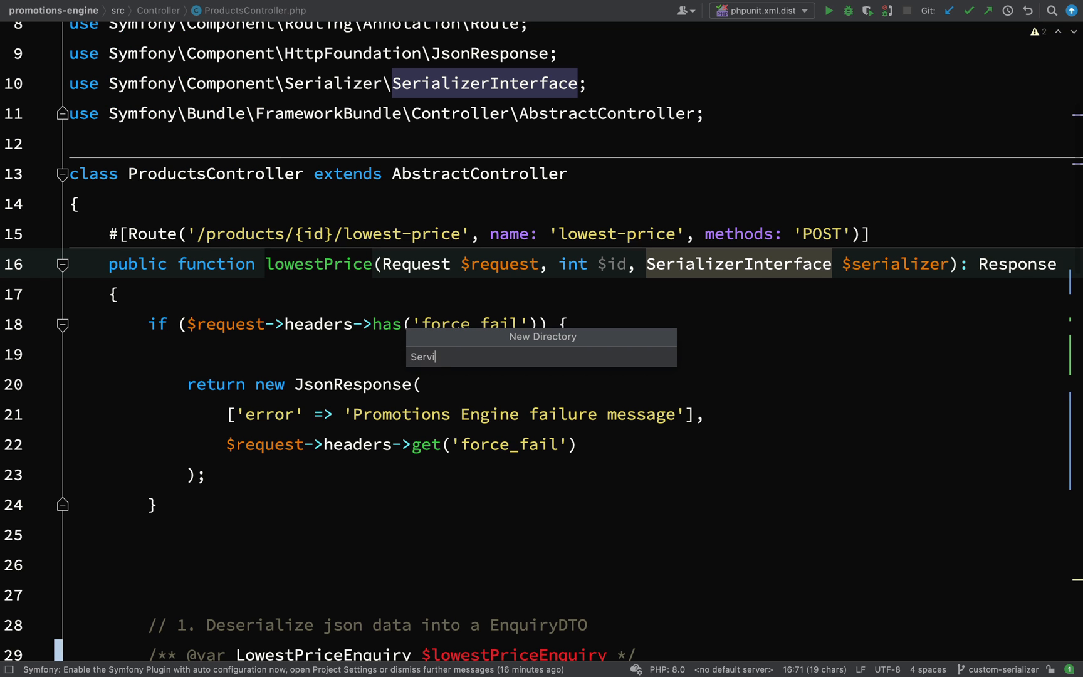
pyautogui.write('ce')
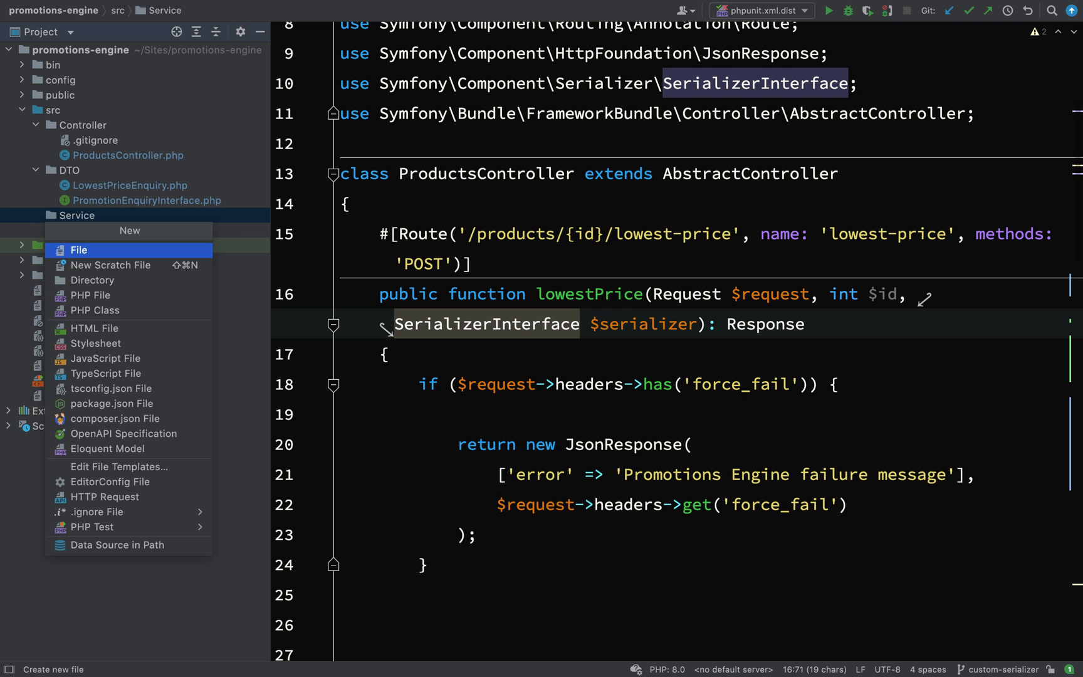
pyautogui.click(92, 280)
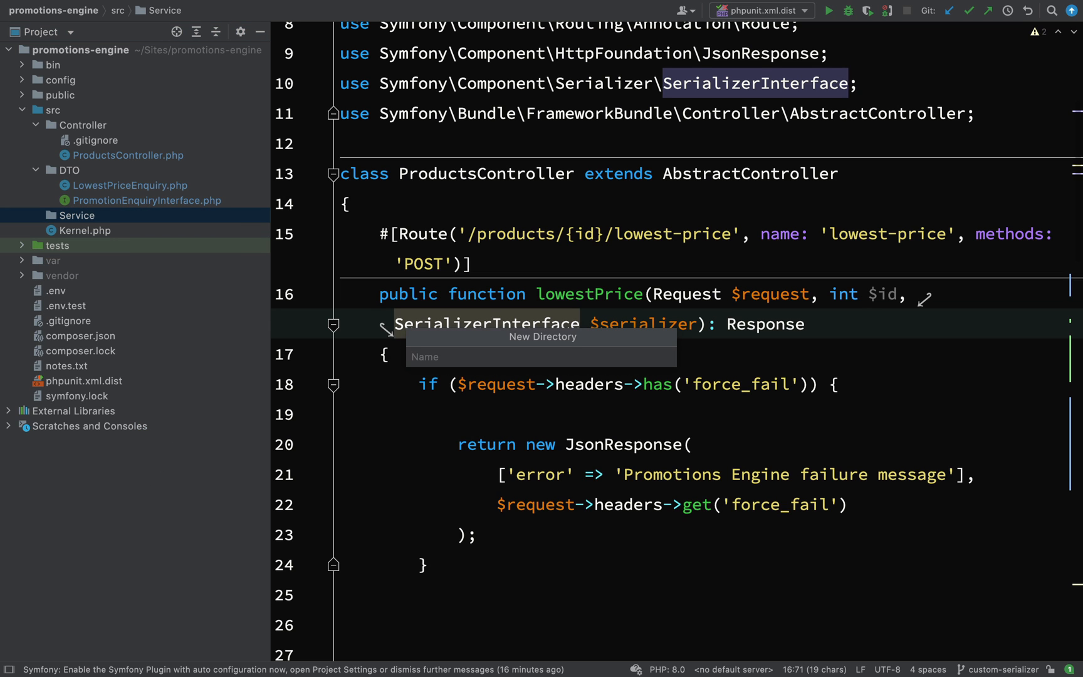
pyautogui.write('Serializ')
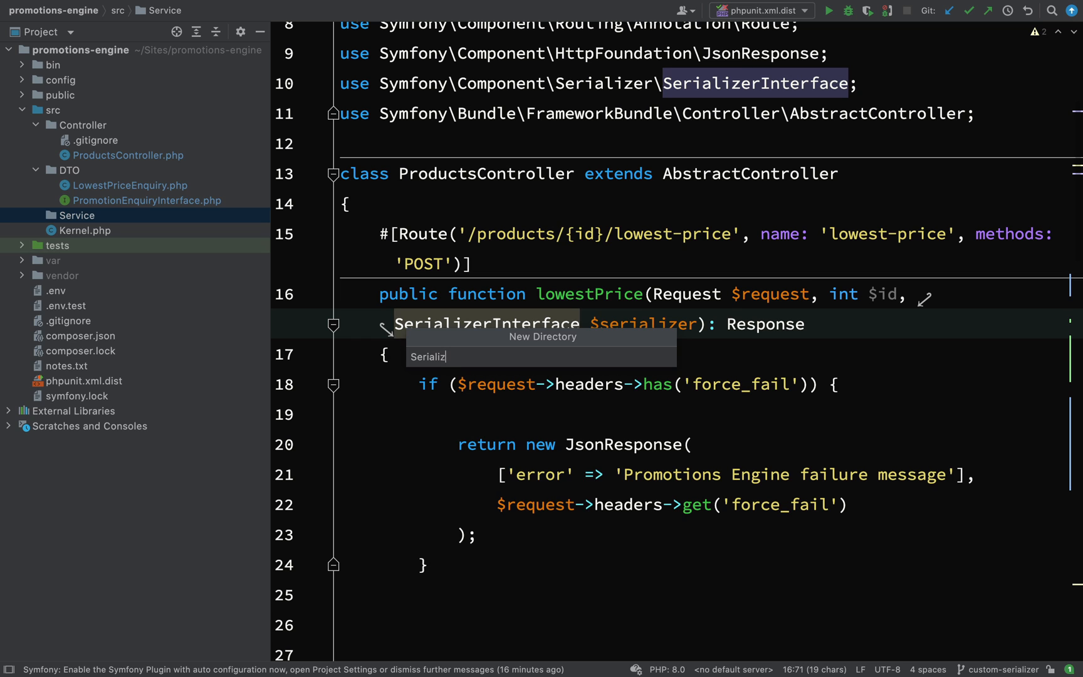
pyautogui.press('Return')
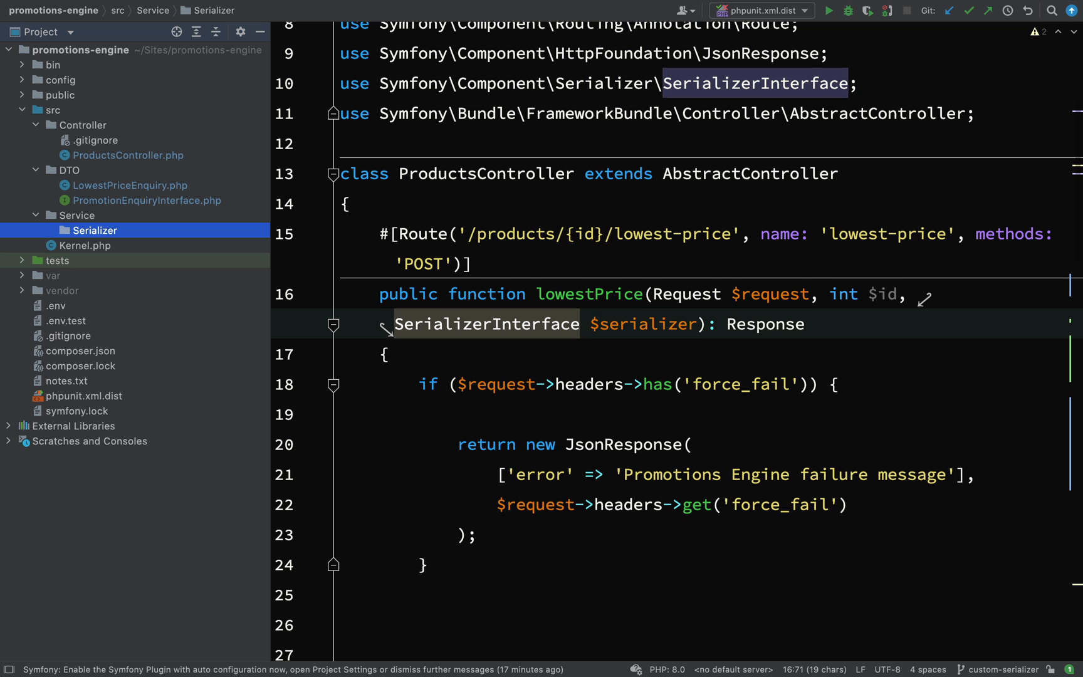
pyautogui.click(94, 230)
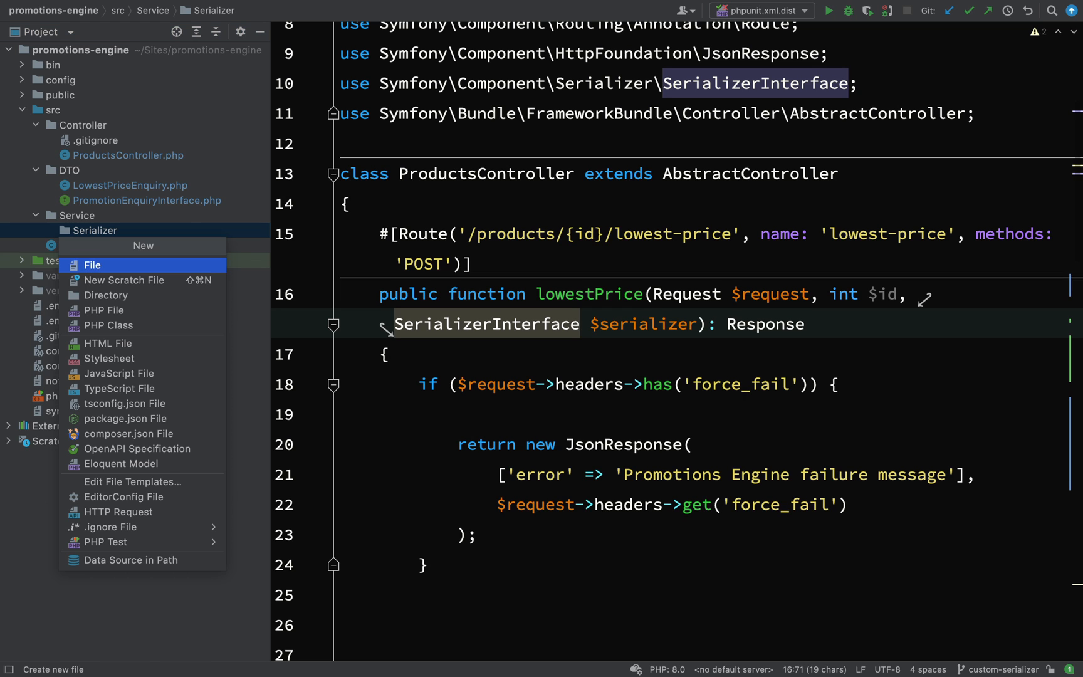
pyautogui.click(109, 325)
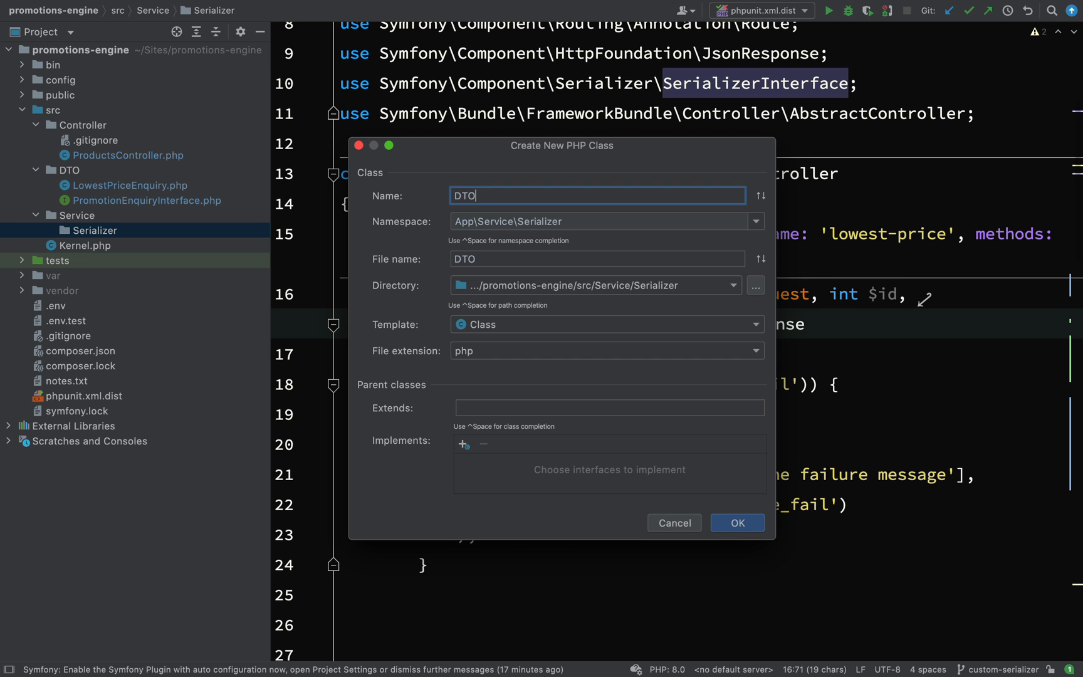
# Create class DTOSerializer implementing SerializerInterface with generated serialize and deserialize stubs
pyautogui.write('Serialize')
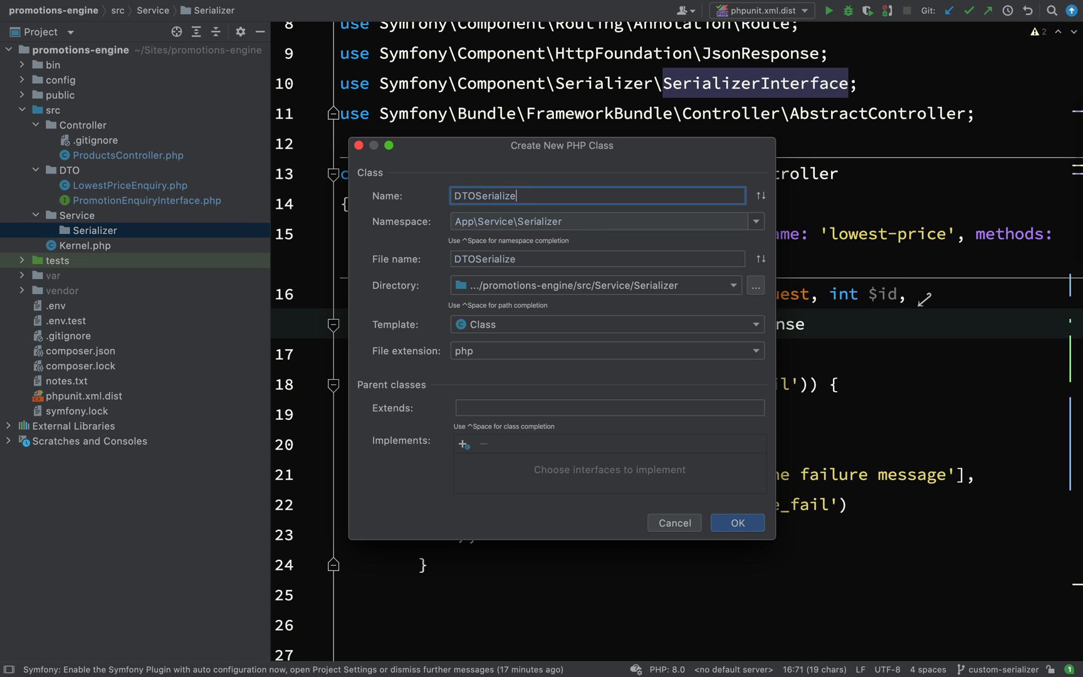
pyautogui.click(736, 522)
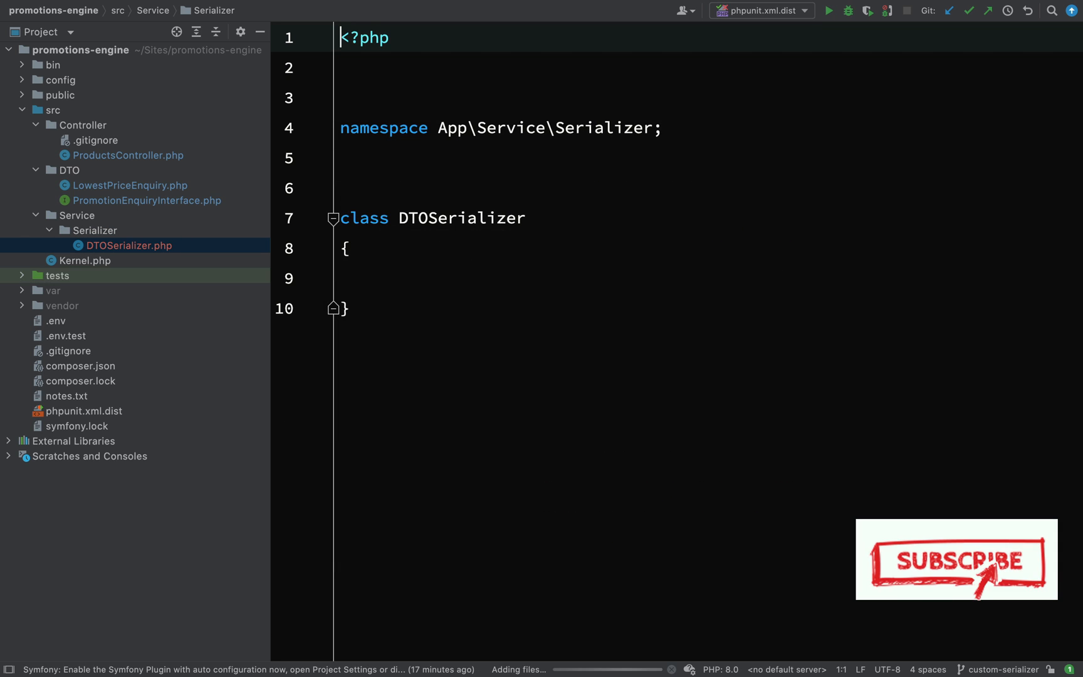
pyautogui.write('implements')
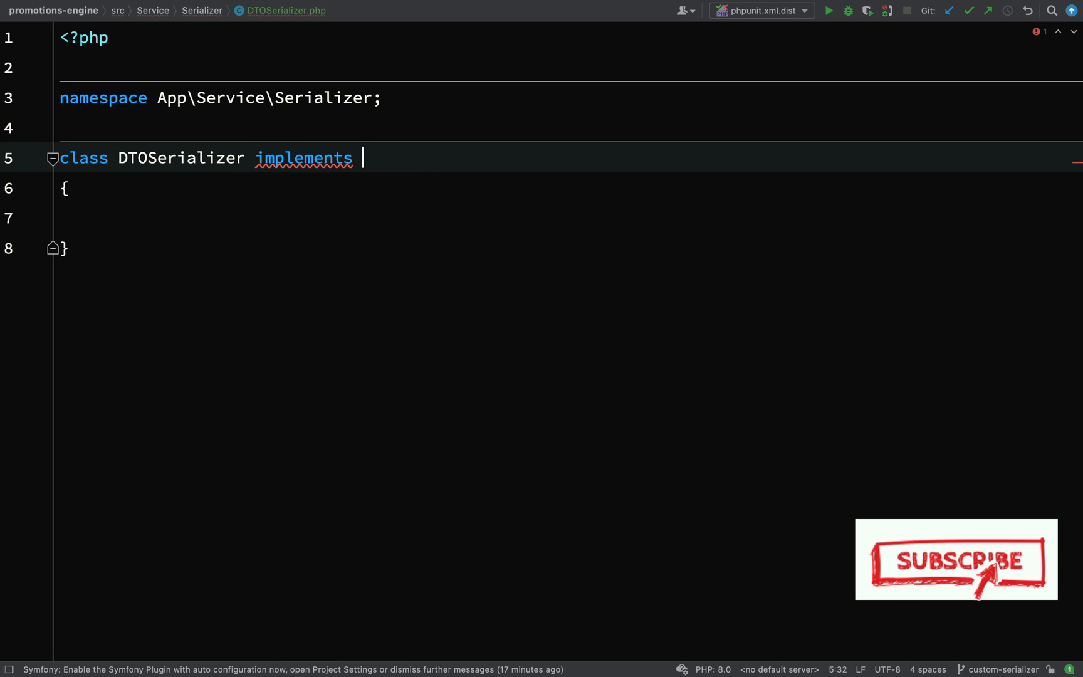
pyautogui.write('SerializerInterface')
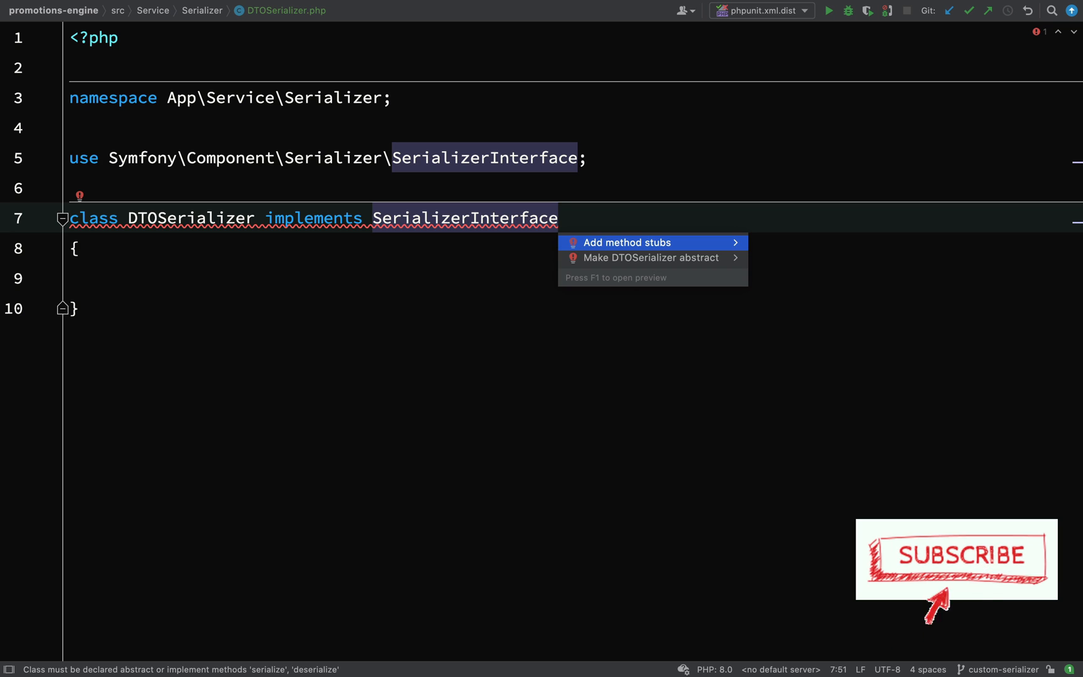
pyautogui.click(625, 242)
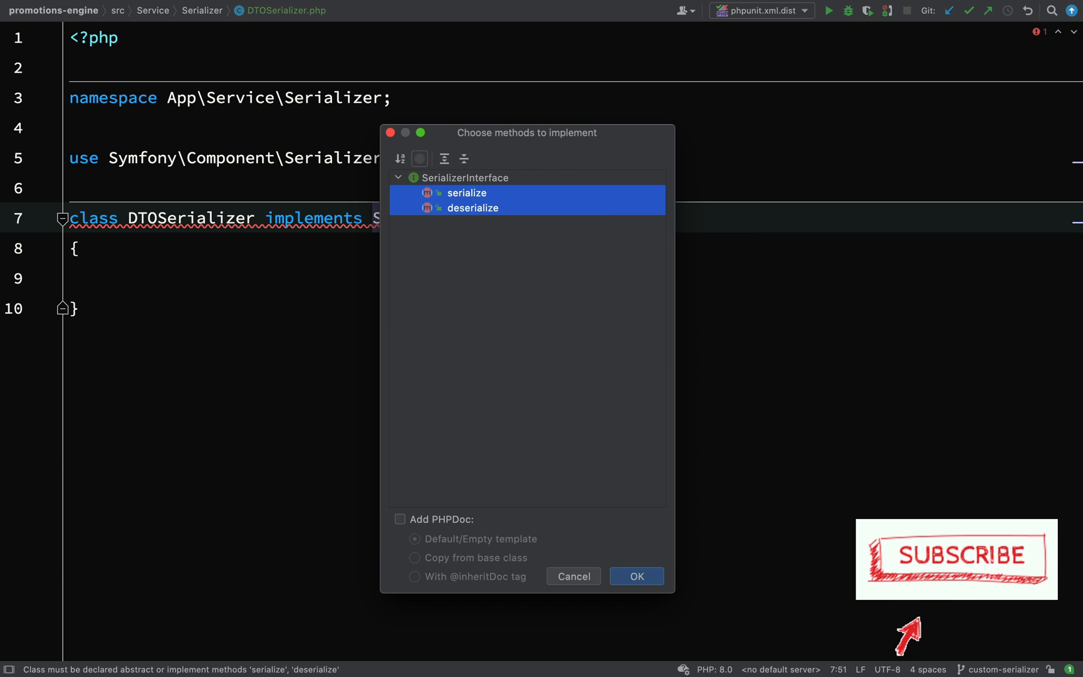
pyautogui.click(635, 576)
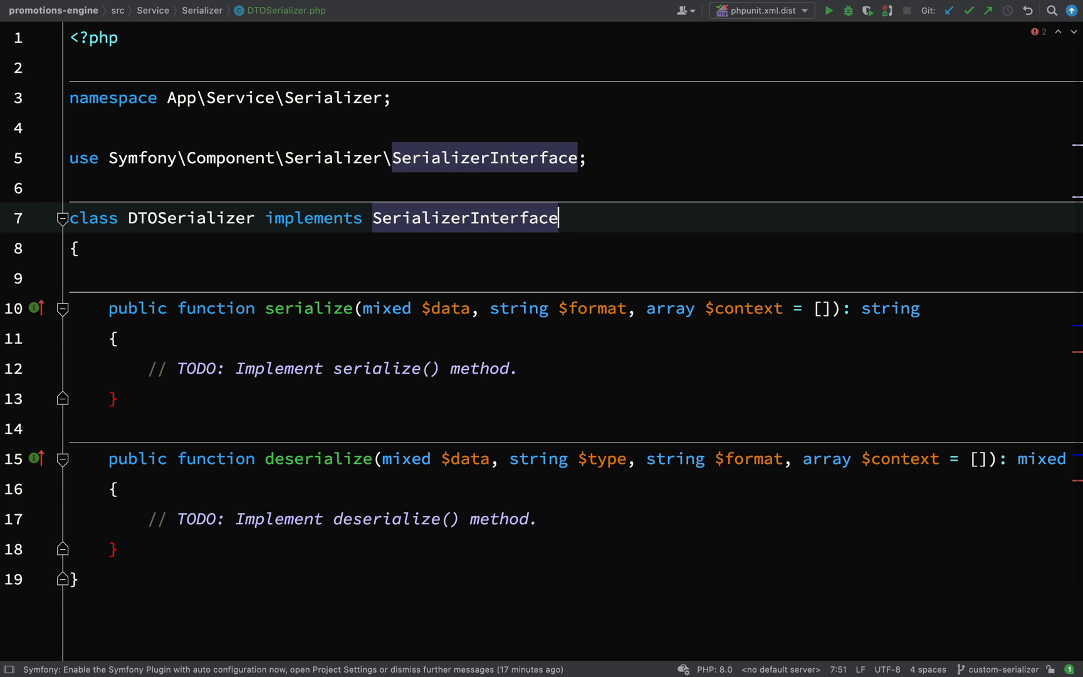
# Add a private SerializerInterface $serializer property and delegate serialize() to it with its arguments
pyautogui.write('private')
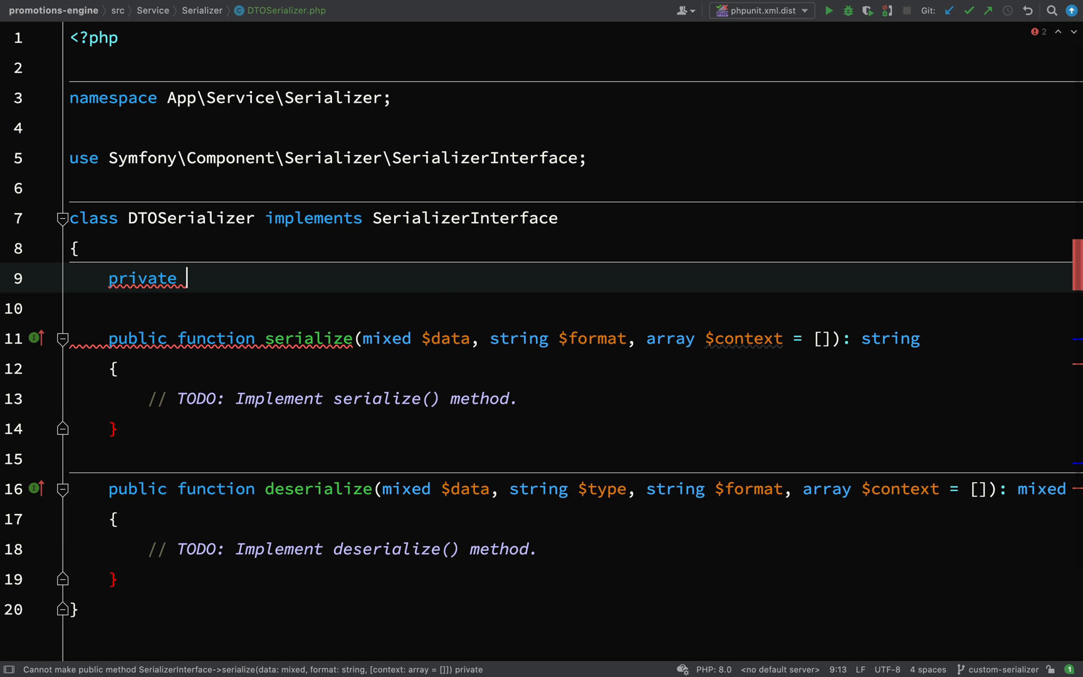
pyautogui.write('Swer')
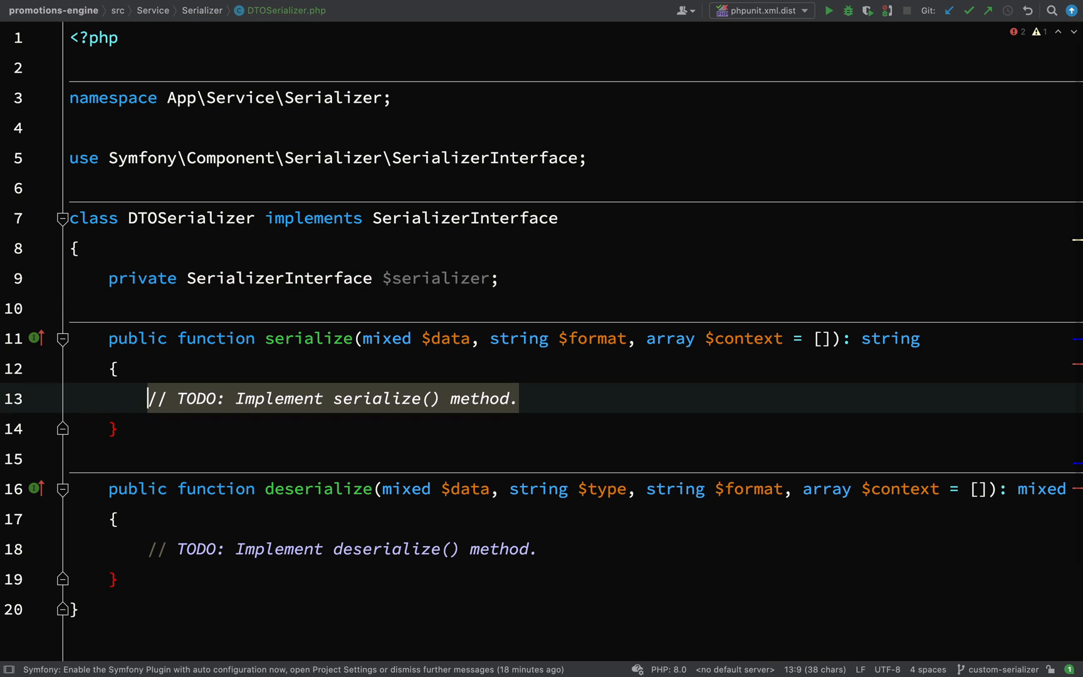
pyautogui.press('Delete')
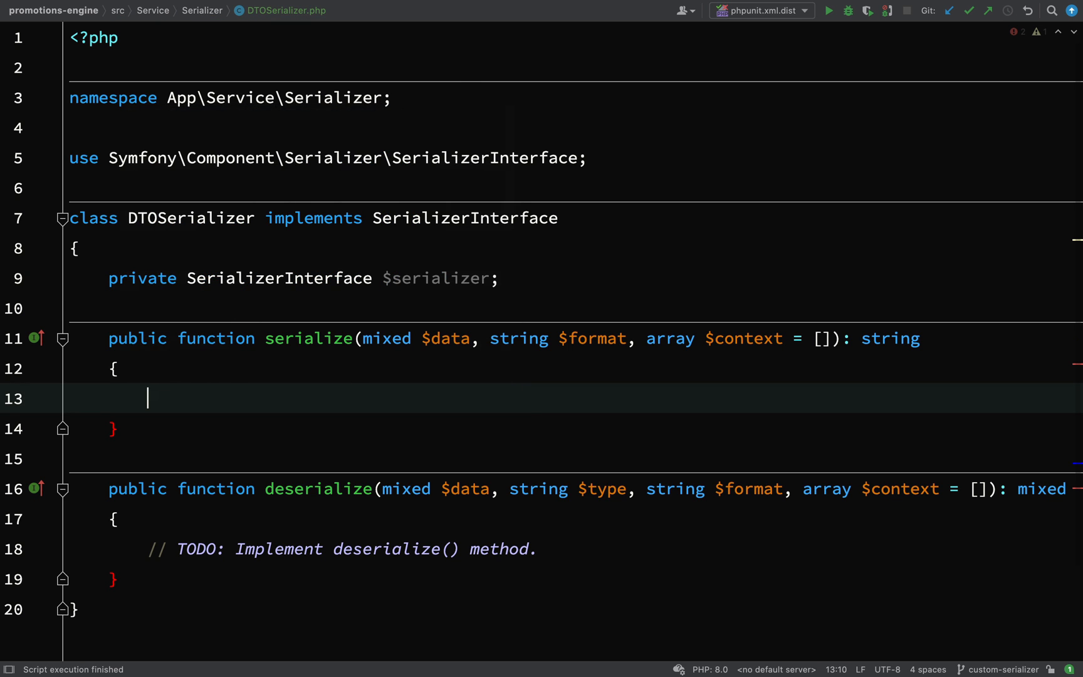
pyautogui.write('return $this->serializer')
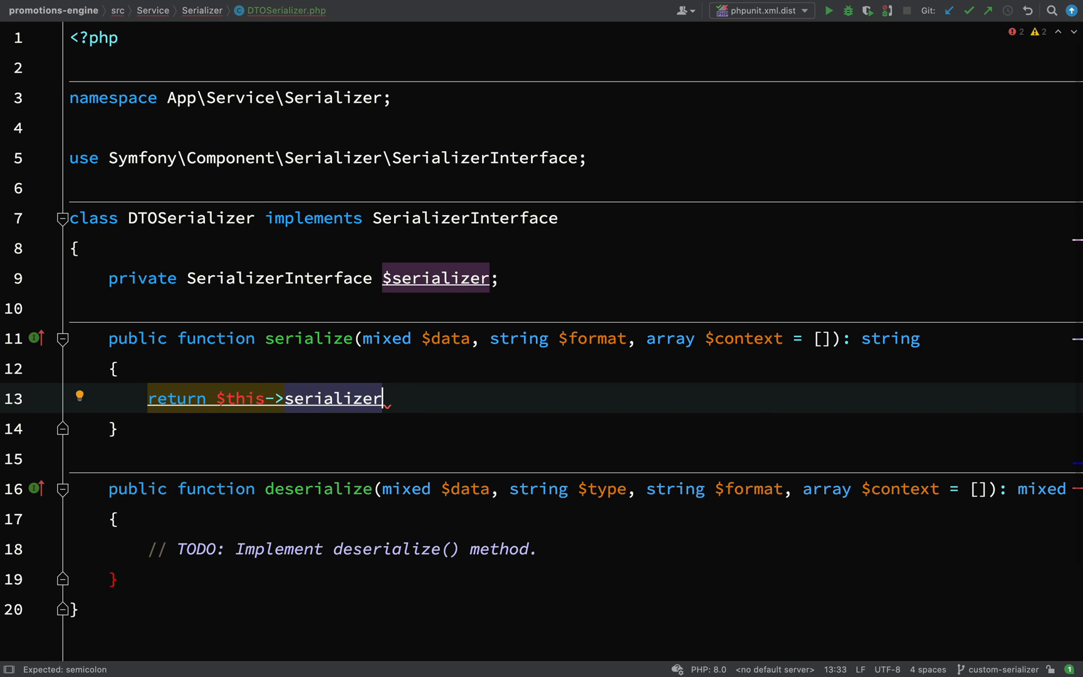
pyautogui.write('->serialize($data,')
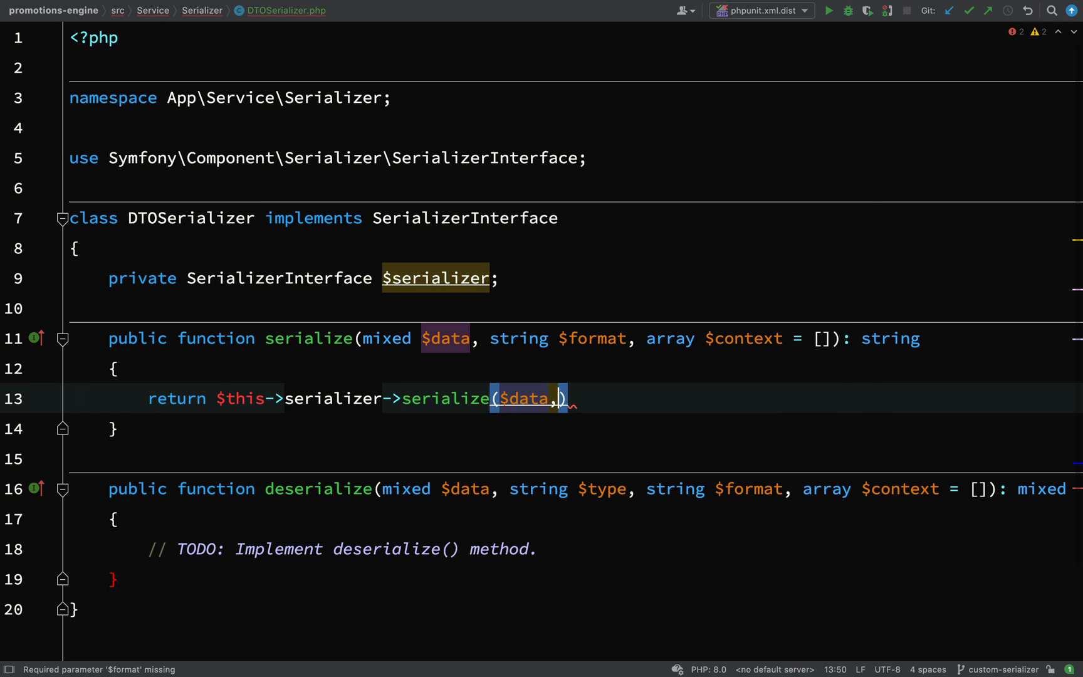
pyautogui.write('$format')
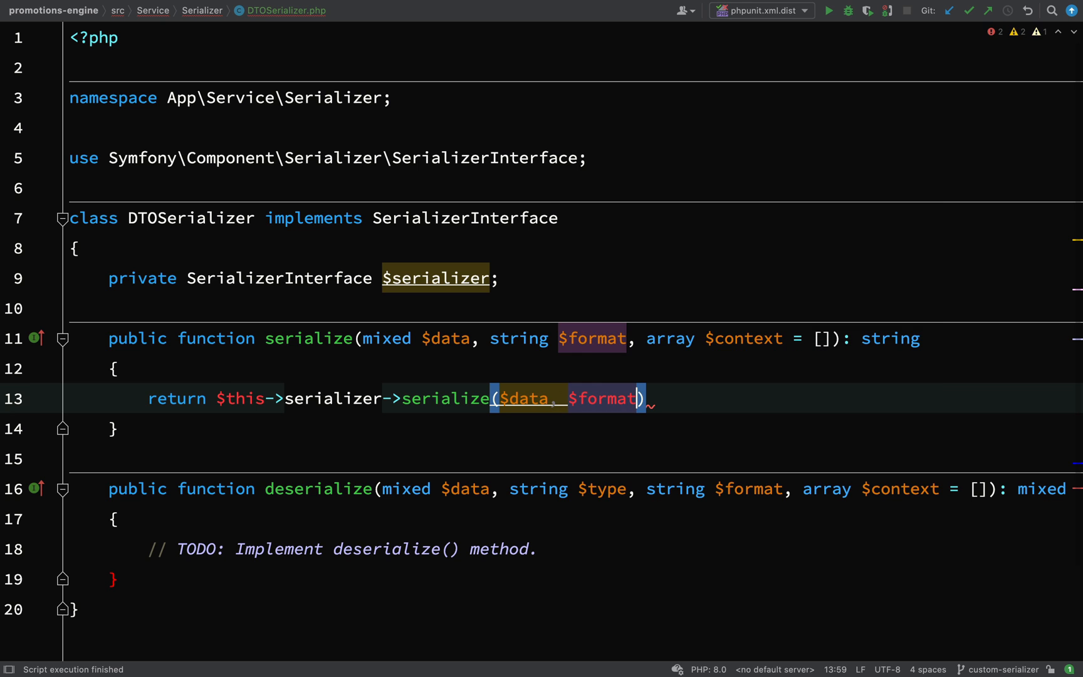
pyautogui.write(', $context')
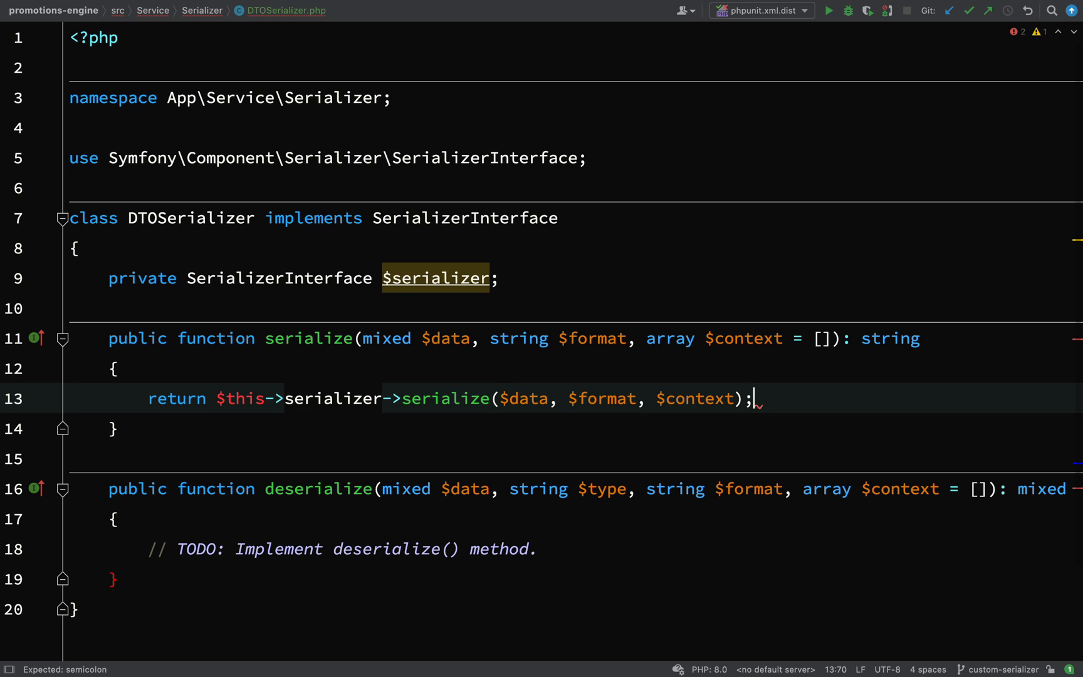
pyautogui.click(148, 338)
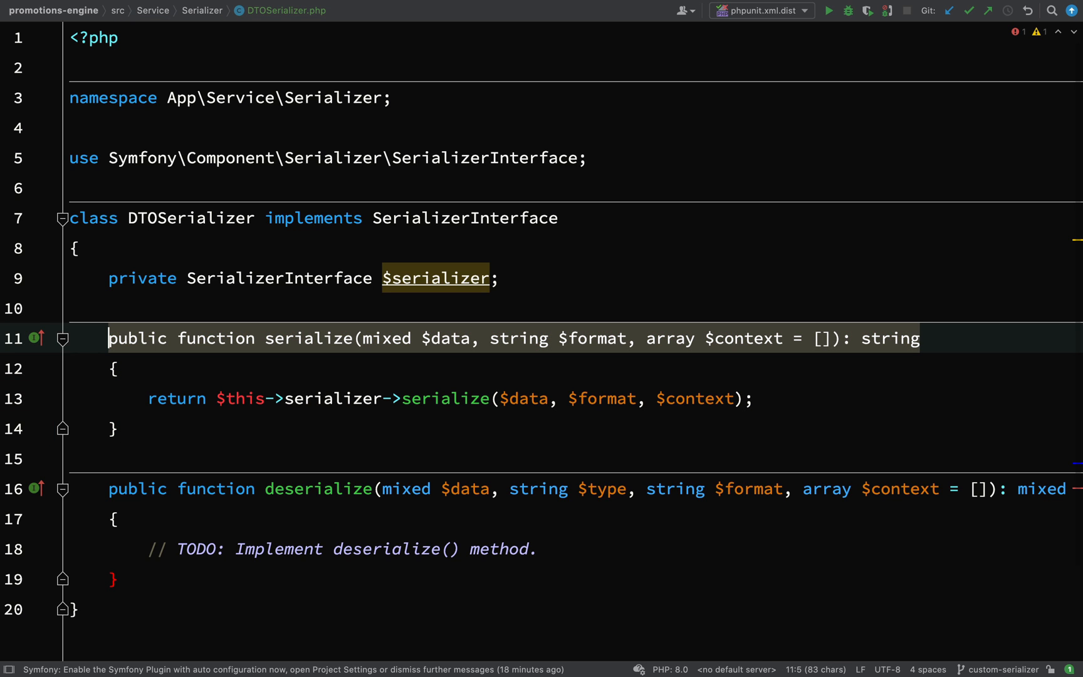
# Make deserialize() return $this->serializer->deserialize() with all arguments, ending with $context
pyautogui.scroll(-3)
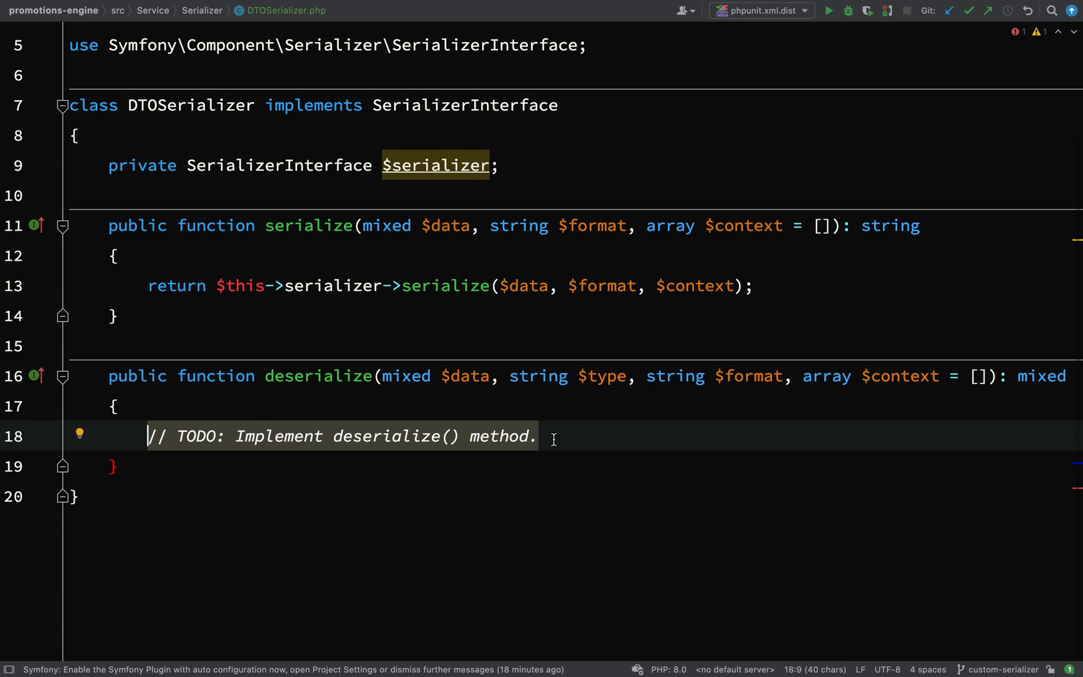
pyautogui.write('return $')
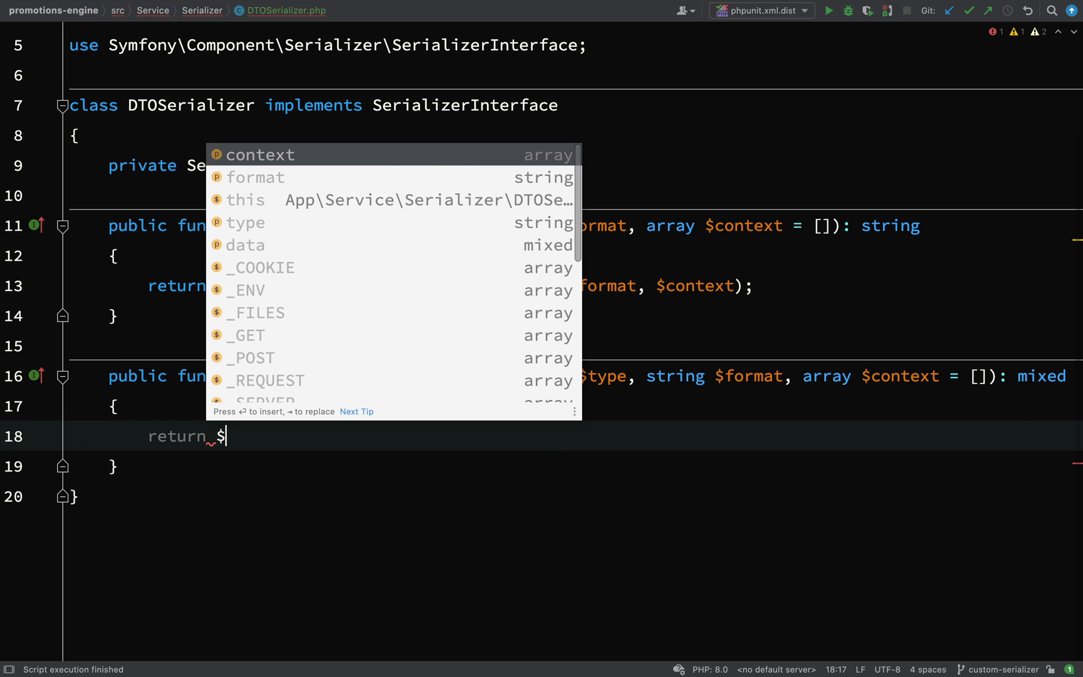
pyautogui.write('this->serialize')
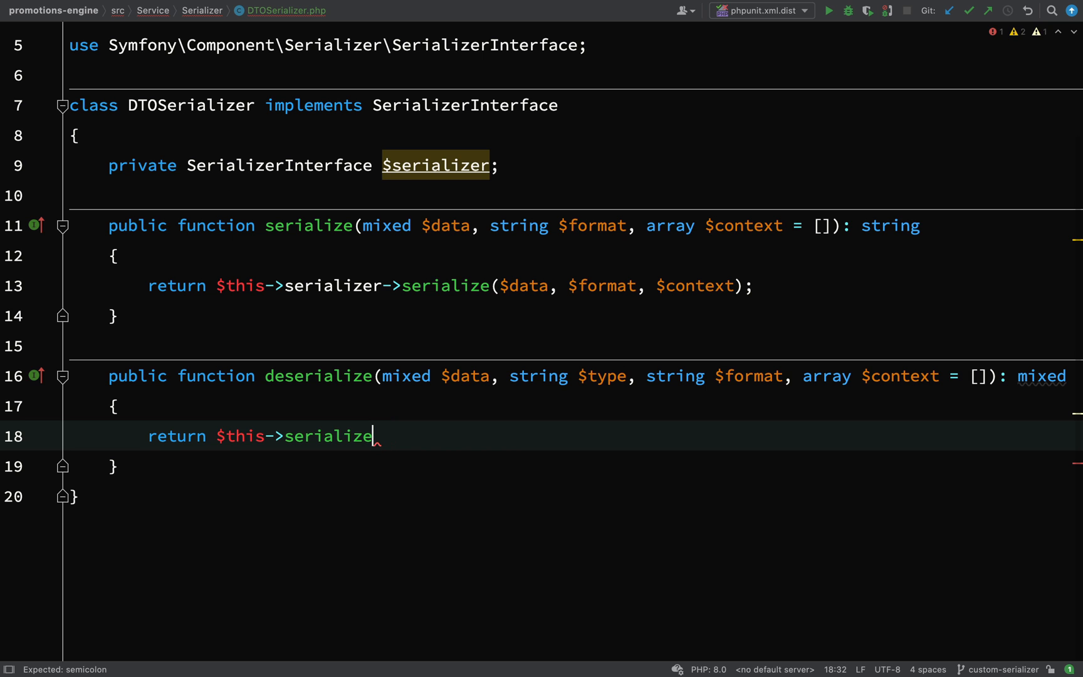
pyautogui.write('r->deserialize($data, $type, $format,')
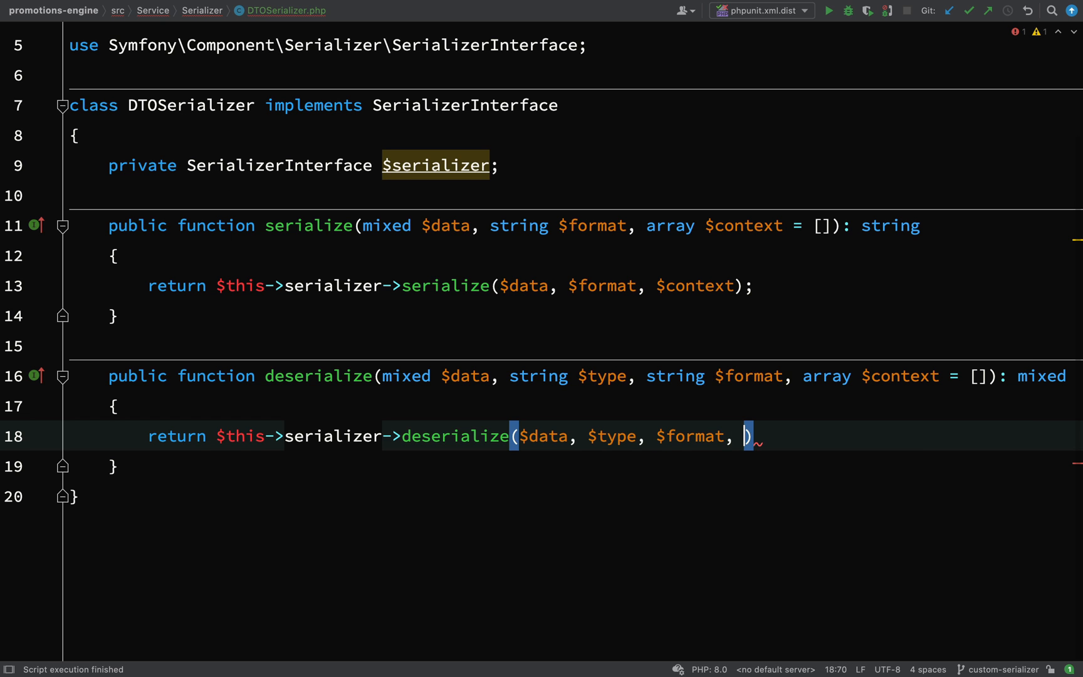
pyautogui.write('$context')
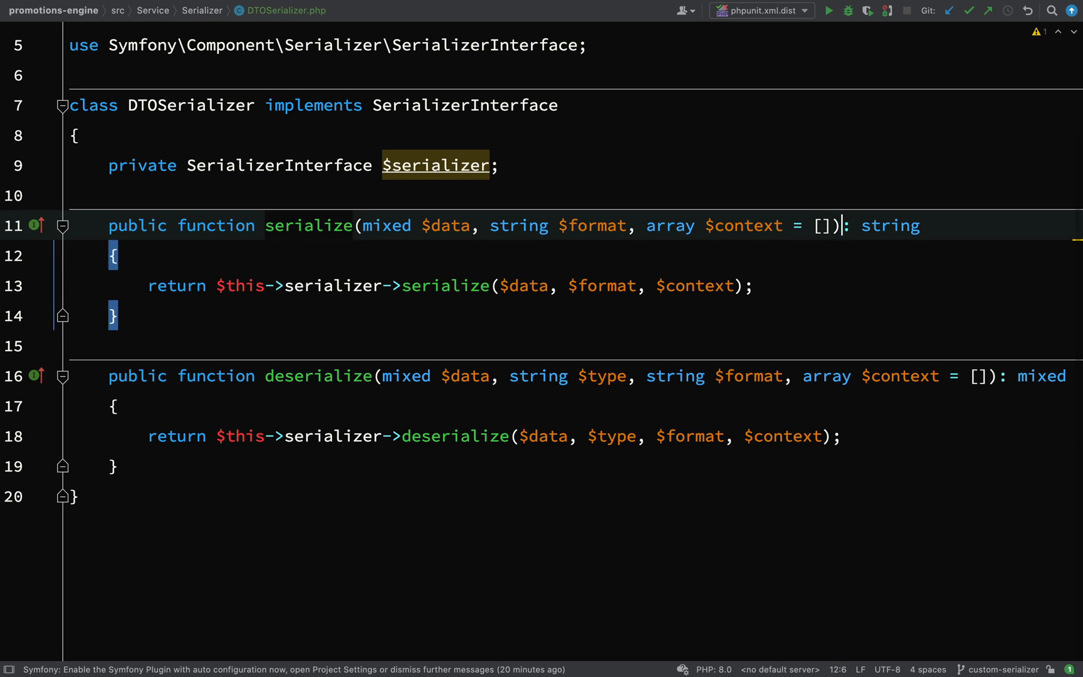
# Add a __construct to DTOSerializer that assigns $this->serializer = new Serializer
pyautogui.press('enter')
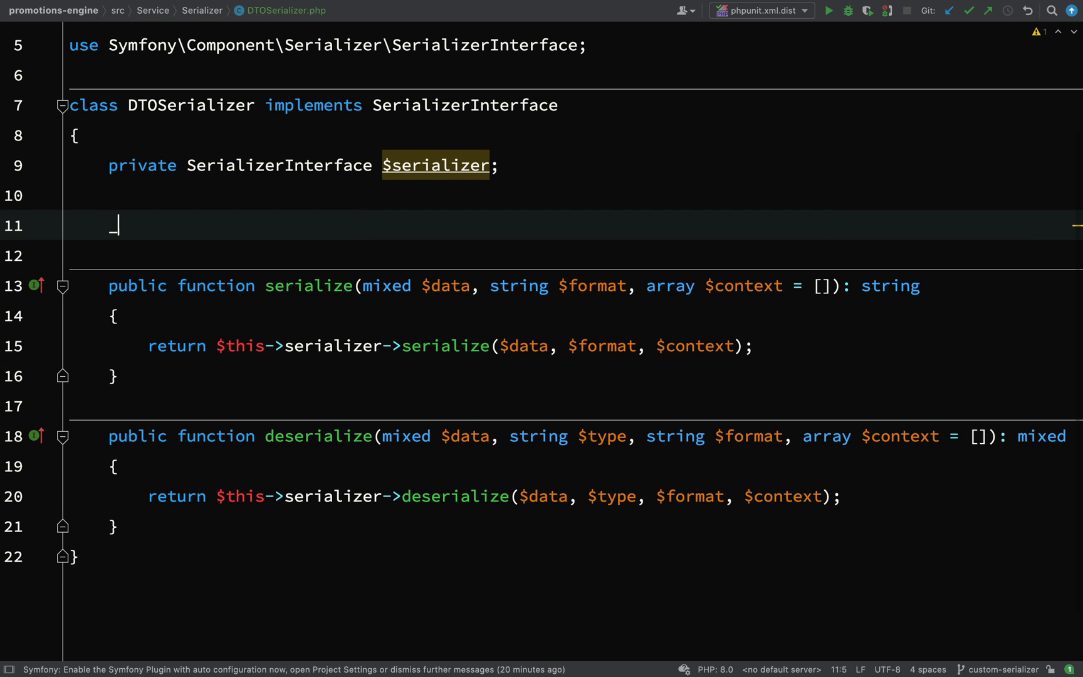
pyautogui.write('__')
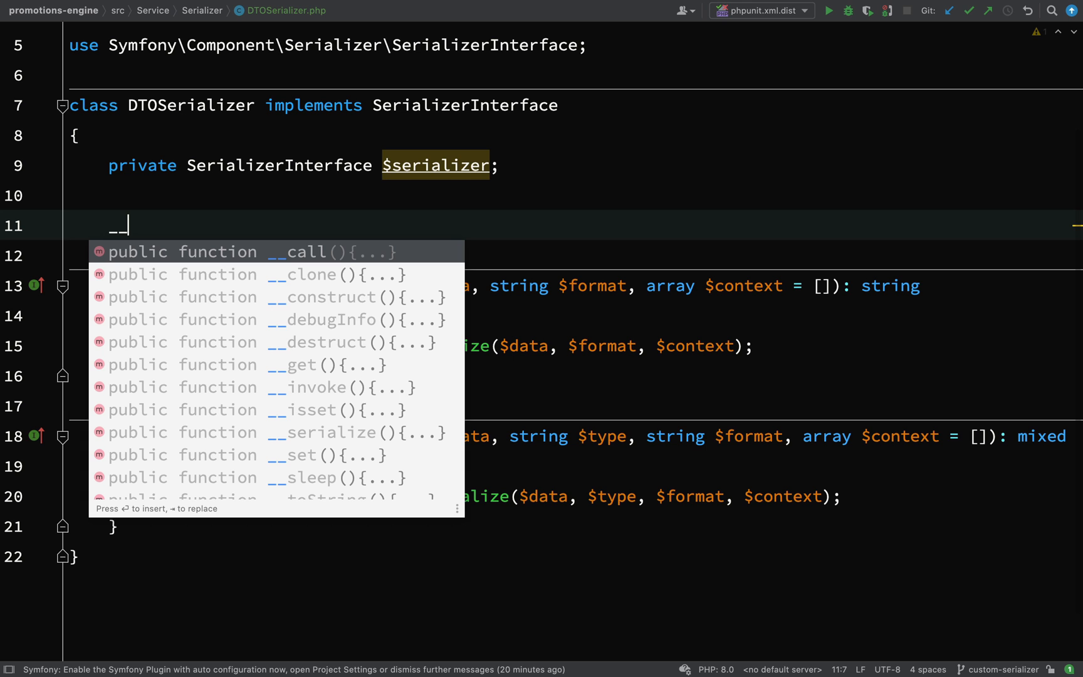
pyautogui.write('construct(')
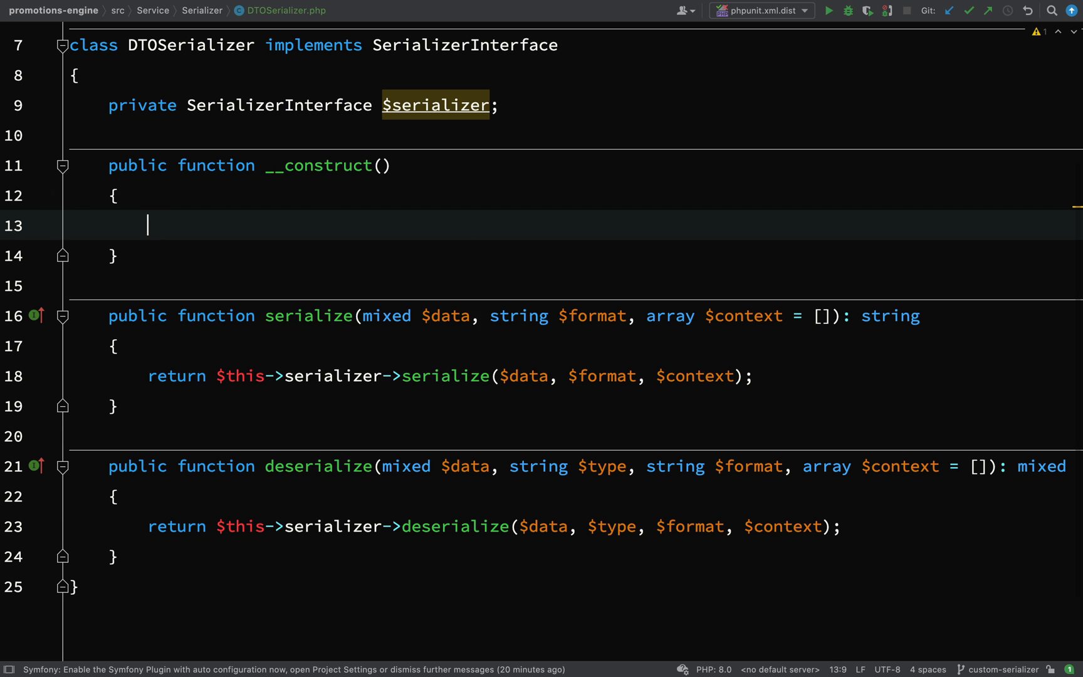
pyautogui.write('$this->serializer')
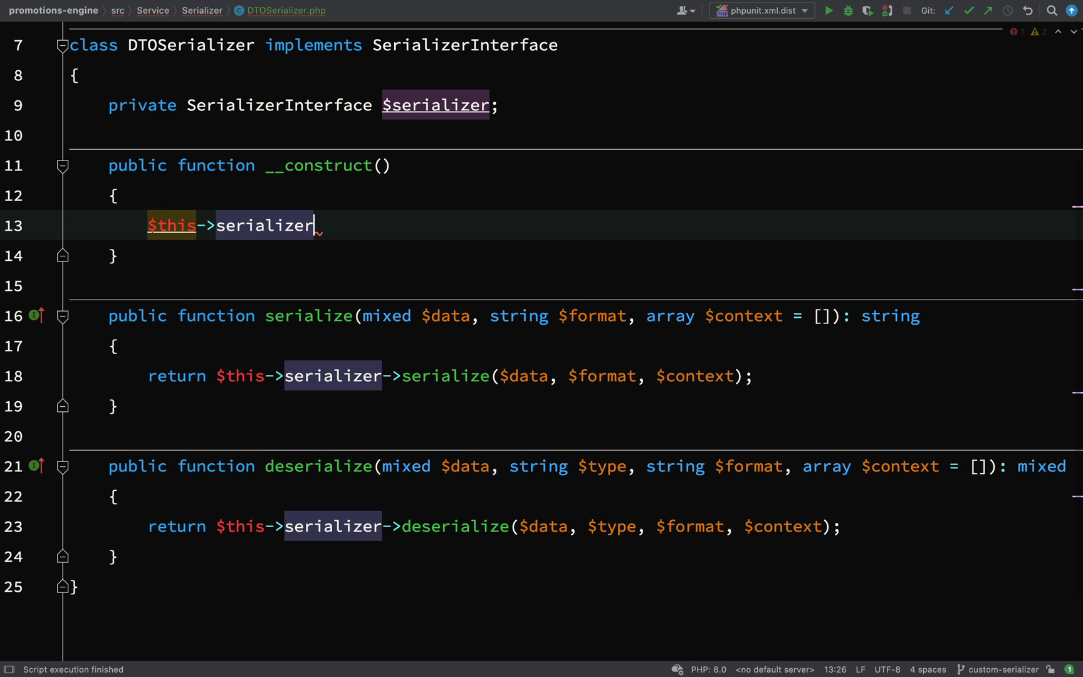
pyautogui.write('= new Serializer(')
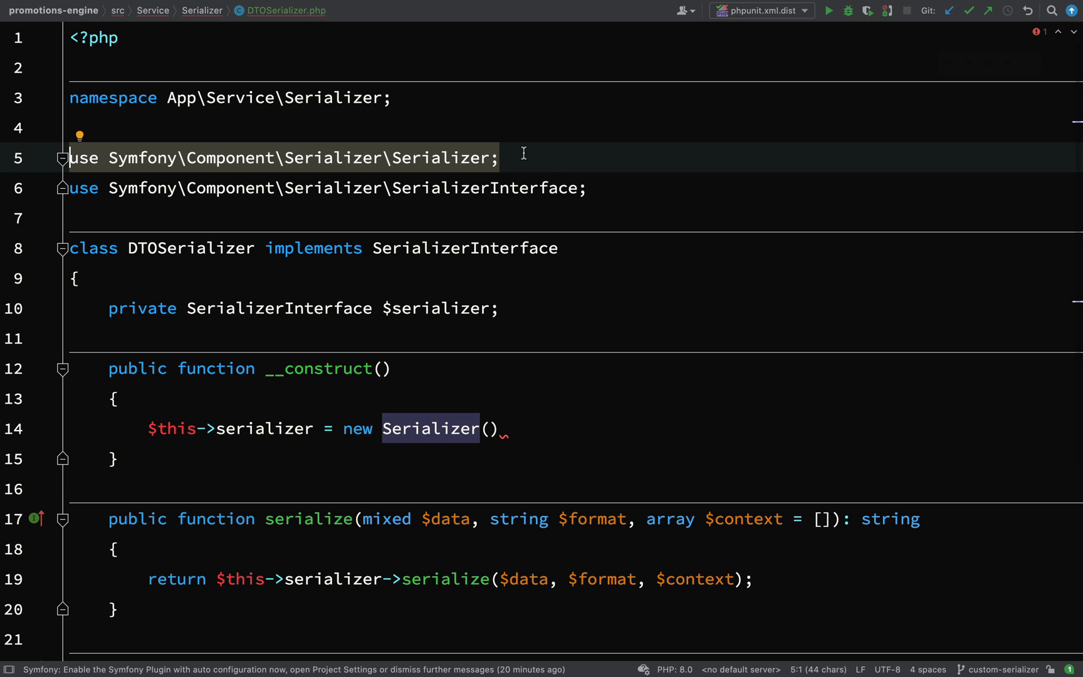
# Review the Serializer import and start a // comment line inside the Serializer arguments
pyautogui.click(591, 188)
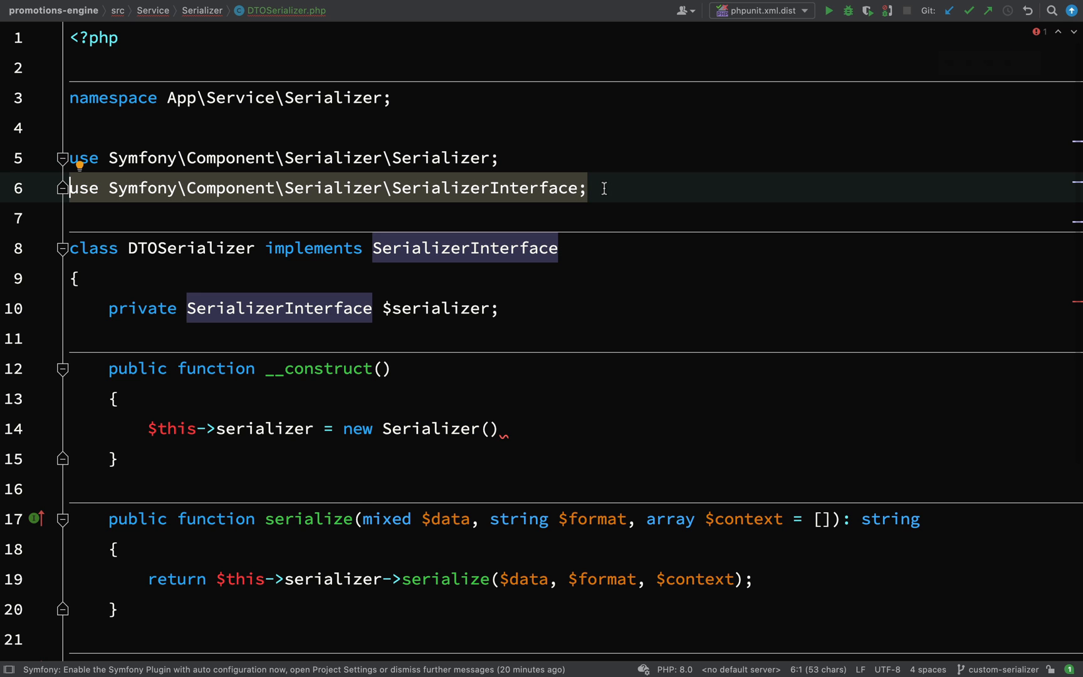
pyautogui.scroll(-3)
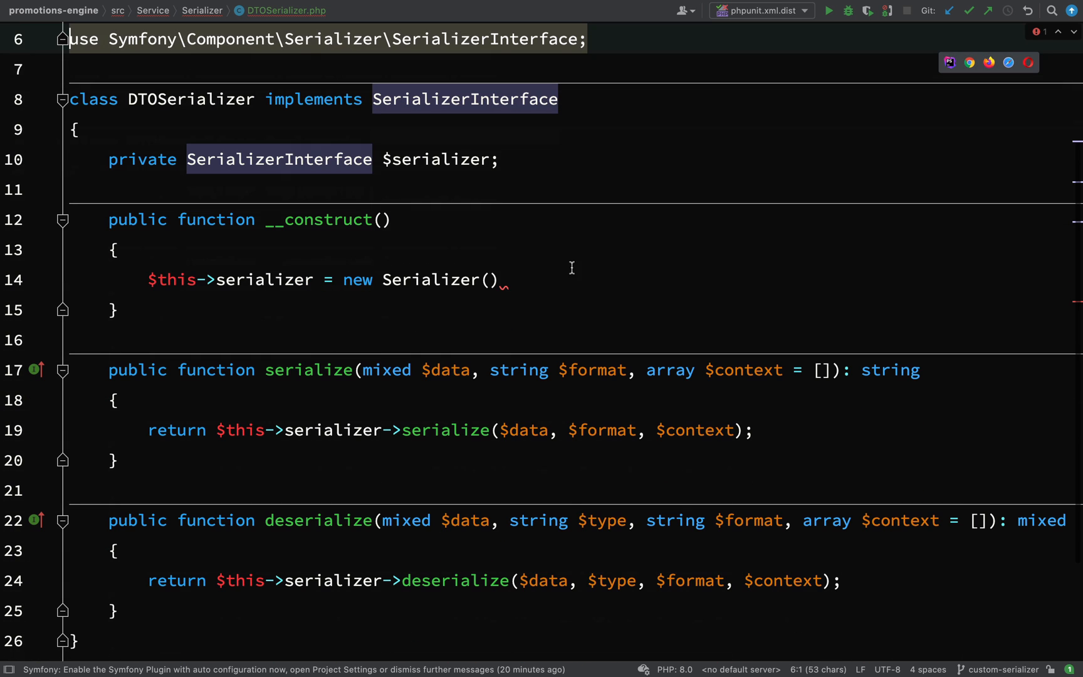
pyautogui.write(';')
pyautogui.press('enter')
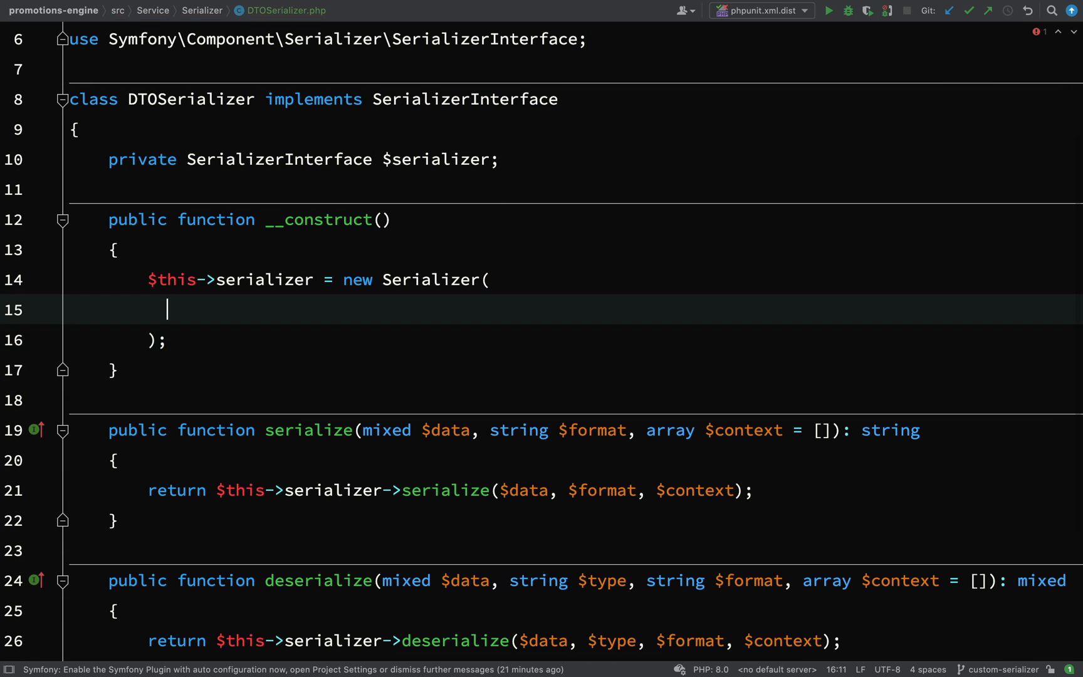
pyautogui.write('//')
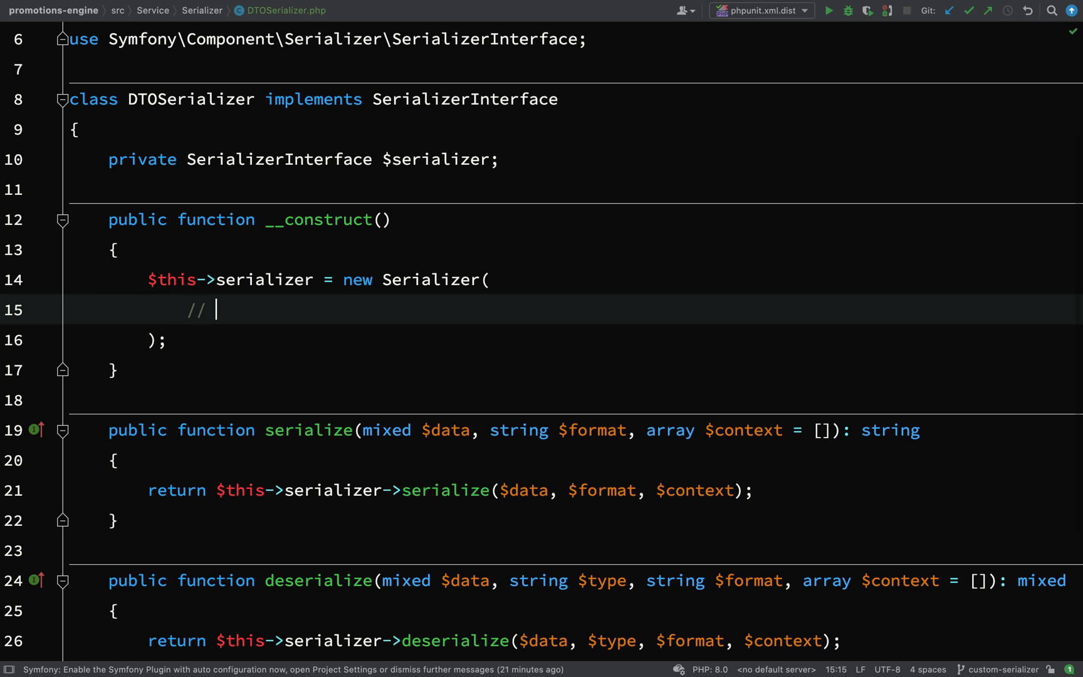
pyautogui.write('normalizers')
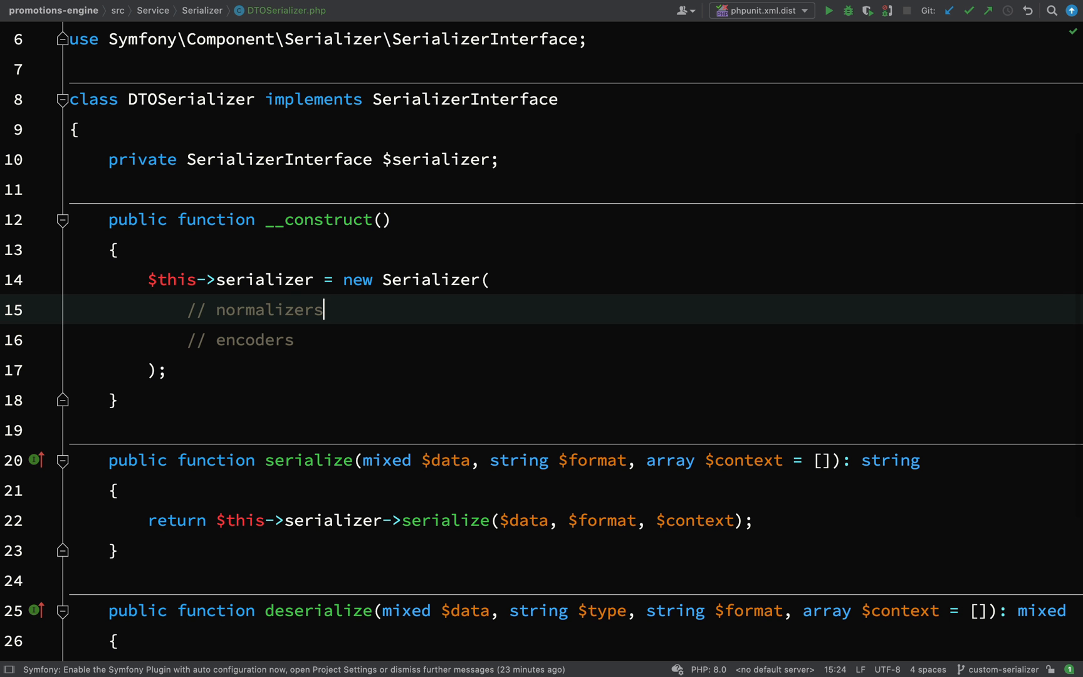
# Pass [new ObjectNormalizer()] and [new JsonEncoder()] to Serializer, then delete the placeholder comments
pyautogui.press('Enter')
pyautogui.write('[new ObjectNormalizer()]')
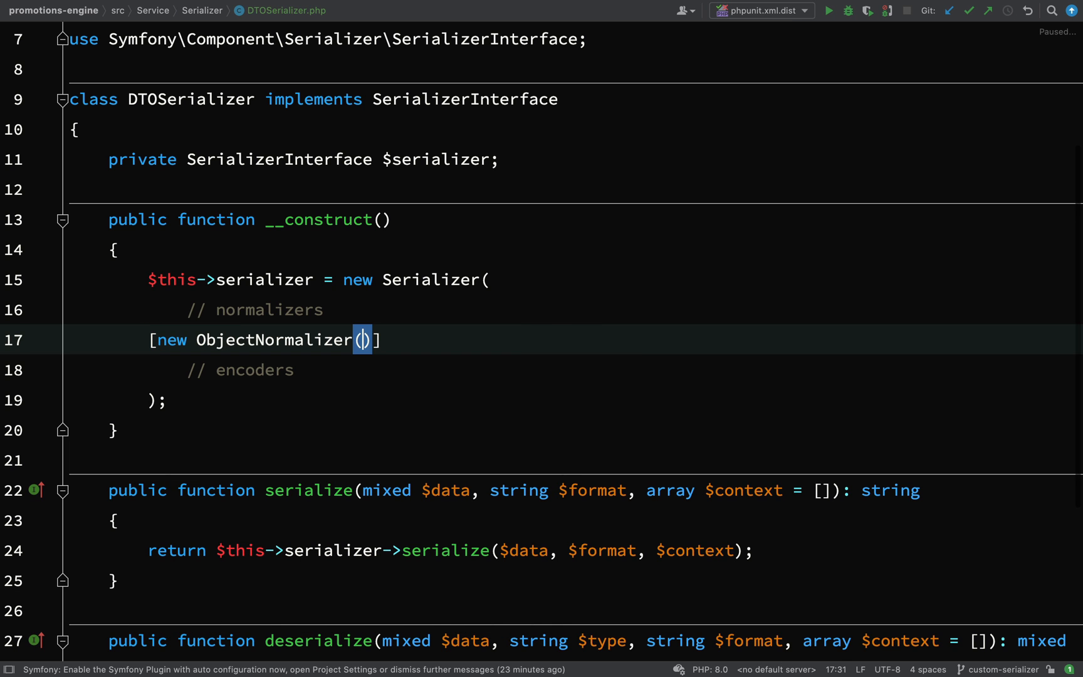
pyautogui.press('Enter')
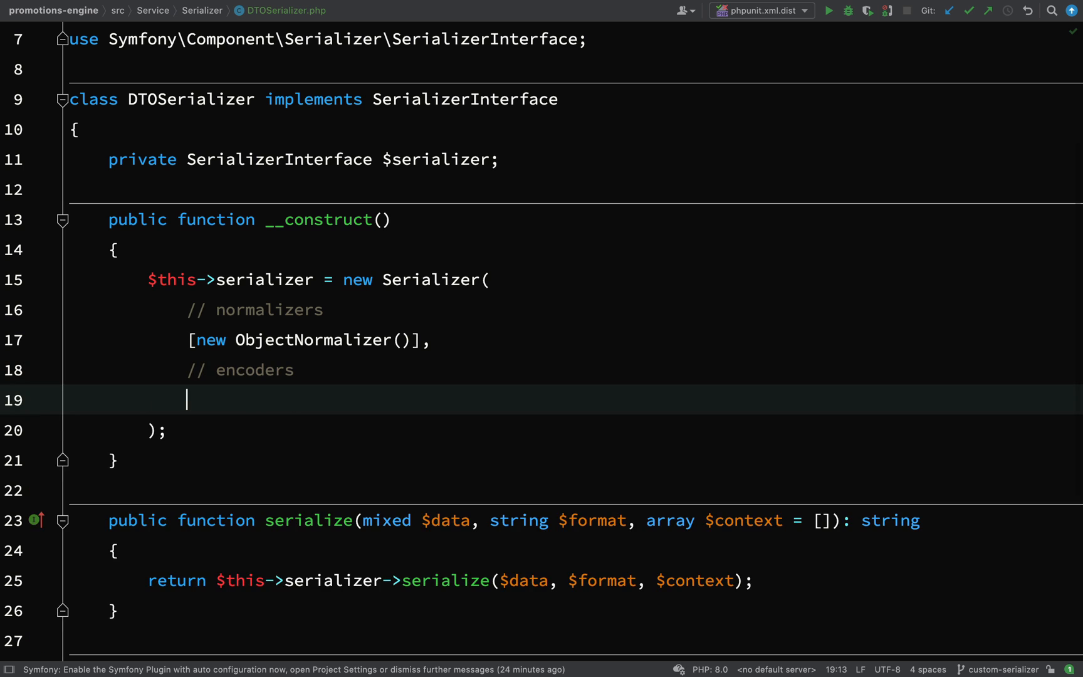
pyautogui.write('[')
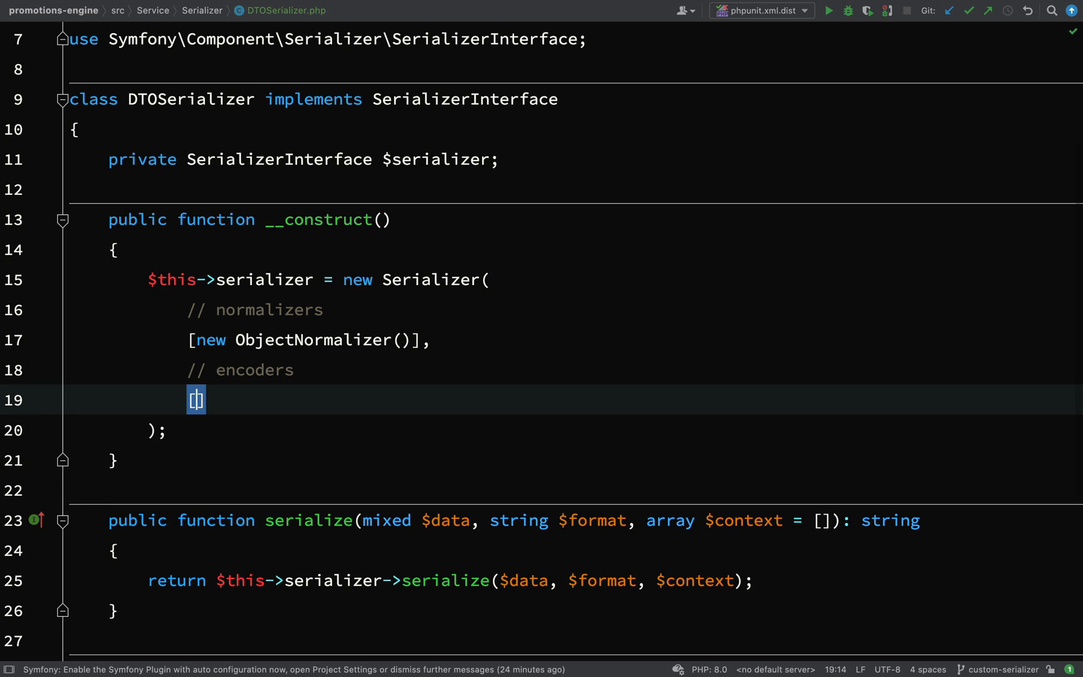
pyautogui.write('new')
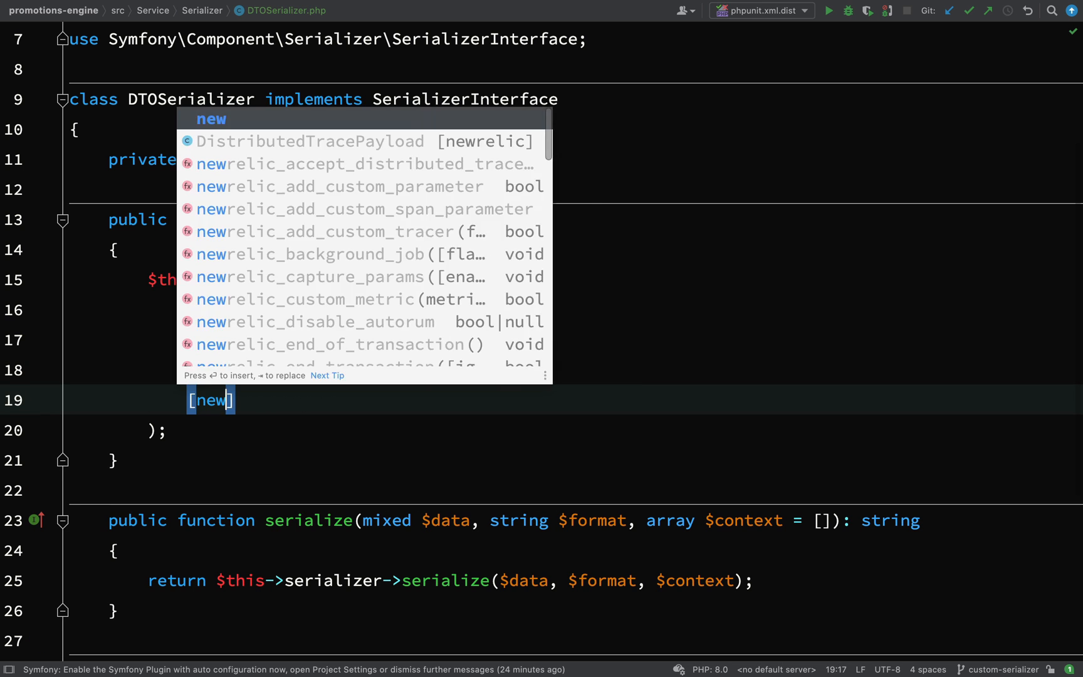
pyautogui.write('JsonEncoder(')
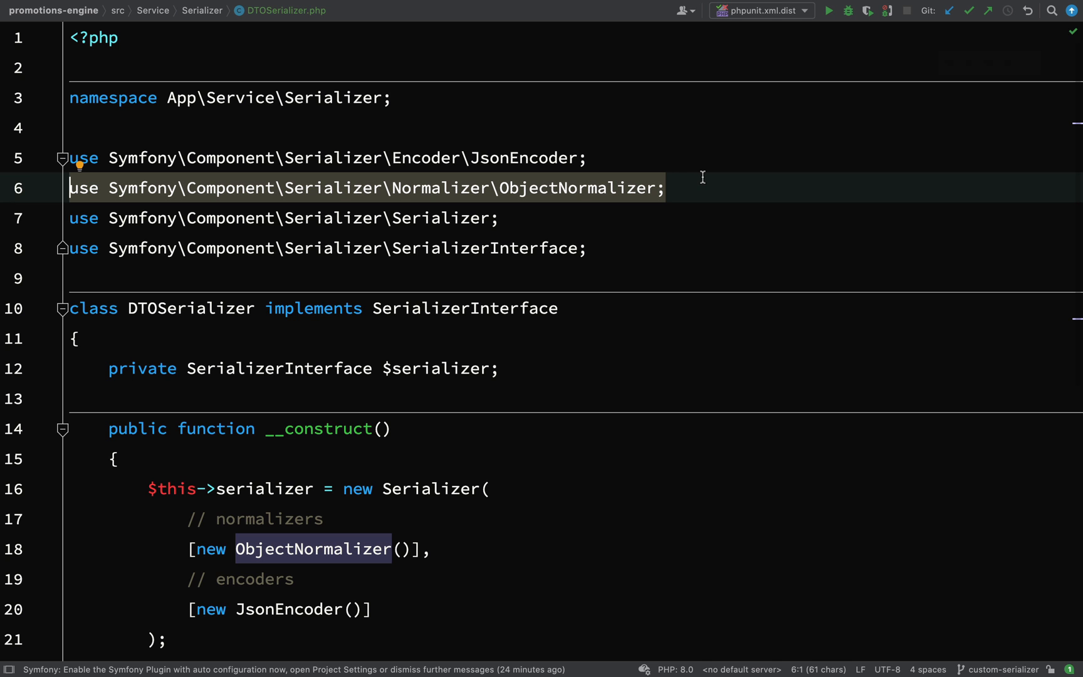
pyautogui.scroll(-3)
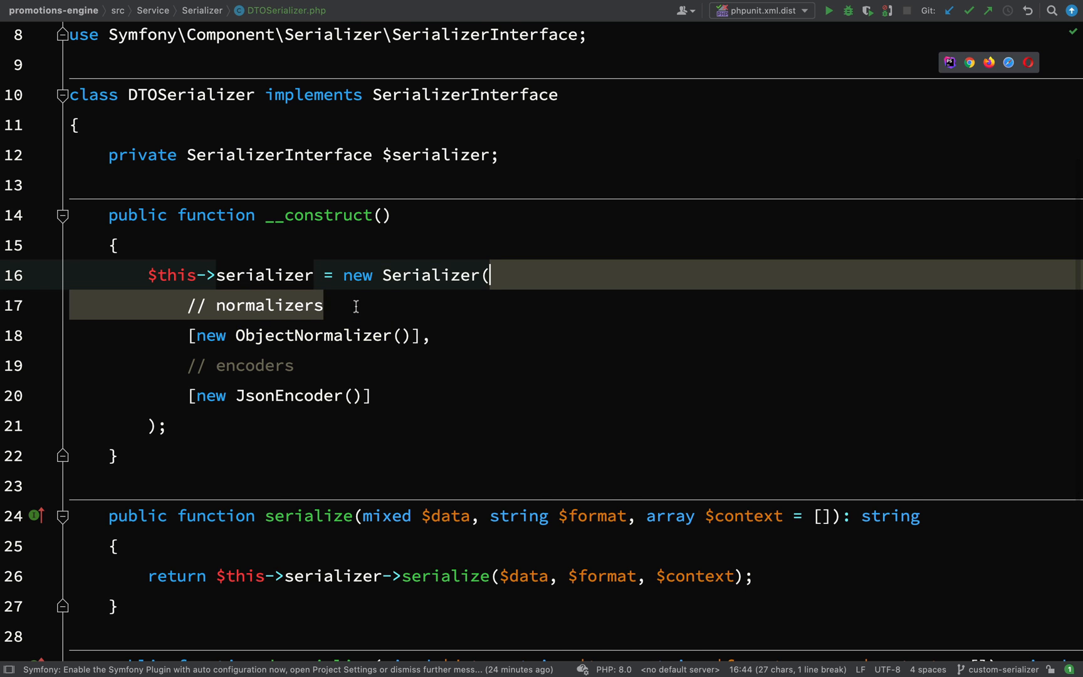
pyautogui.press('Delete')
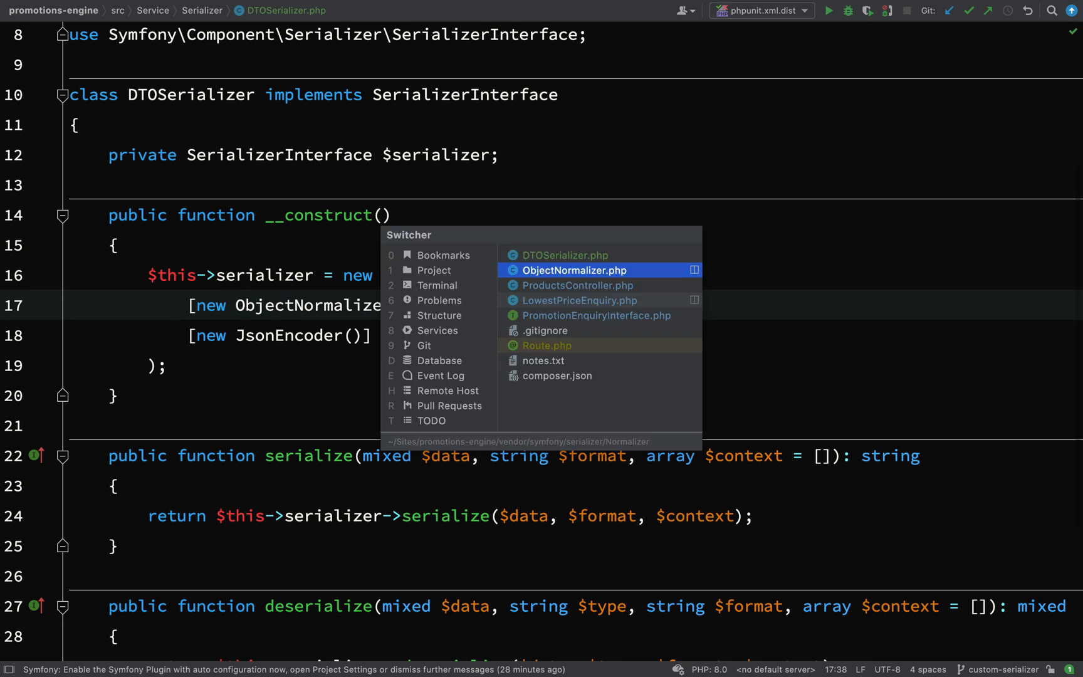
# In ProductsController, retype lowestPrice's serializer parameter from SerializerInterface to DTOSerializer
pyautogui.click(576, 285)
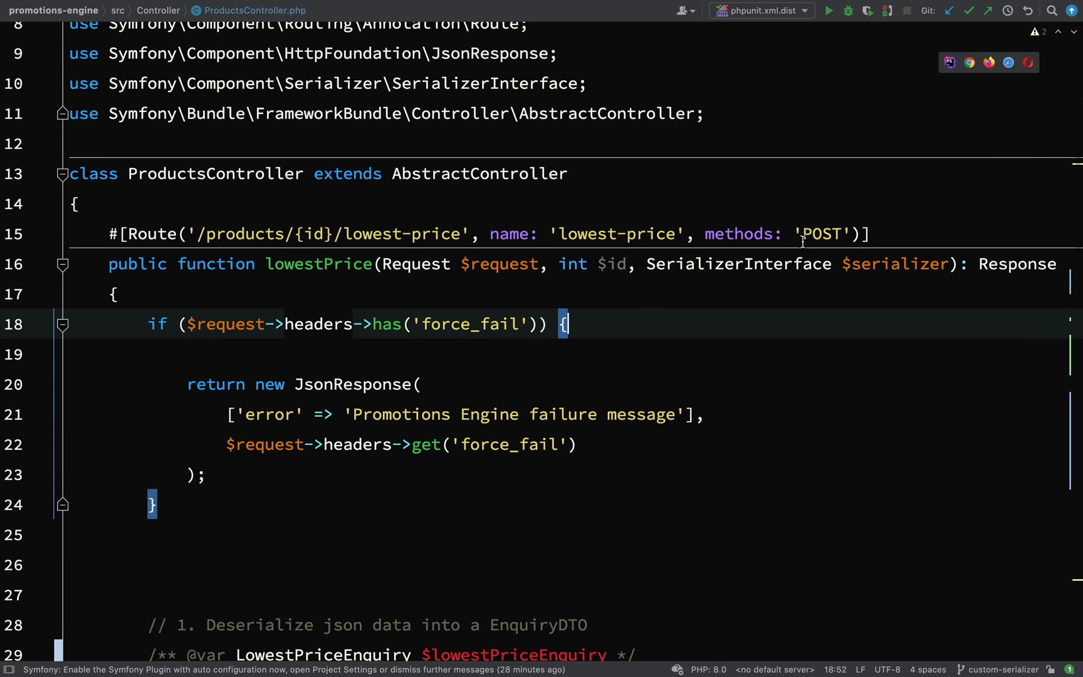
pyautogui.click(743, 264)
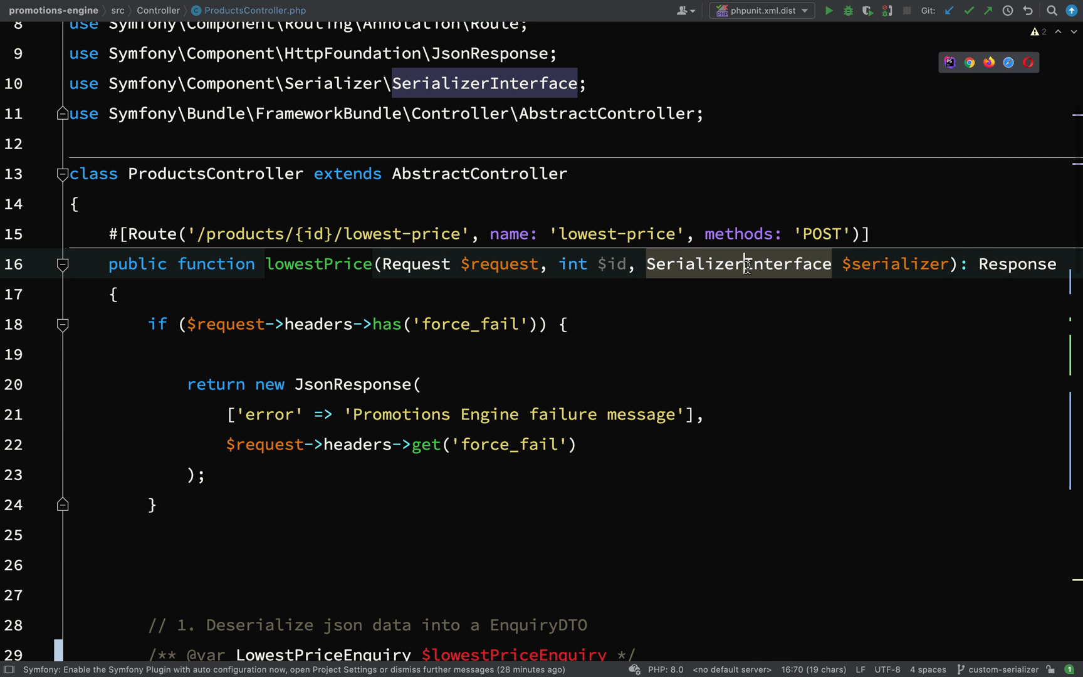
pyautogui.write('DTO')
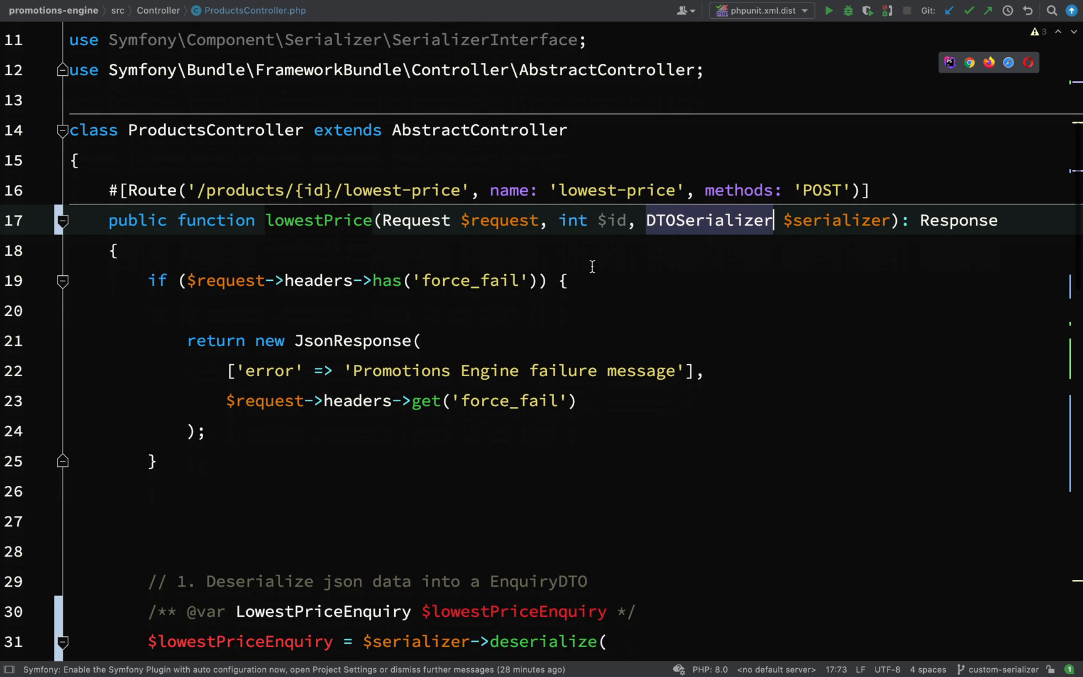
# Replace the old JsonResponse line with $responseContent = $serializer serializing the enquiry to 'json'
pyautogui.scroll(-3)
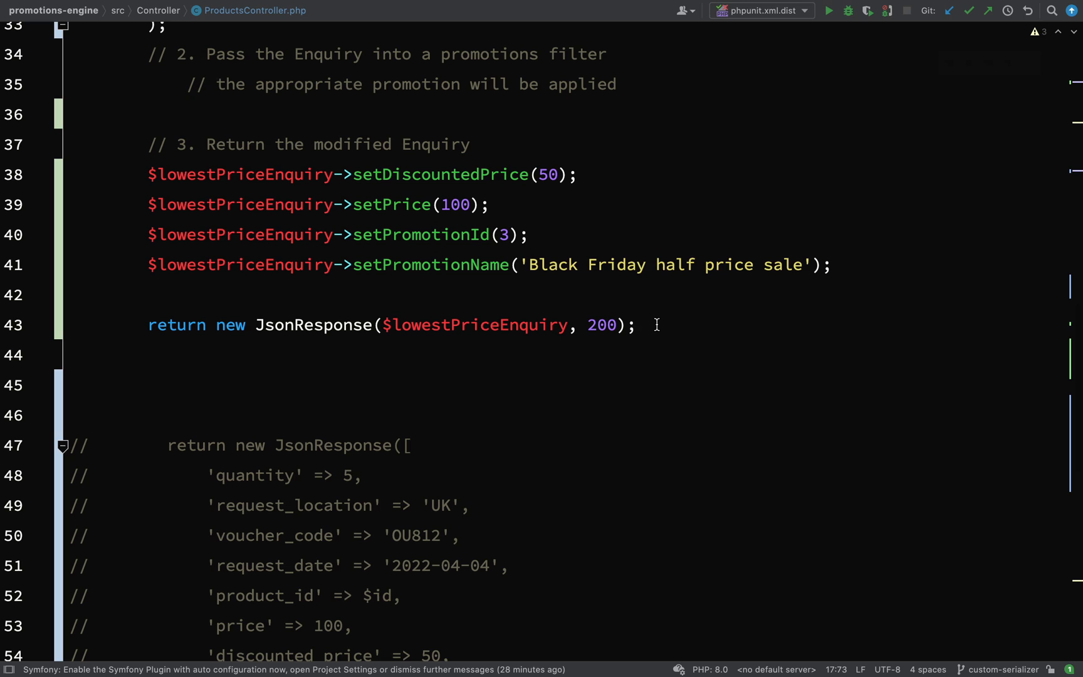
pyautogui.click(630, 324)
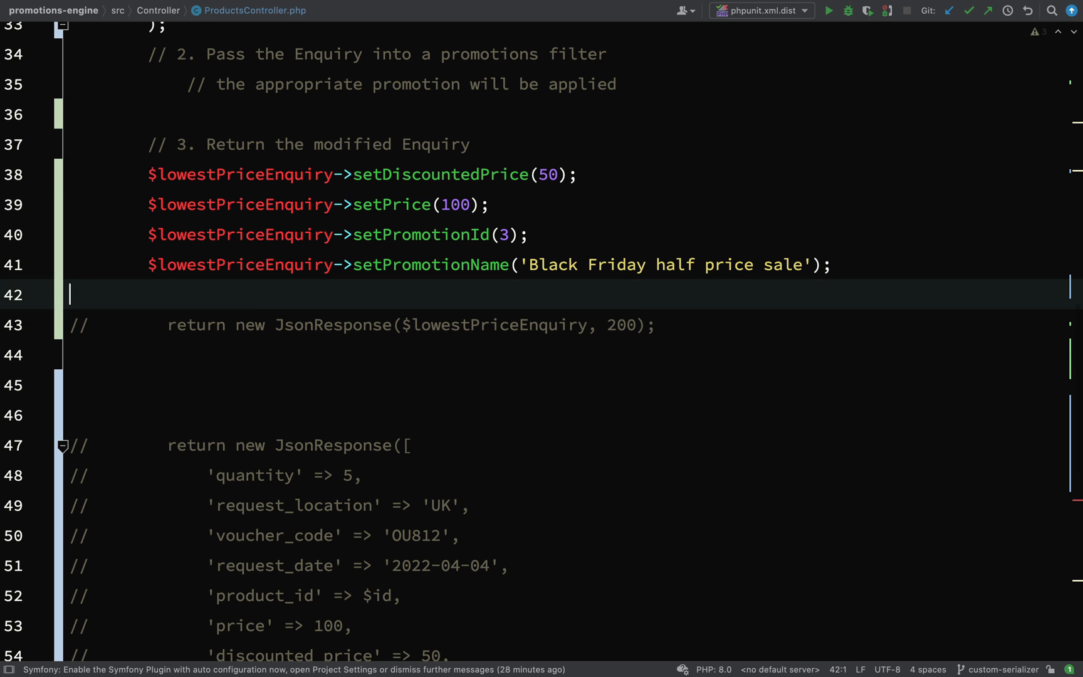
pyautogui.write('$re')
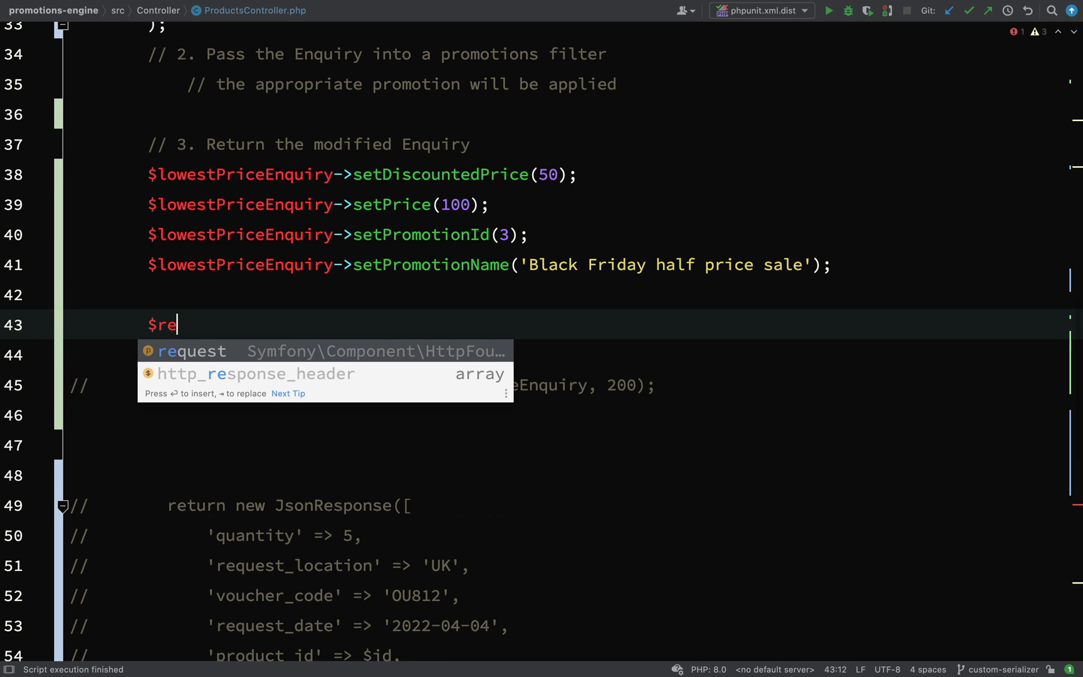
pyautogui.write('sponse')
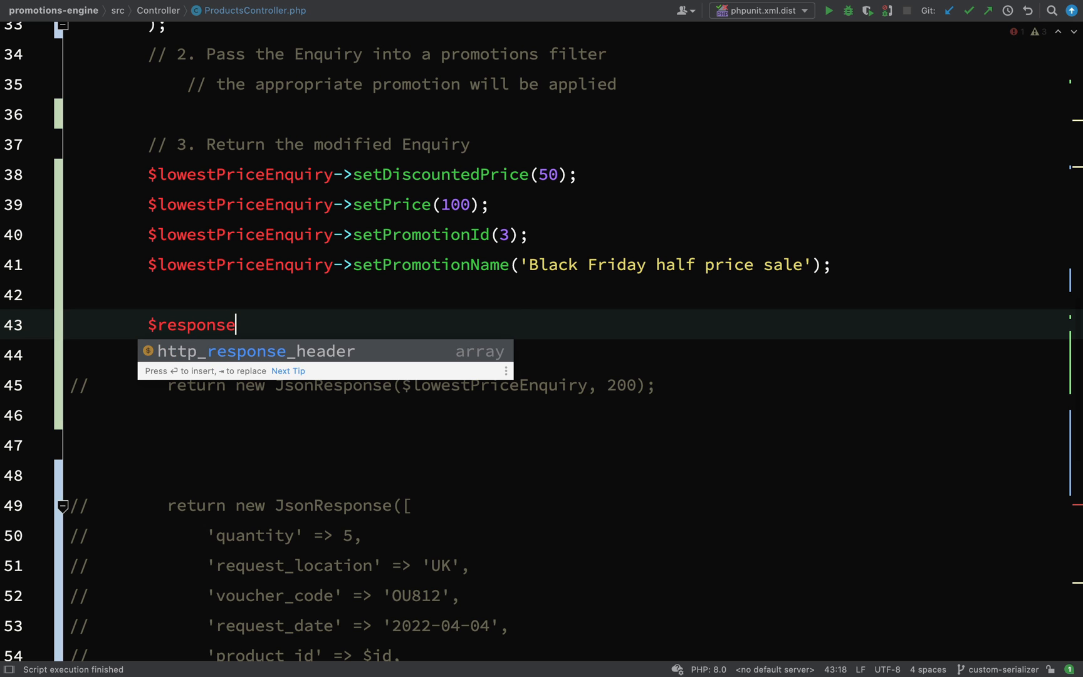
pyautogui.write('Content')
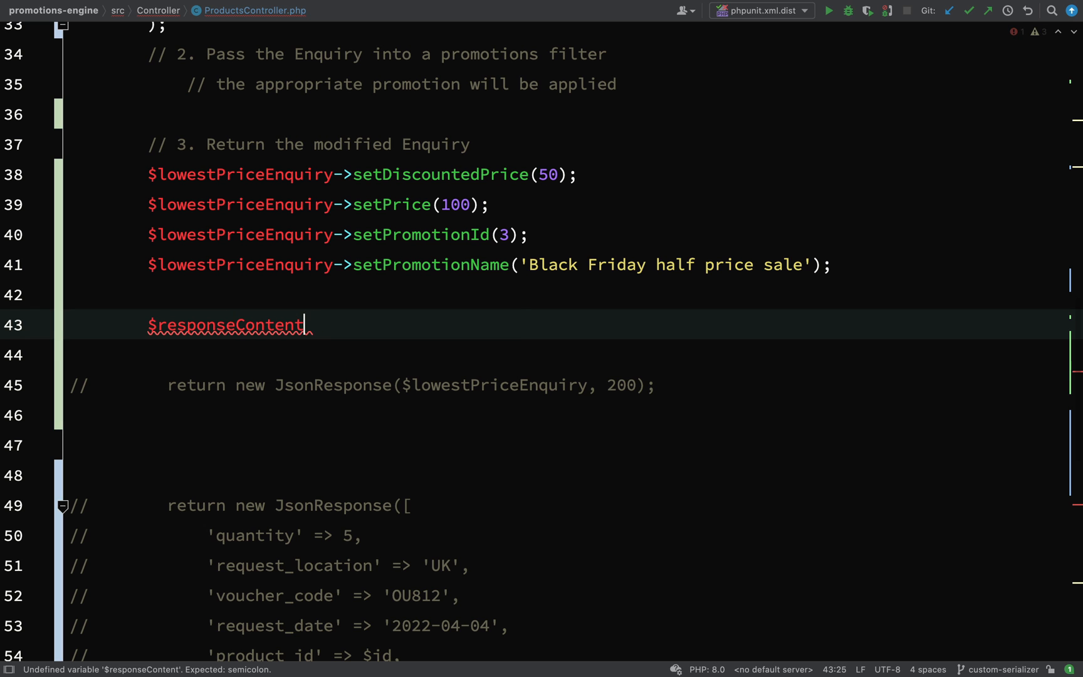
pyautogui.write('= $serializer->serialize(')
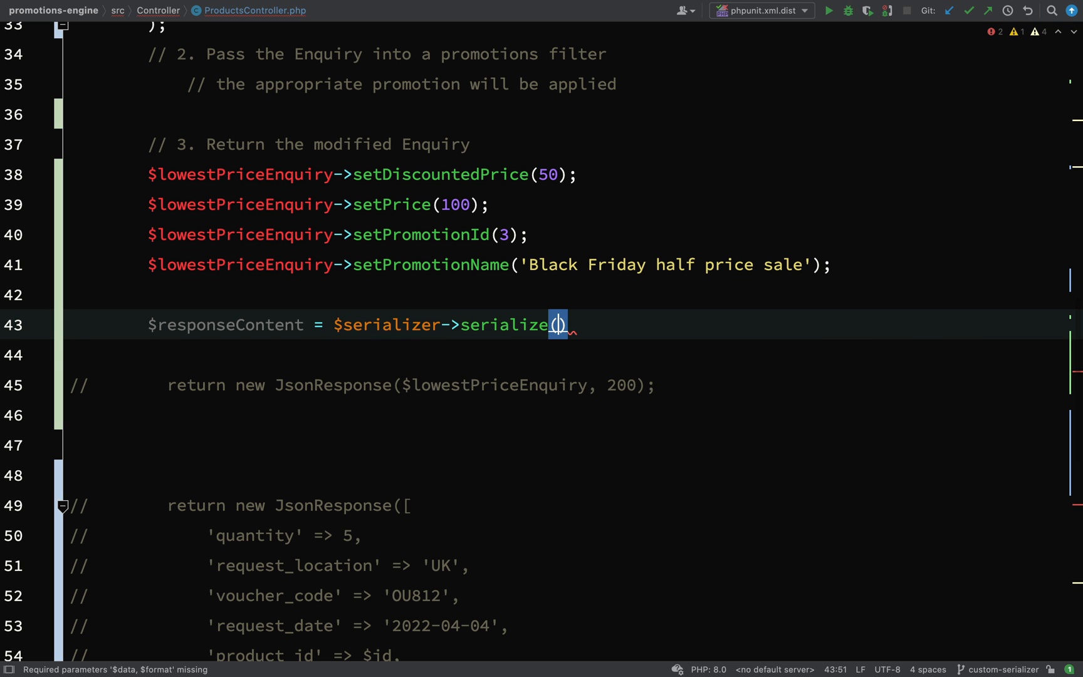
pyautogui.write('$lowestPriceEnquiry')
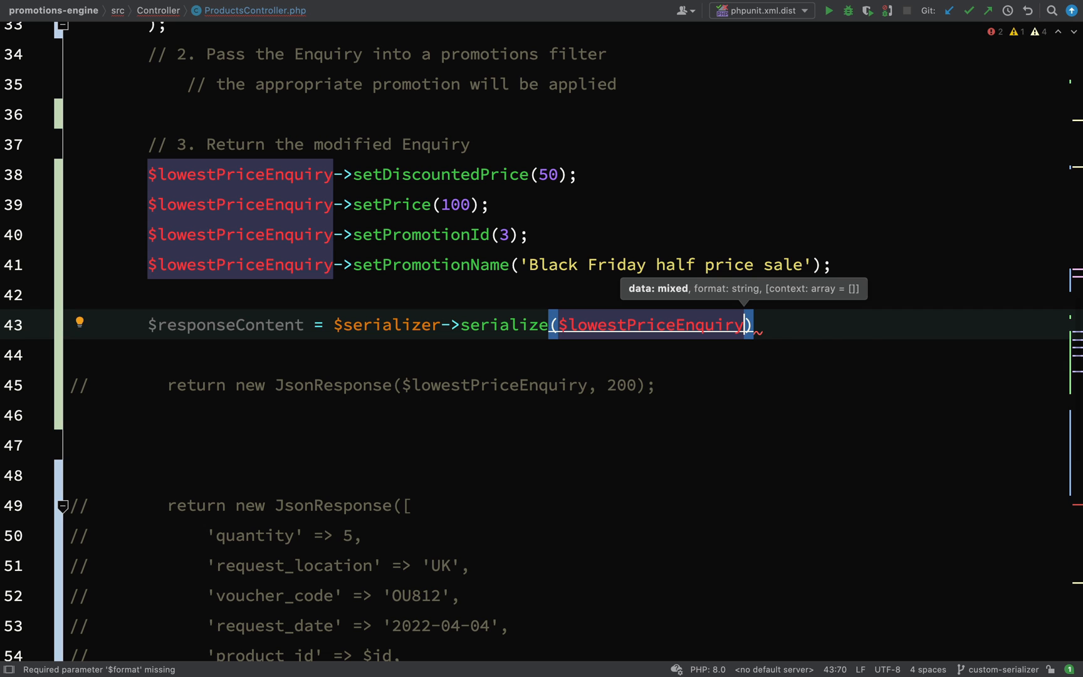
pyautogui.write(", ''")
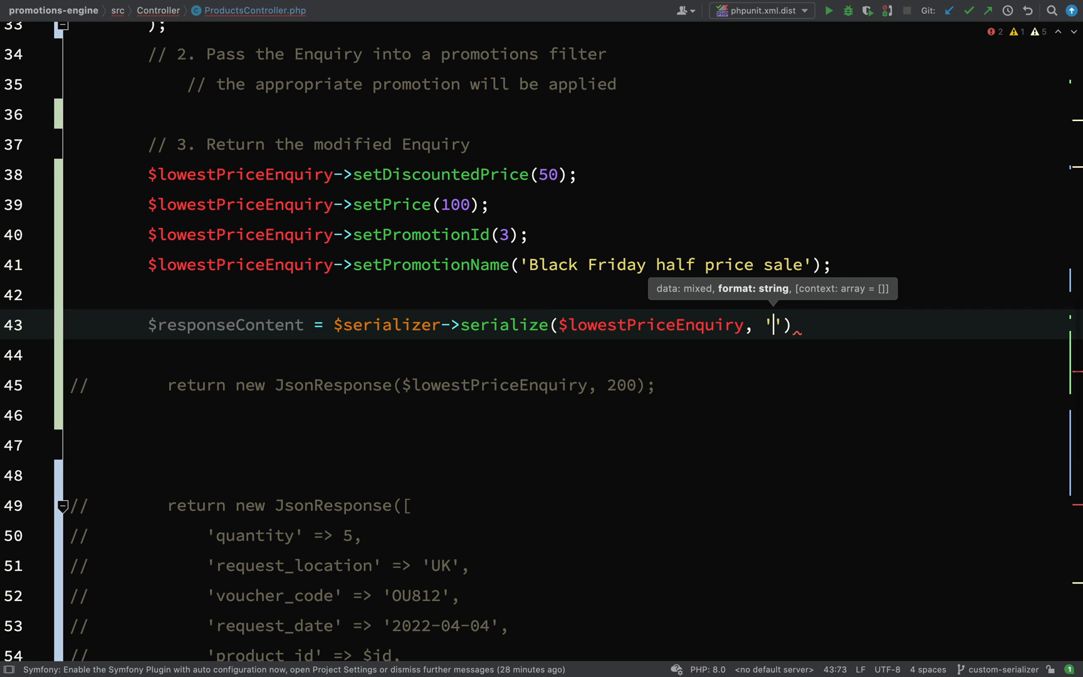
pyautogui.write('json')
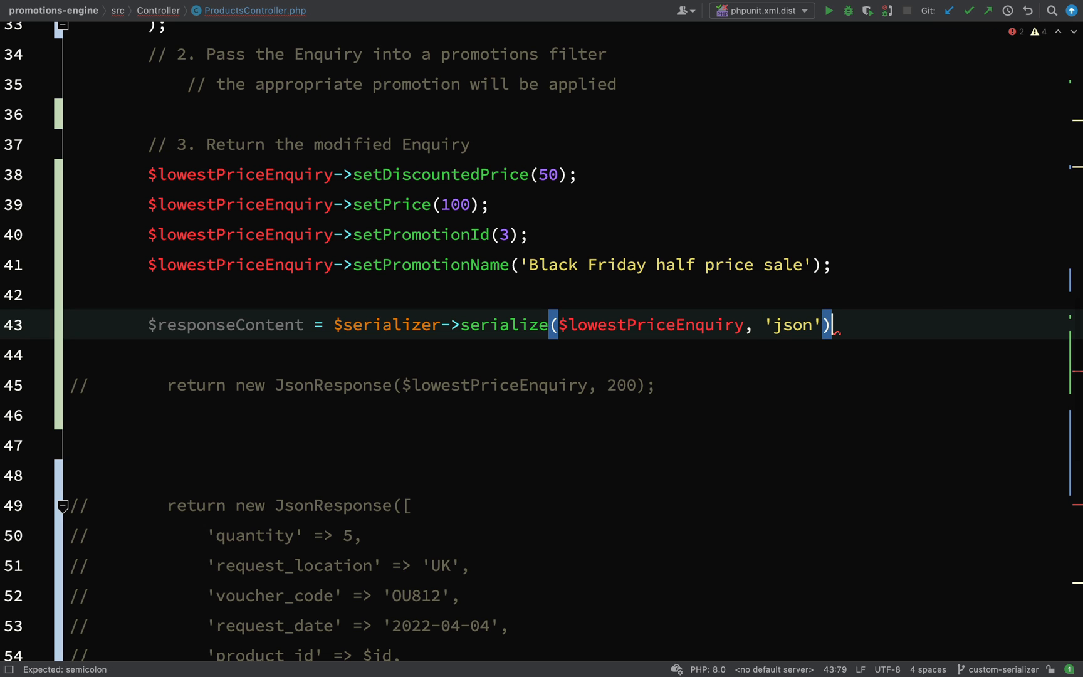
pyautogui.write(';')
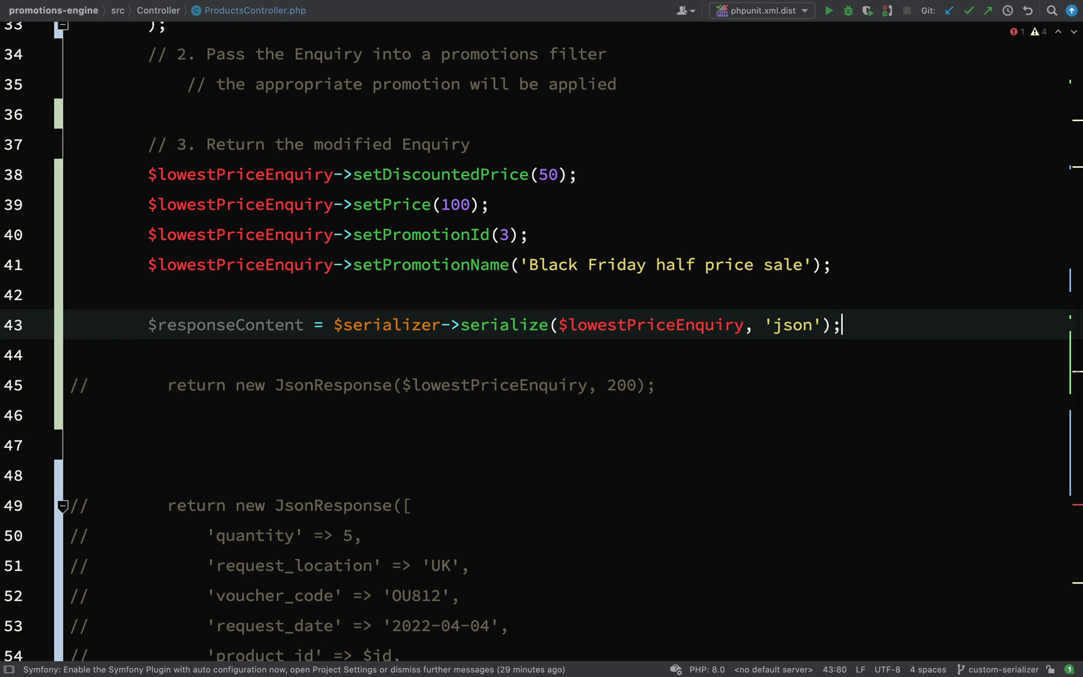
pyautogui.click(656, 385)
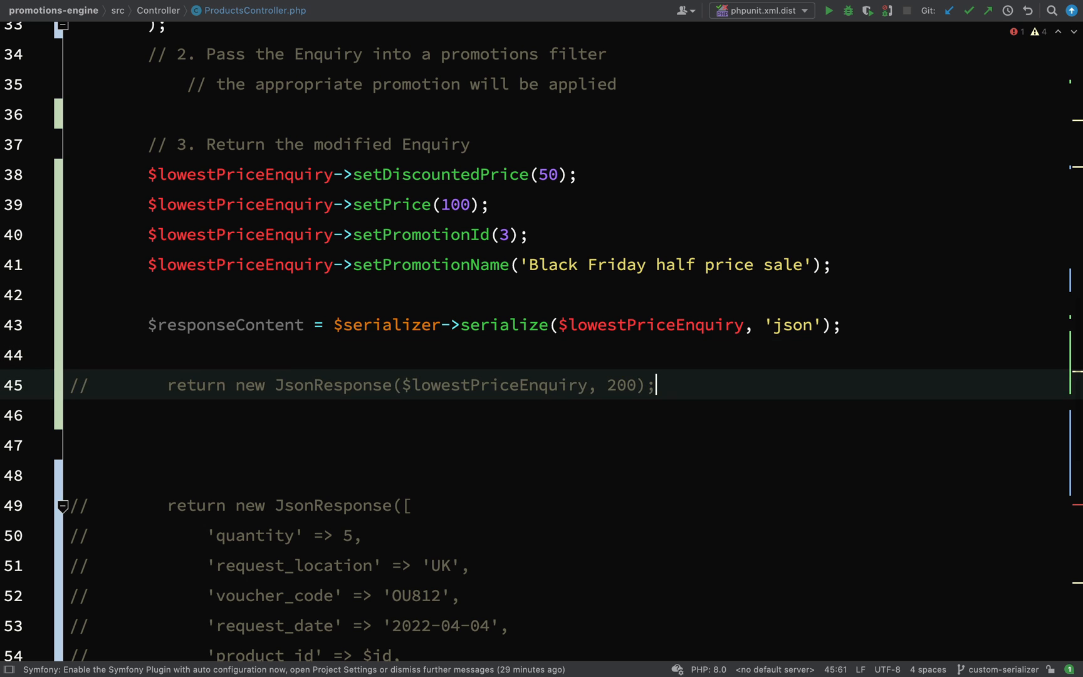
# Return new Response($responseContent, 200) from the lowestPrice action
pyautogui.click(838, 325)
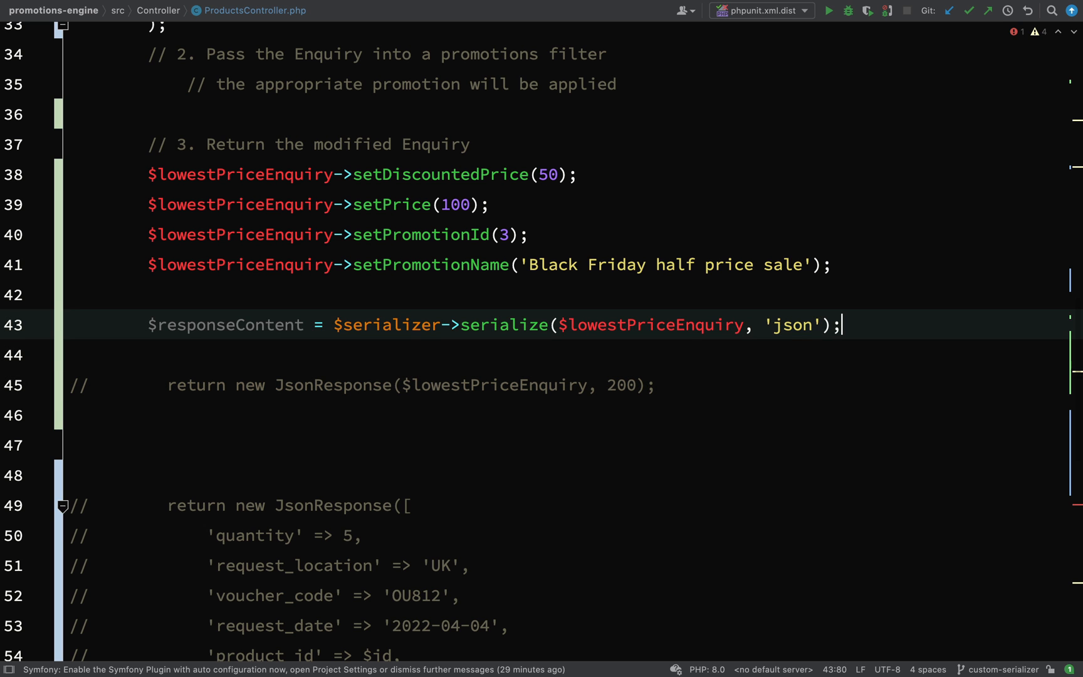
pyautogui.write('return new')
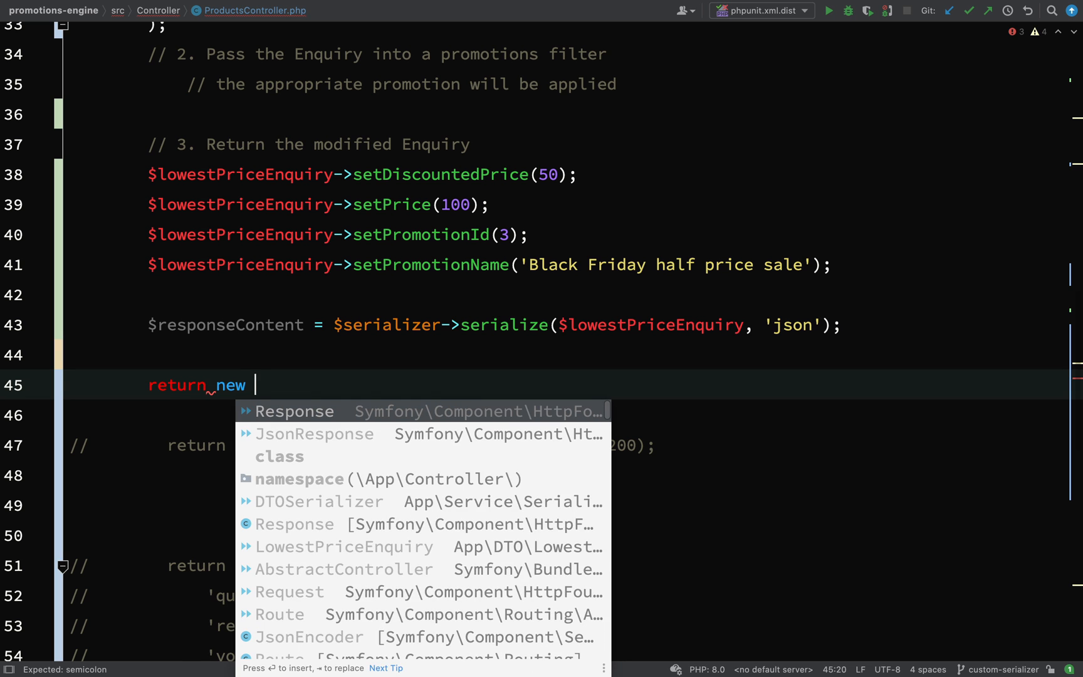
pyautogui.click(295, 411)
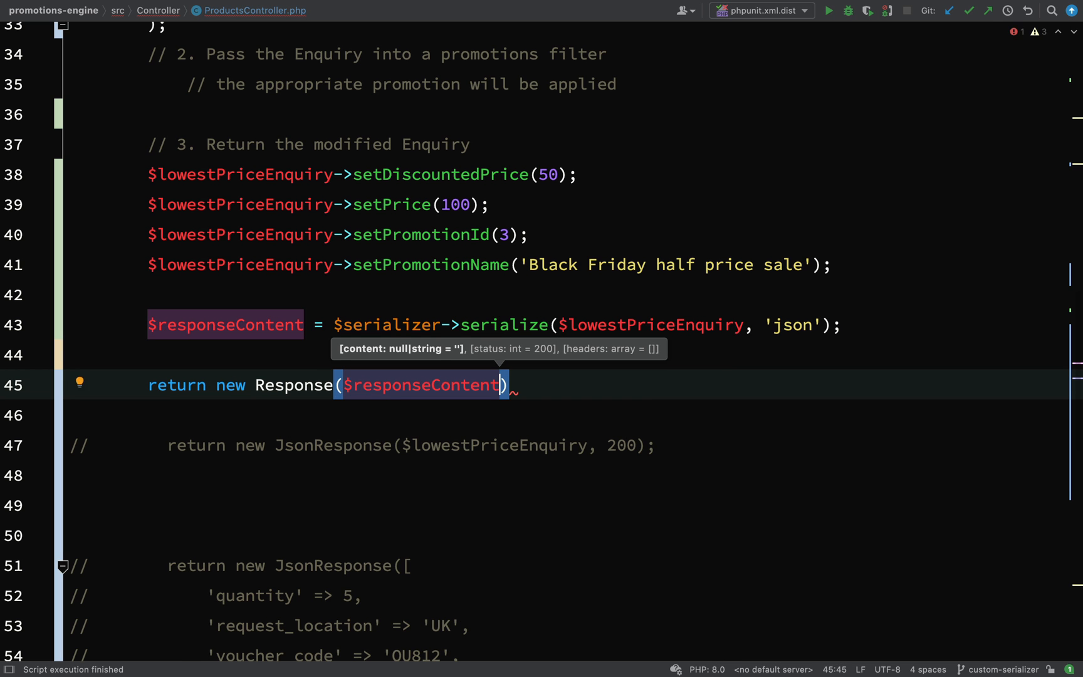
pyautogui.write(', 2')
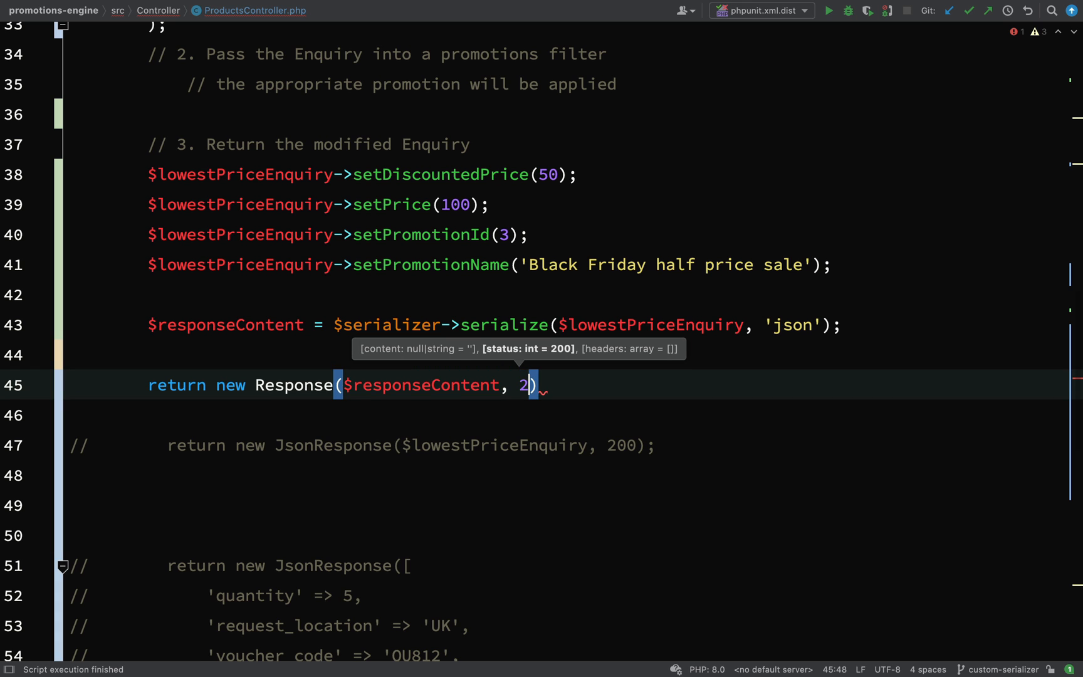
pyautogui.write('00;')
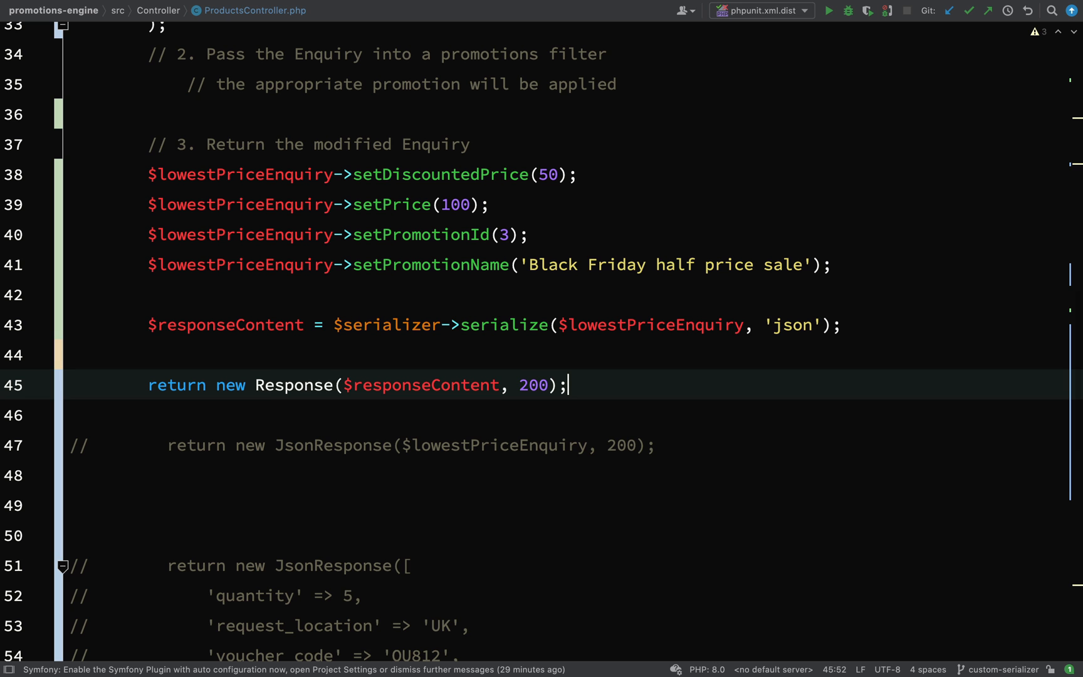
pyautogui.click(981, 154)
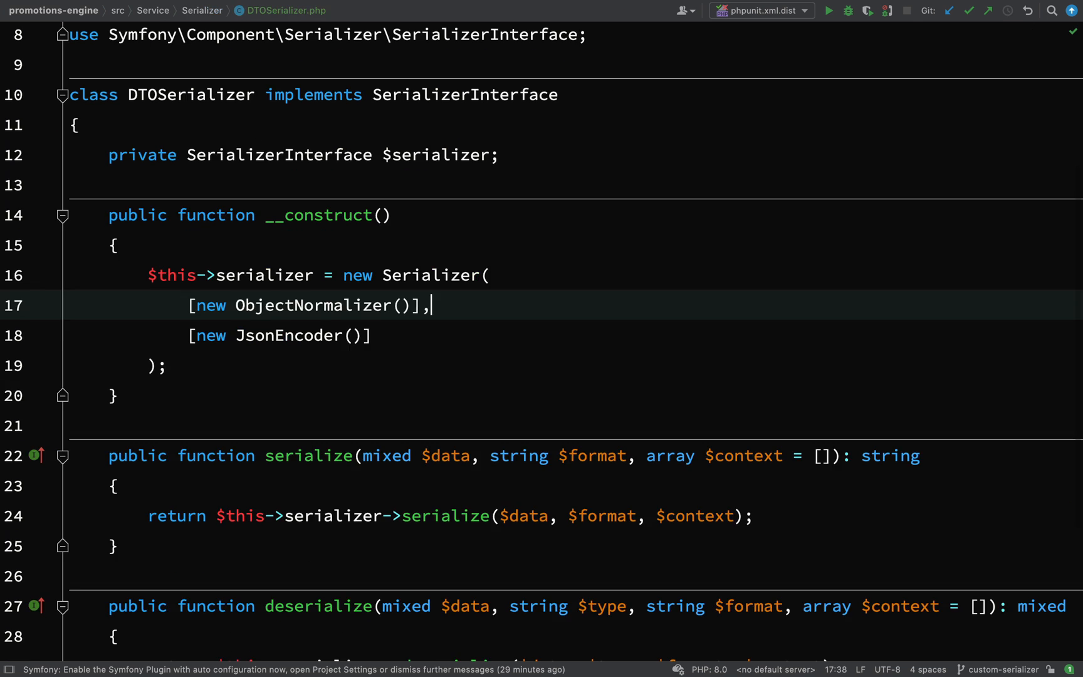
pyautogui.doubleClick(314, 306)
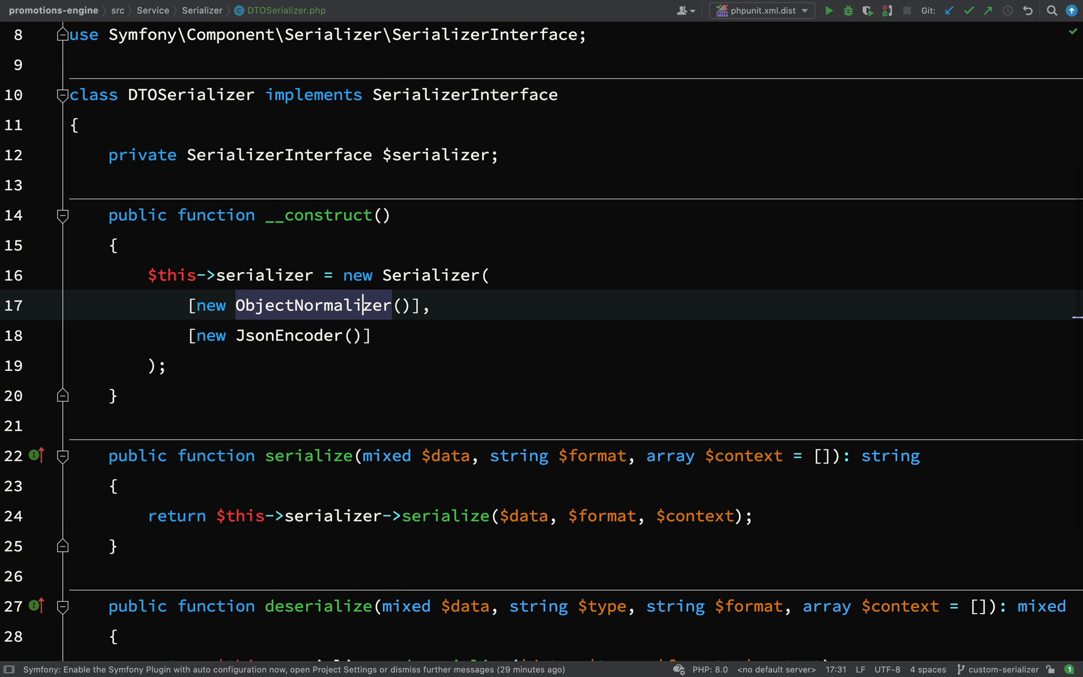
pyautogui.click(312, 305)
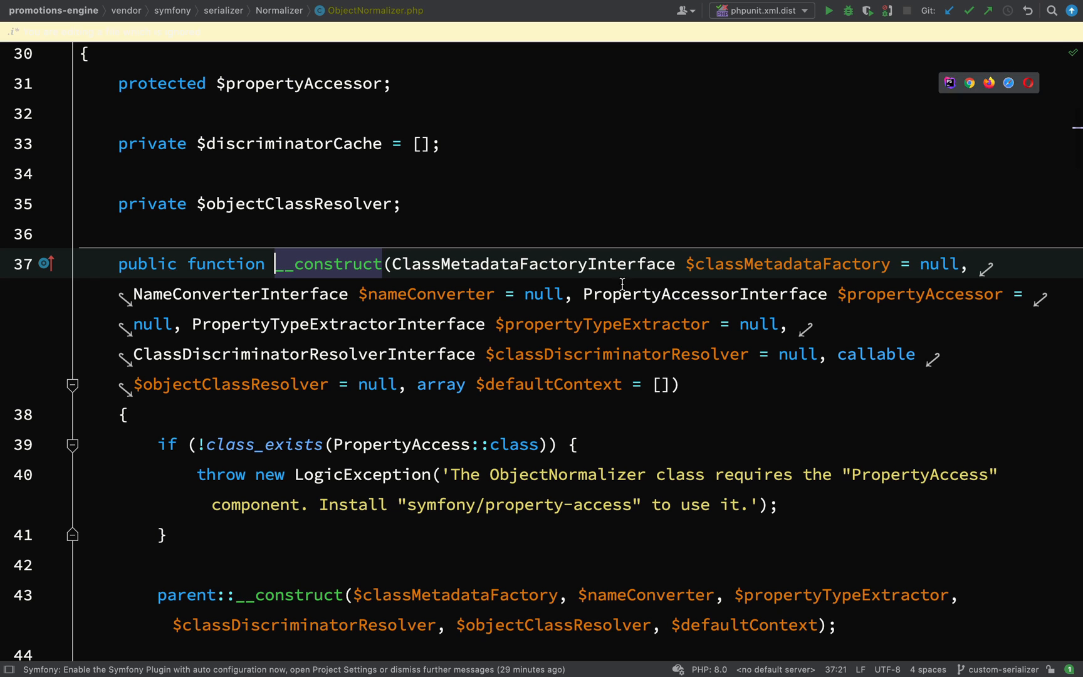
pyautogui.moveTo(620, 330)
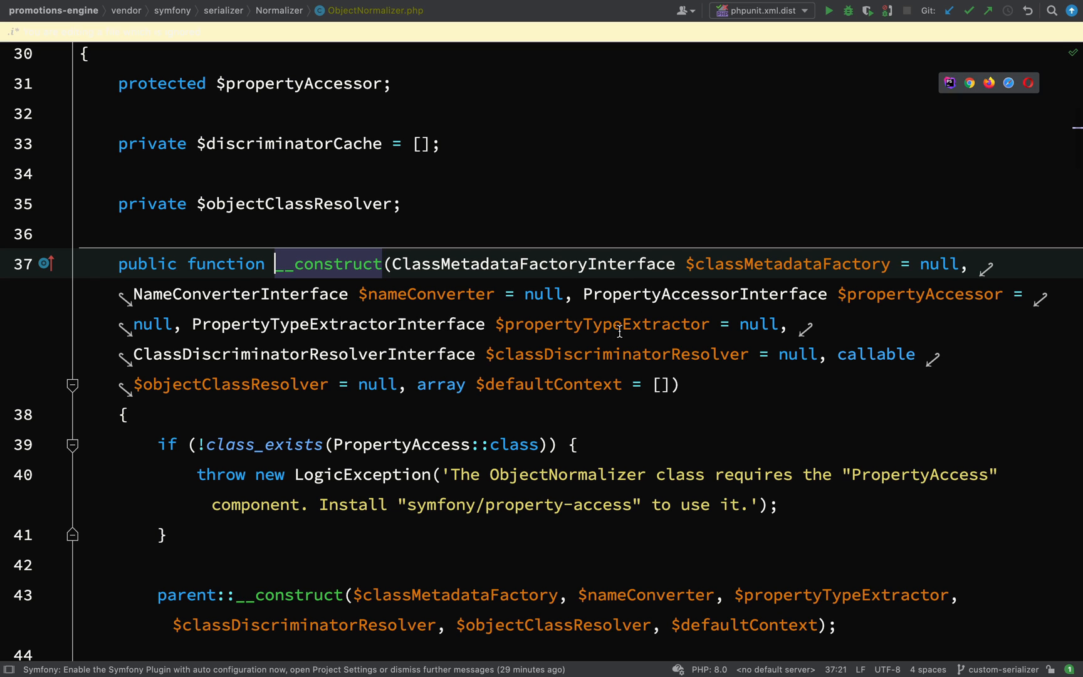
pyautogui.moveTo(434, 330)
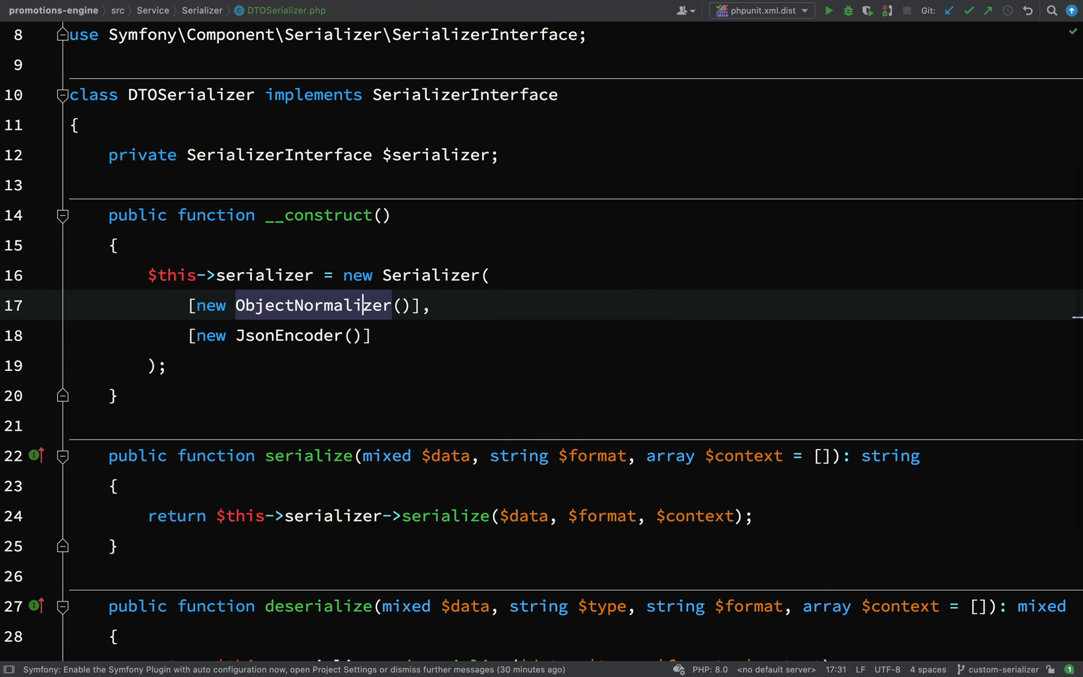
# Give ObjectNormalizer a nameConverter: new CamelCaseToSnakeCaseNameConverter() argument
pyautogui.click(312, 305)
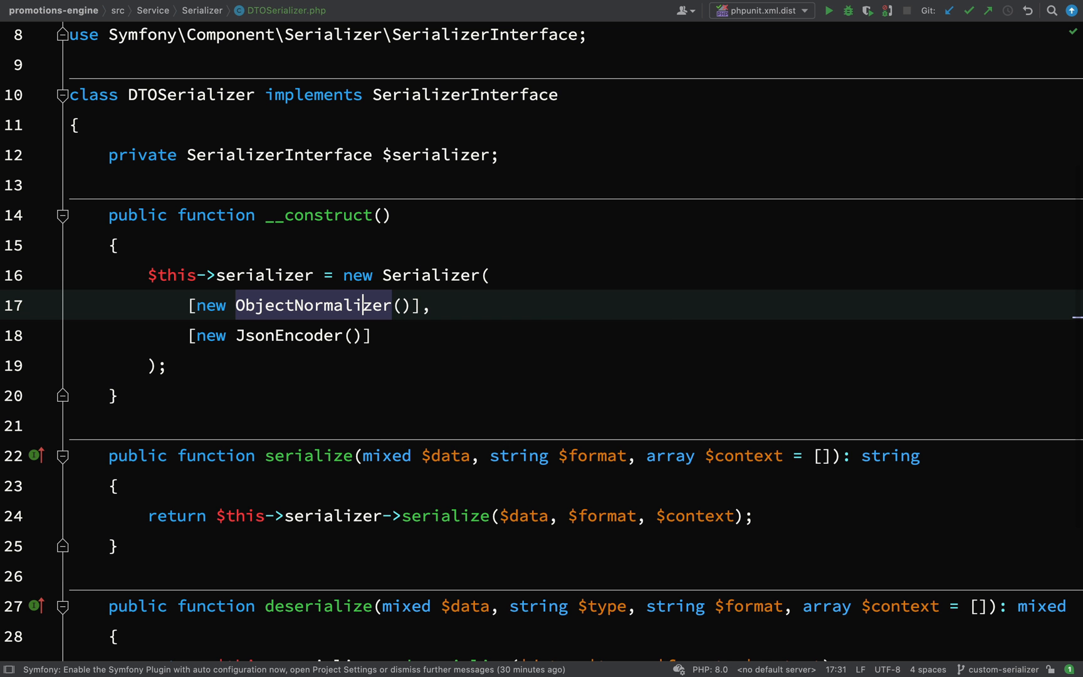
pyautogui.write('na')
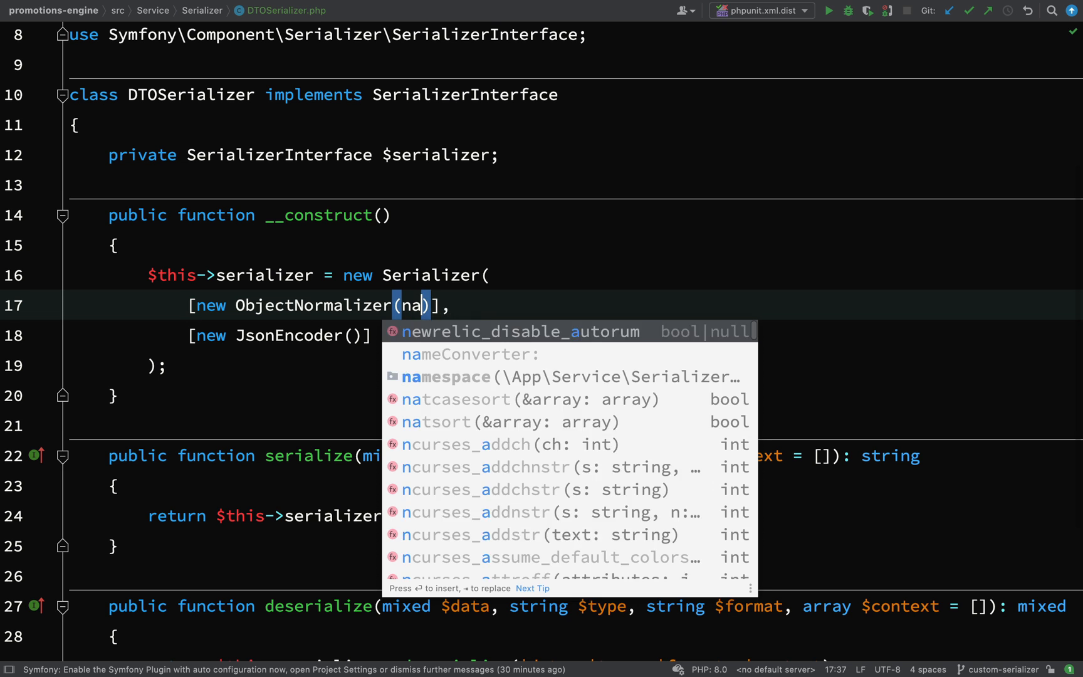
pyautogui.click(468, 353)
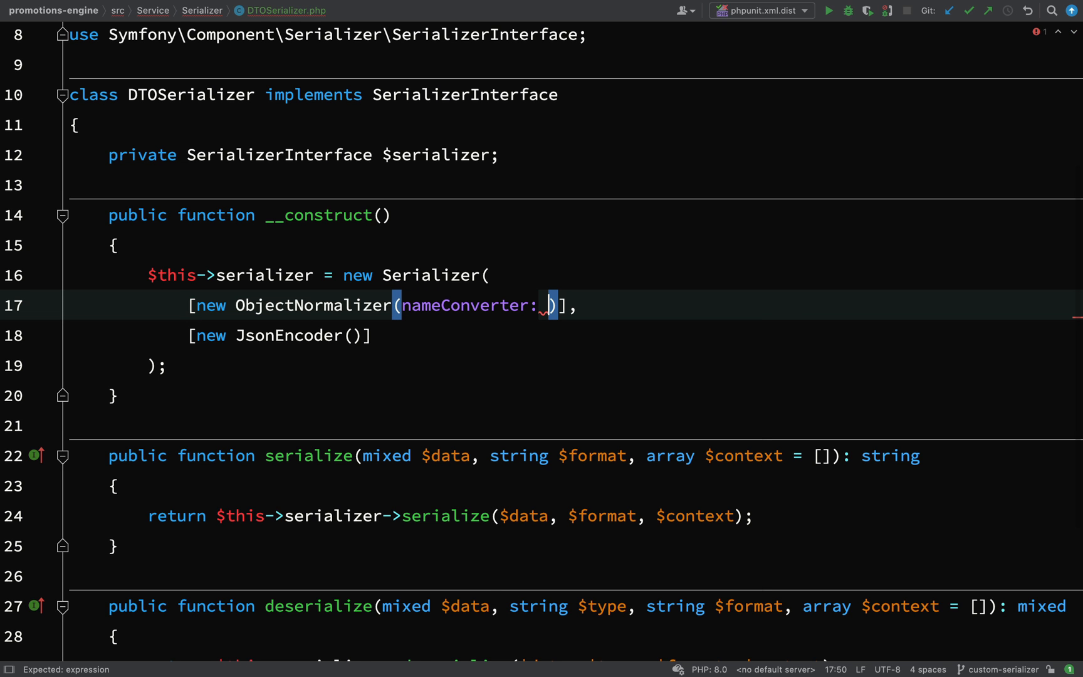
pyautogui.write('new')
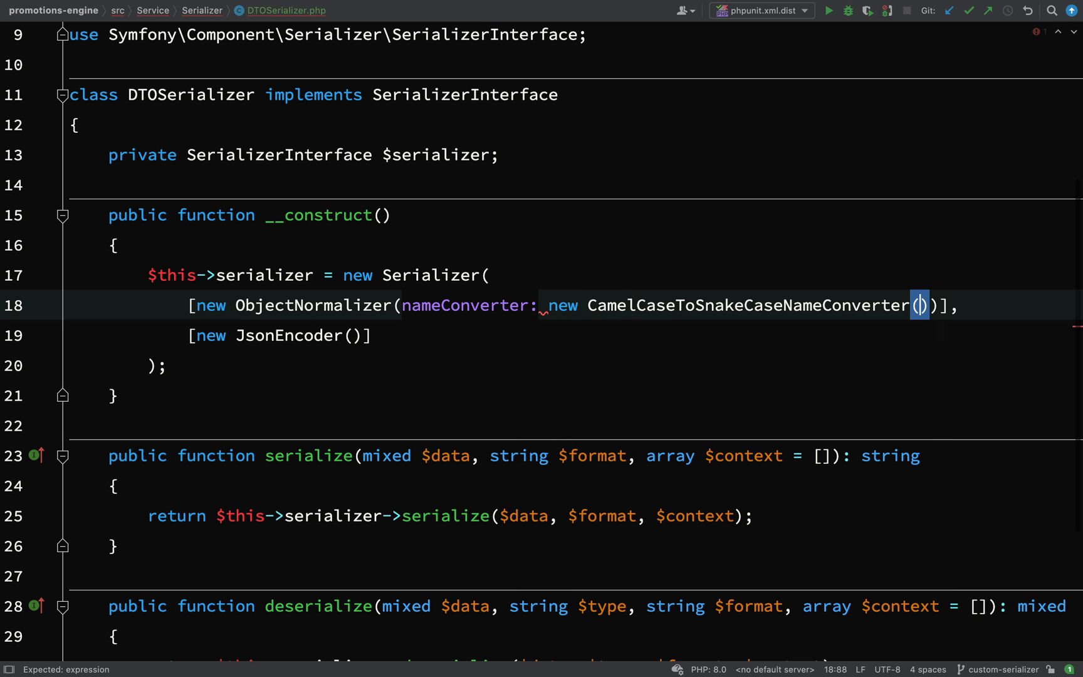
pyautogui.moveTo(919, 305)
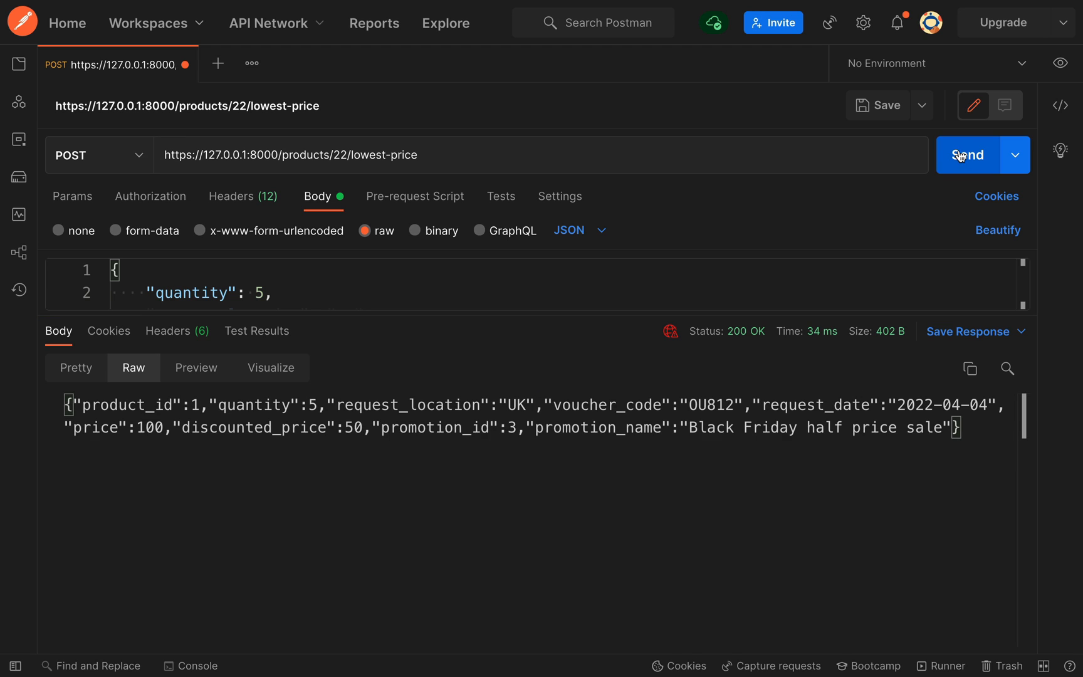
# Resend the lowest-price request in Postman and check the snake_case voucher_code key
pyautogui.doubleClick(407, 404)
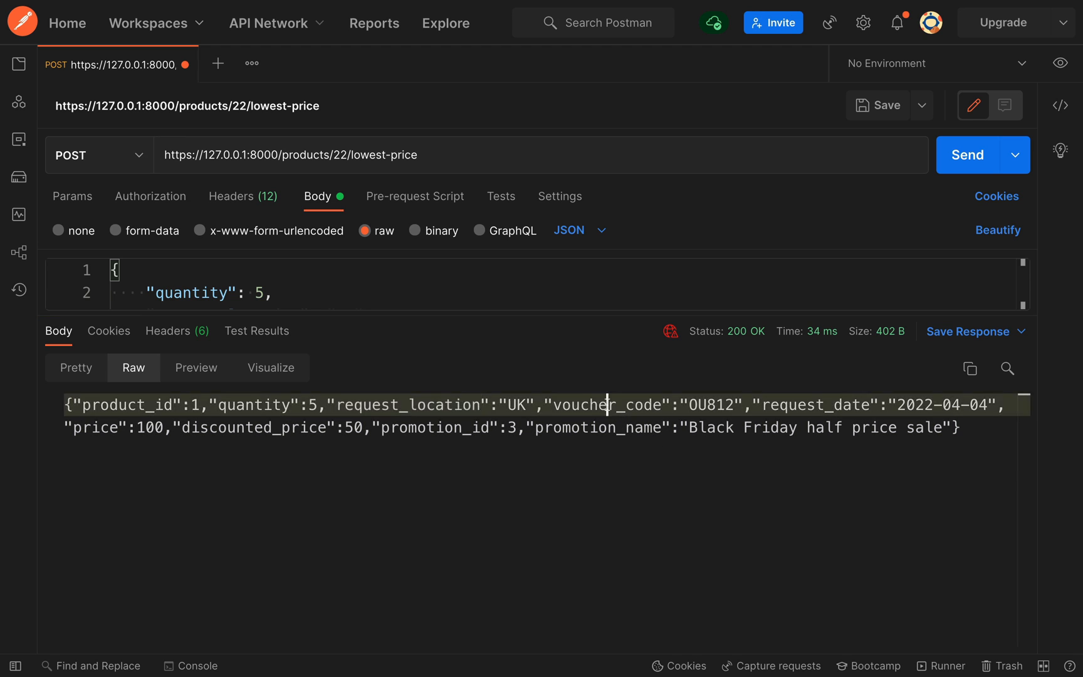
pyautogui.doubleClick(605, 405)
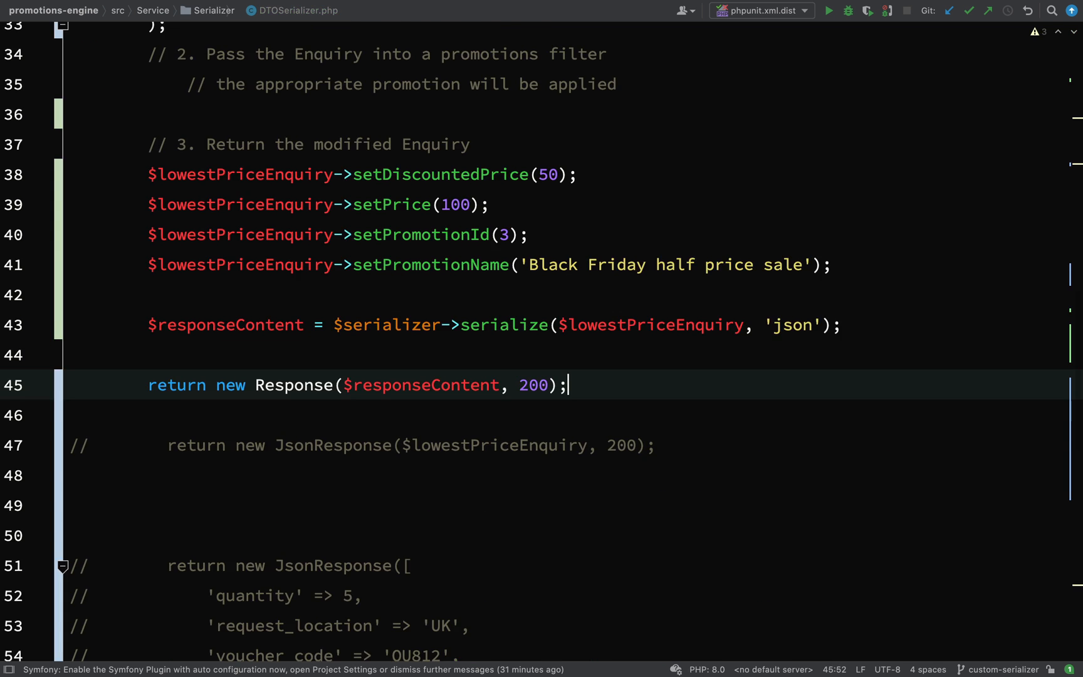
pyautogui.scroll(-3)
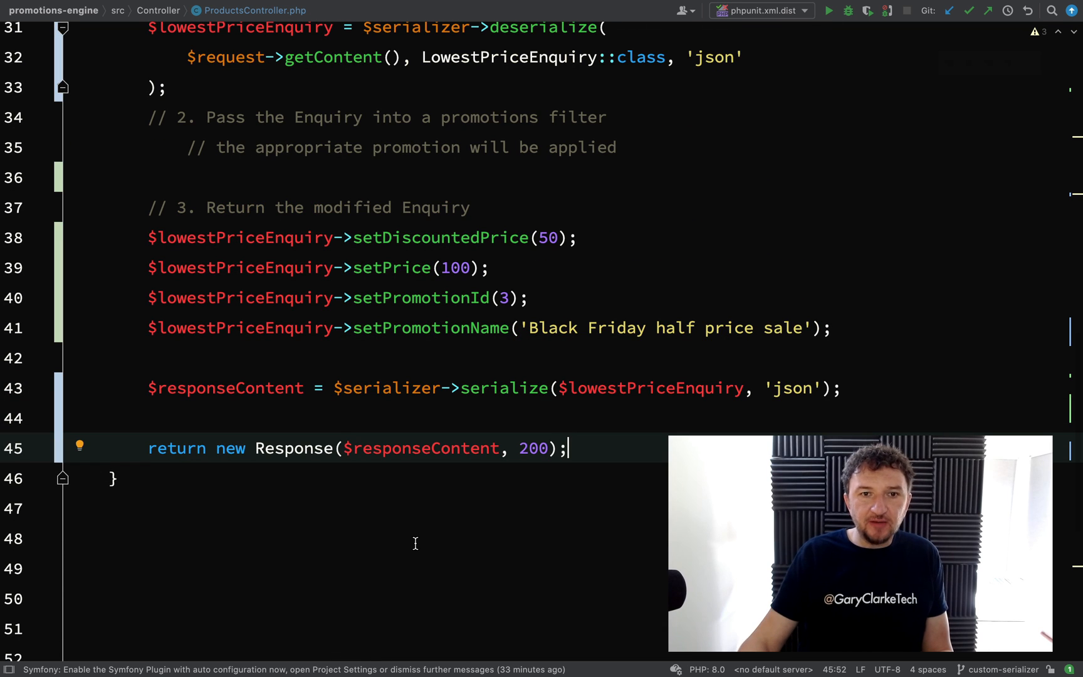
pyautogui.scroll(3)
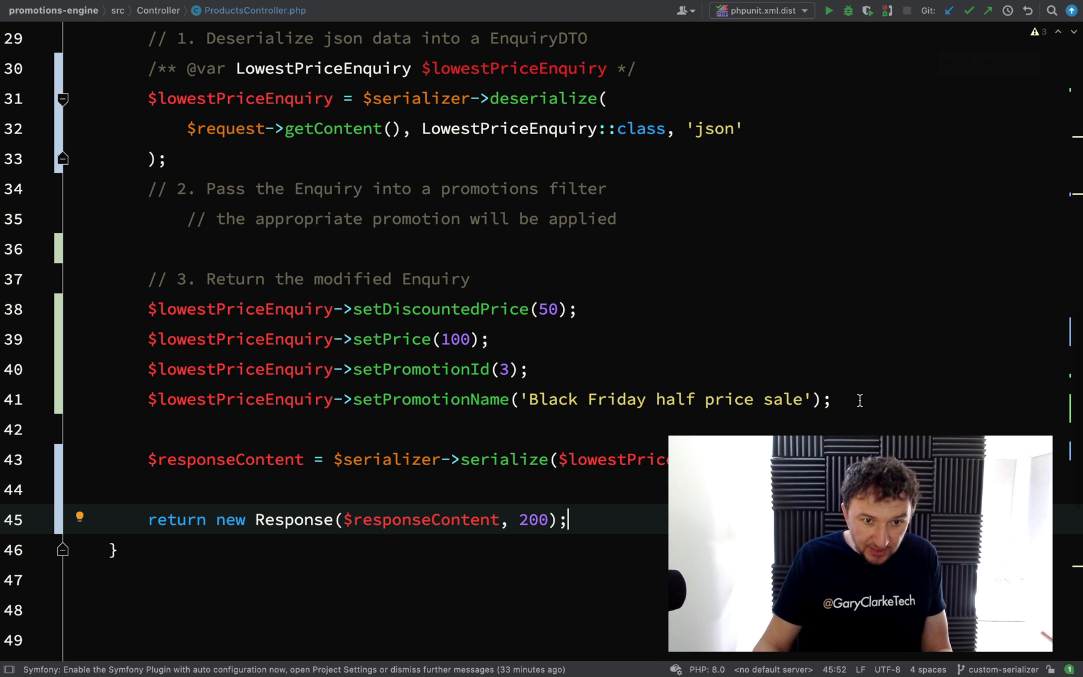
pyautogui.click(615, 218)
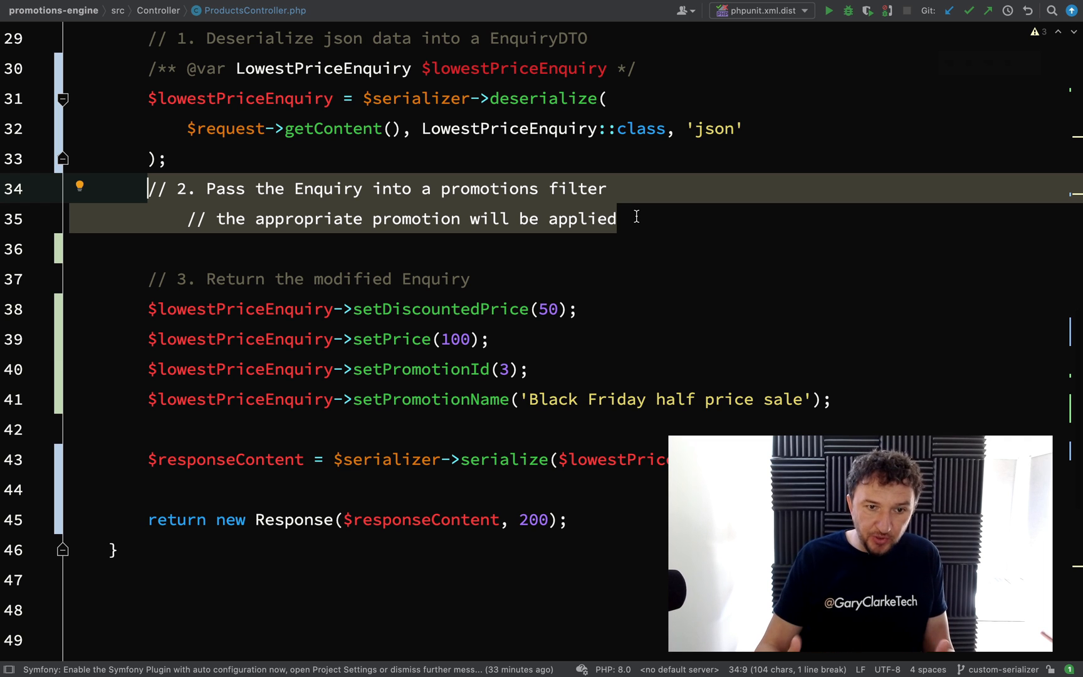
pyautogui.moveTo(709, 254)
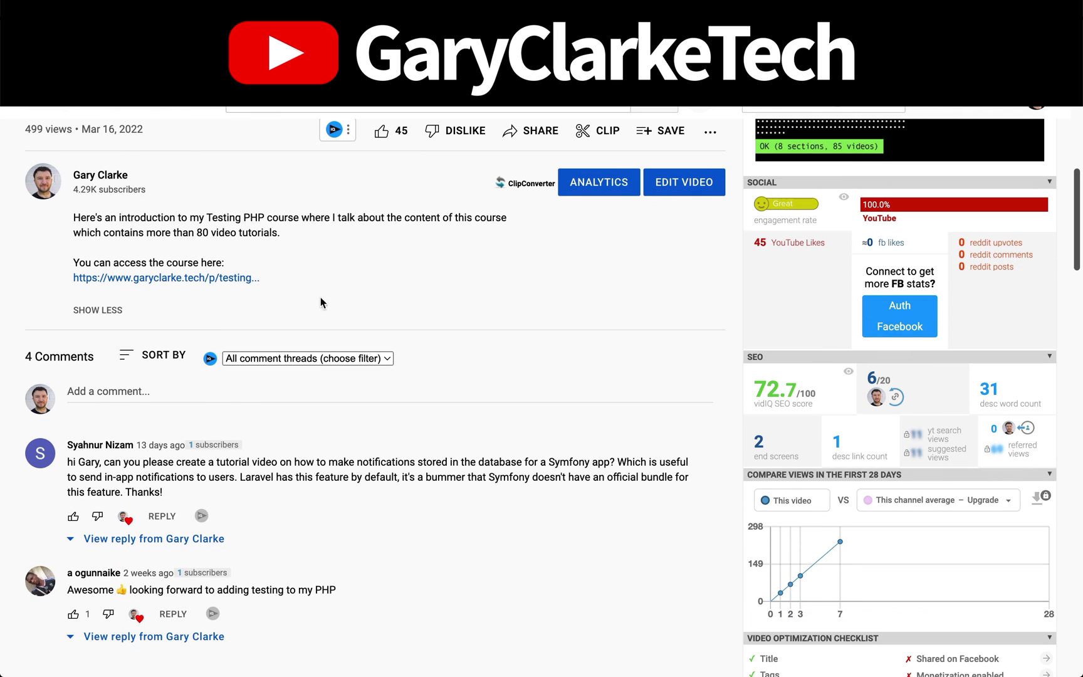
pyautogui.moveTo(232, 277)
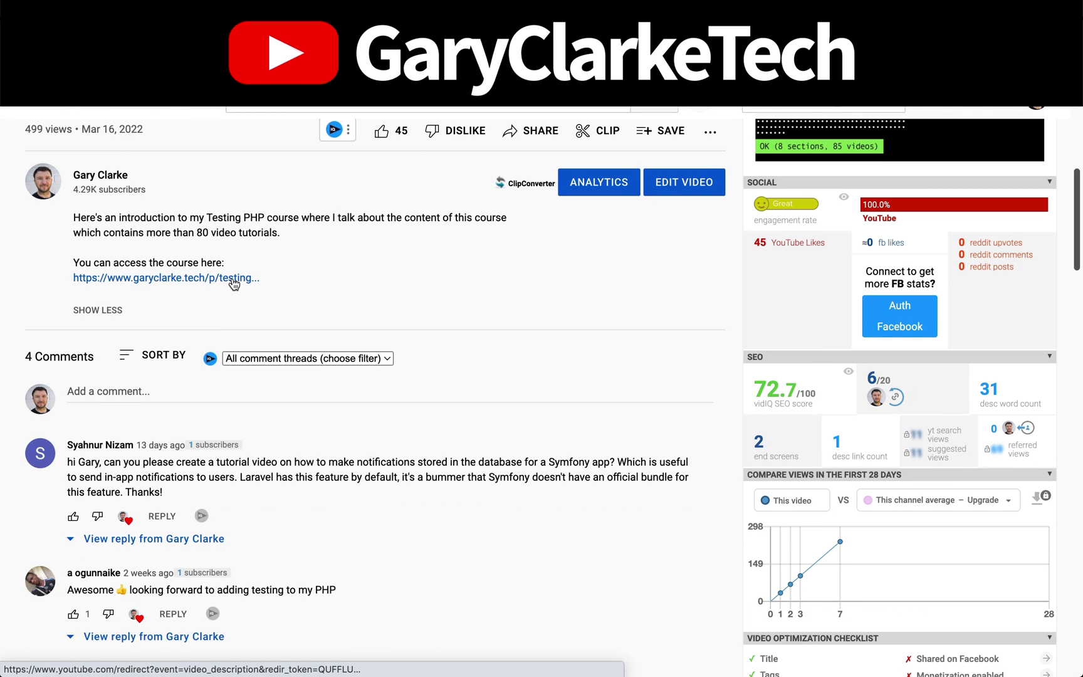
# Follow the YouTube description link to the garyclarke.tech Testing PHP course page and scroll through it
pyautogui.click(166, 278)
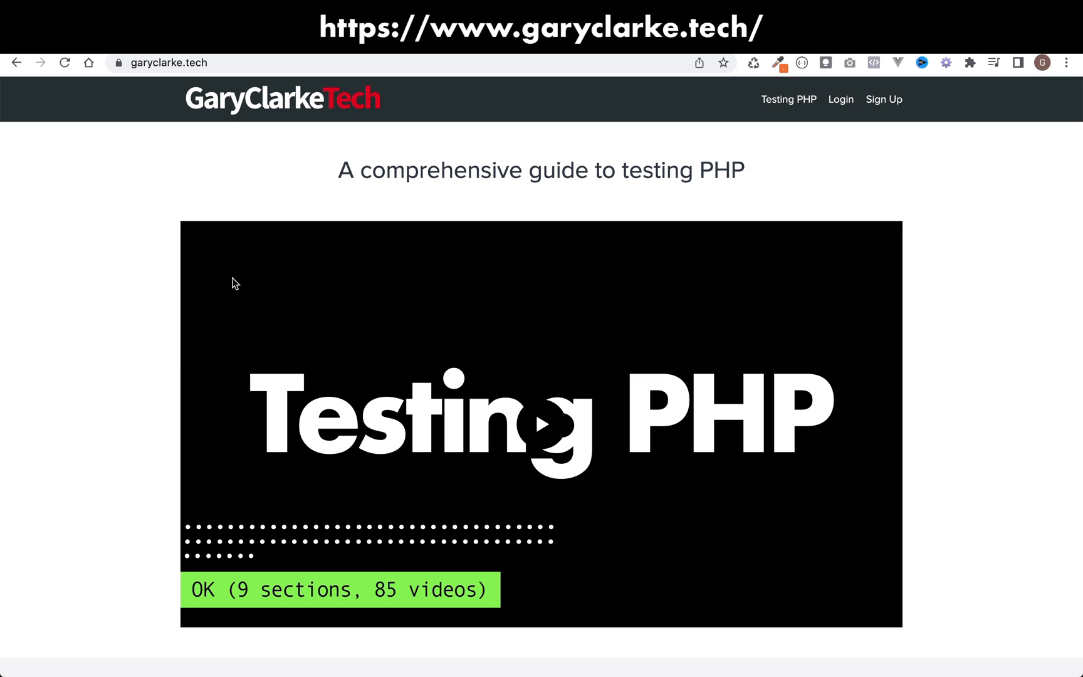
pyautogui.scroll(-3)
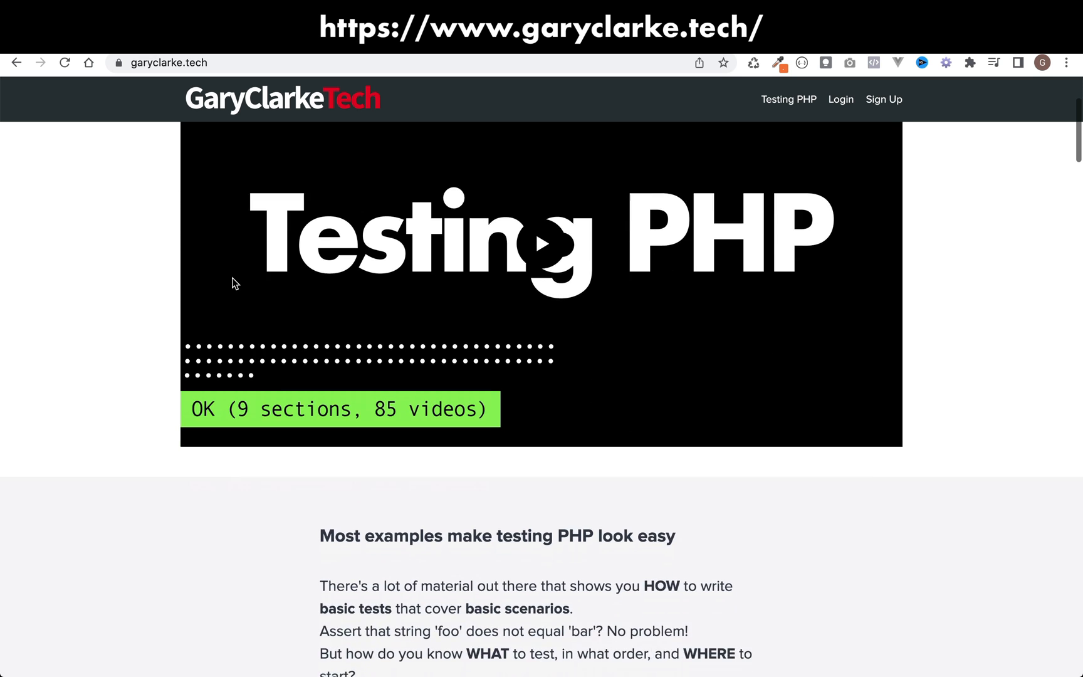
pyautogui.scroll(-3)
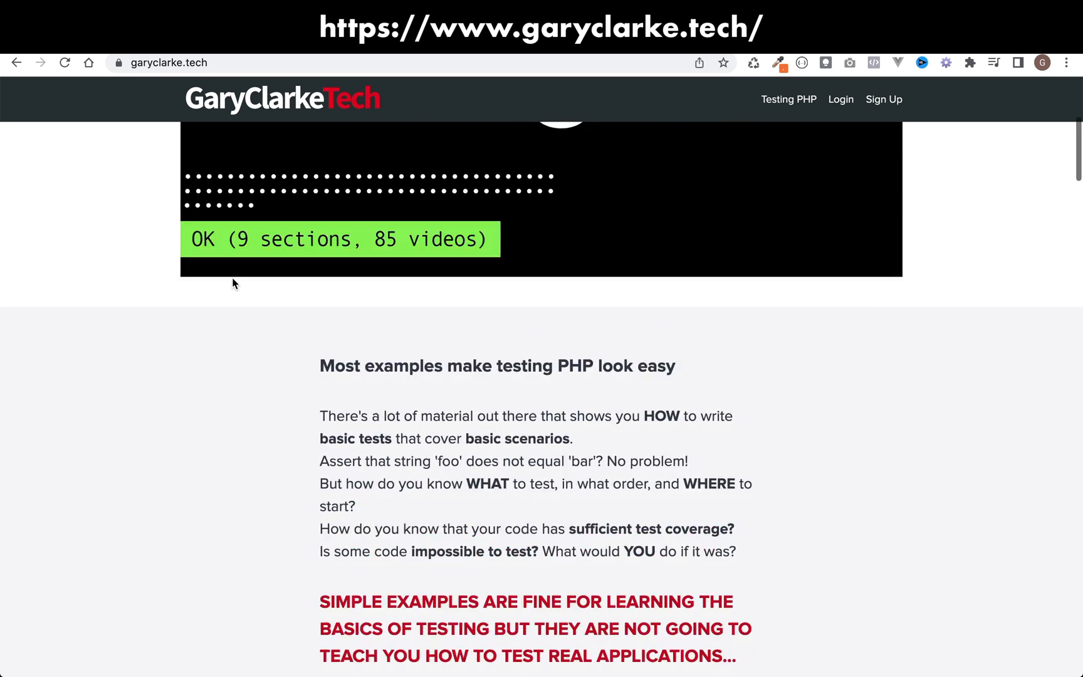